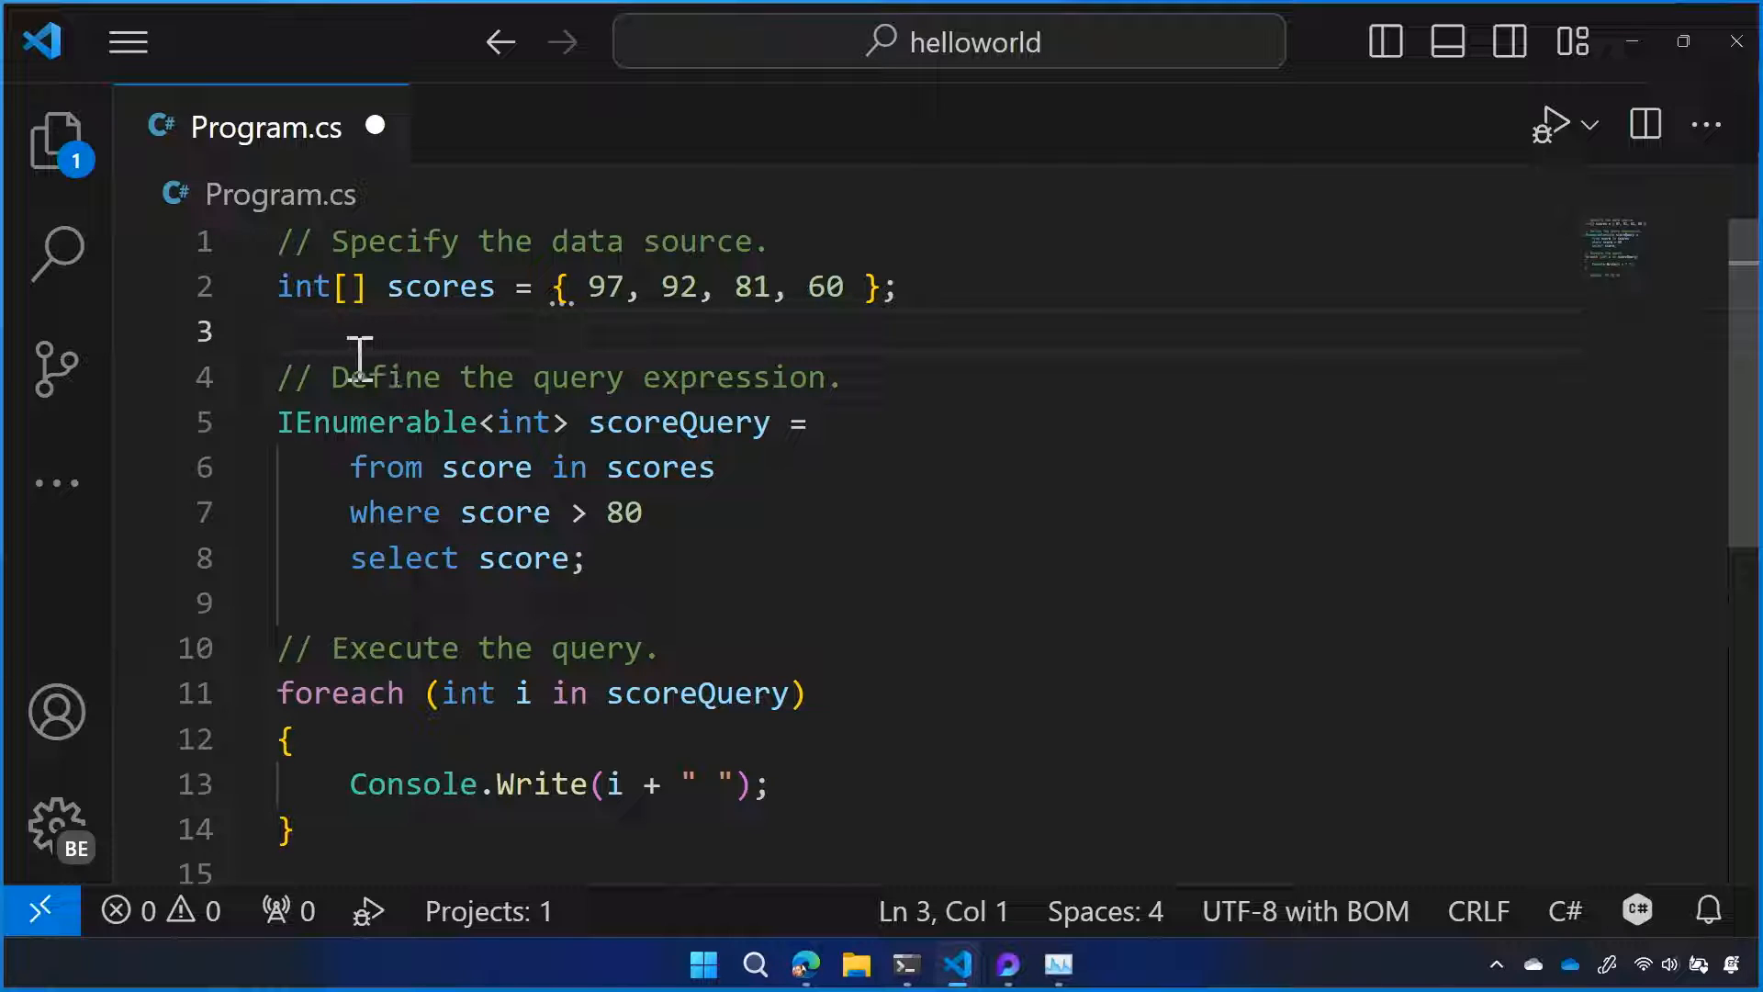
pyautogui.moveTo(312, 338)
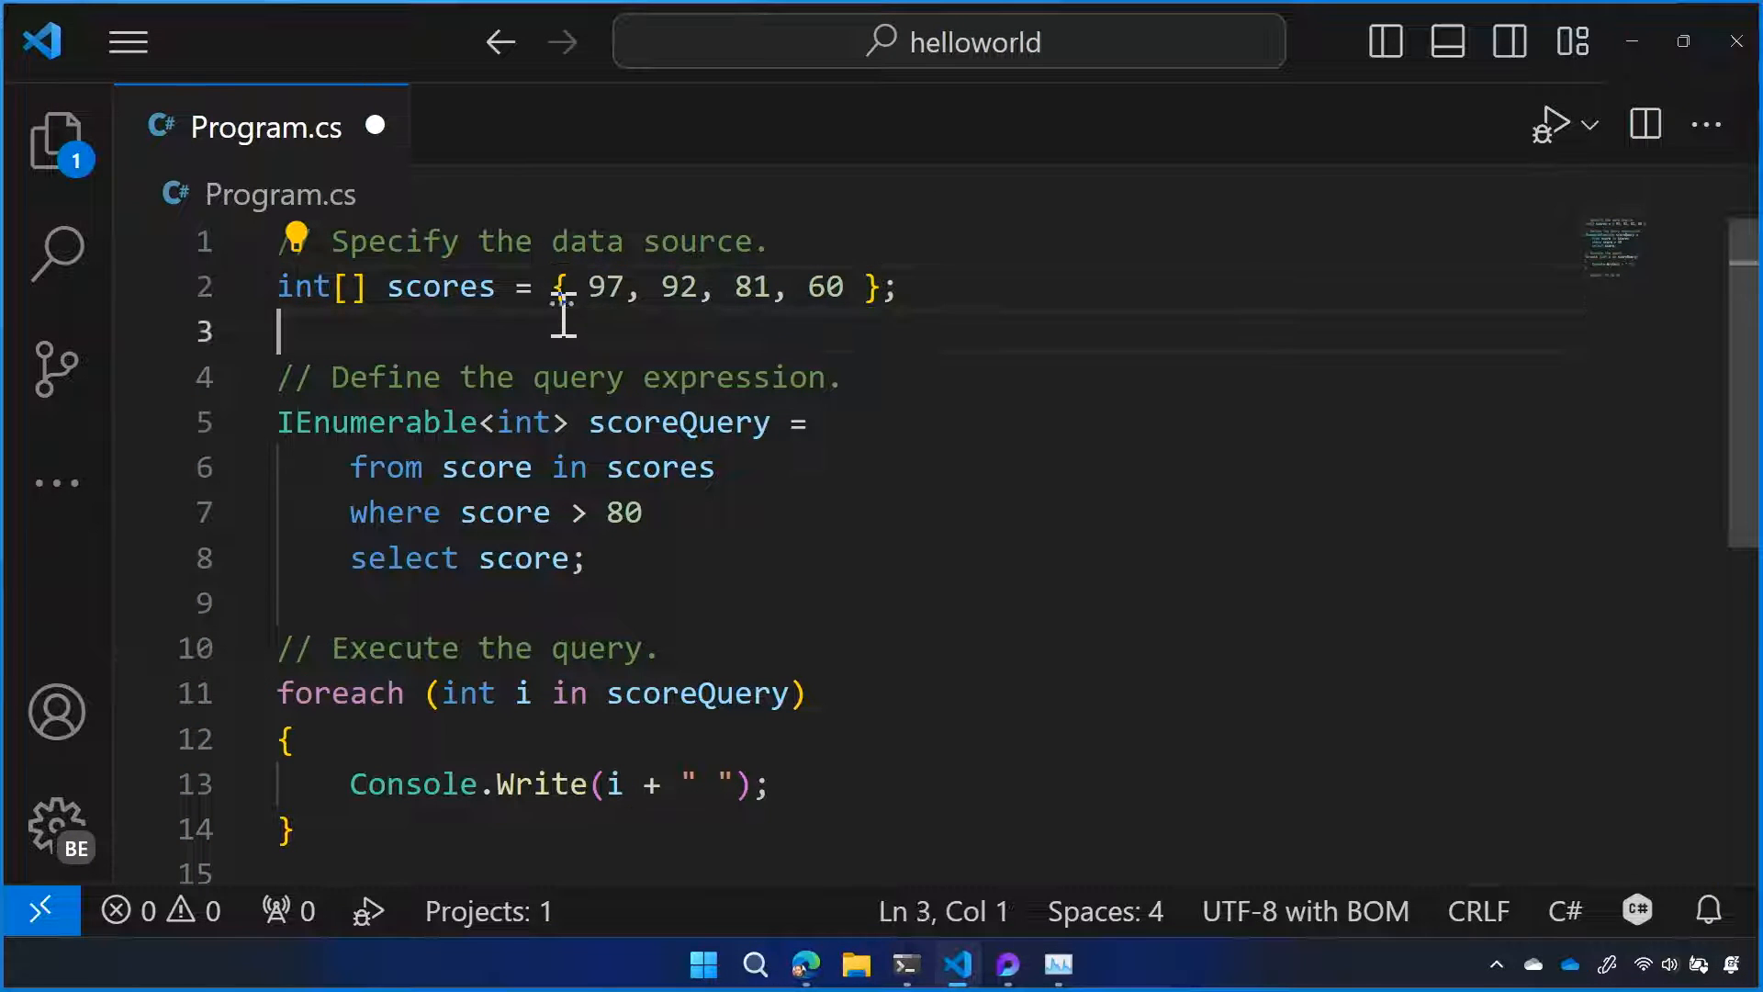
# Step: Apply the 'Use collection expression' fix and retype the declaration as List<int> scores = [97, 92, 81, 60];
pyautogui.click(294, 241)
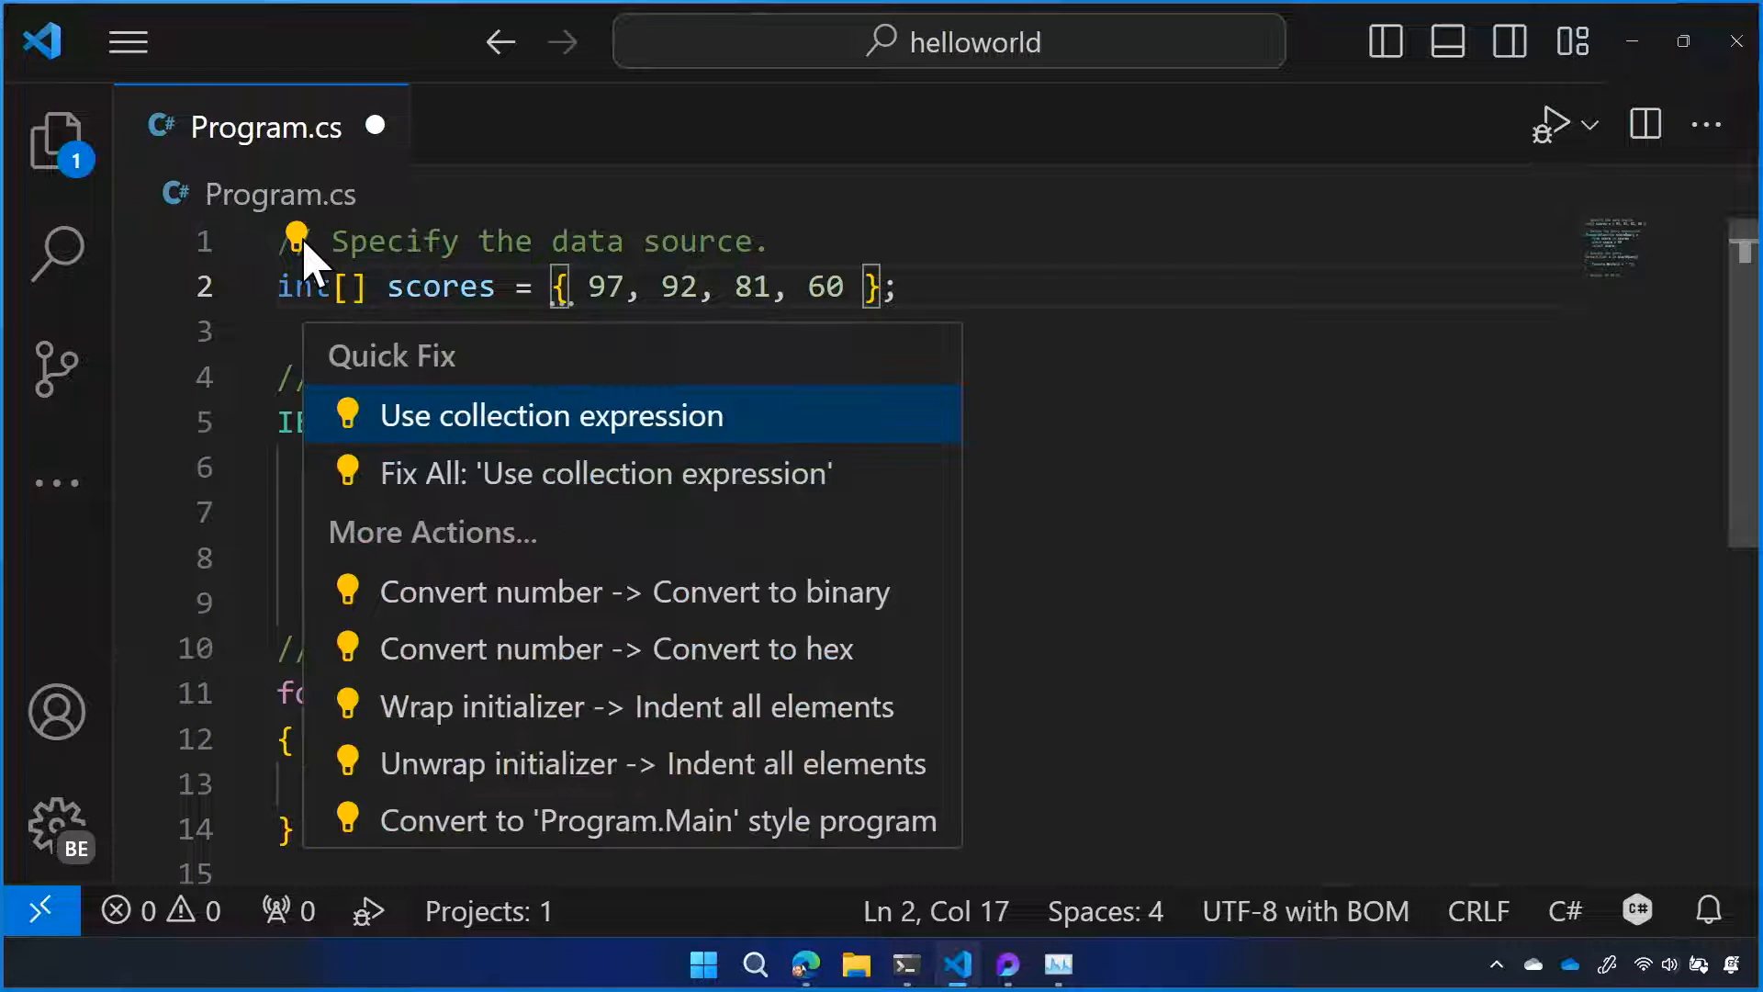
pyautogui.moveTo(472, 433)
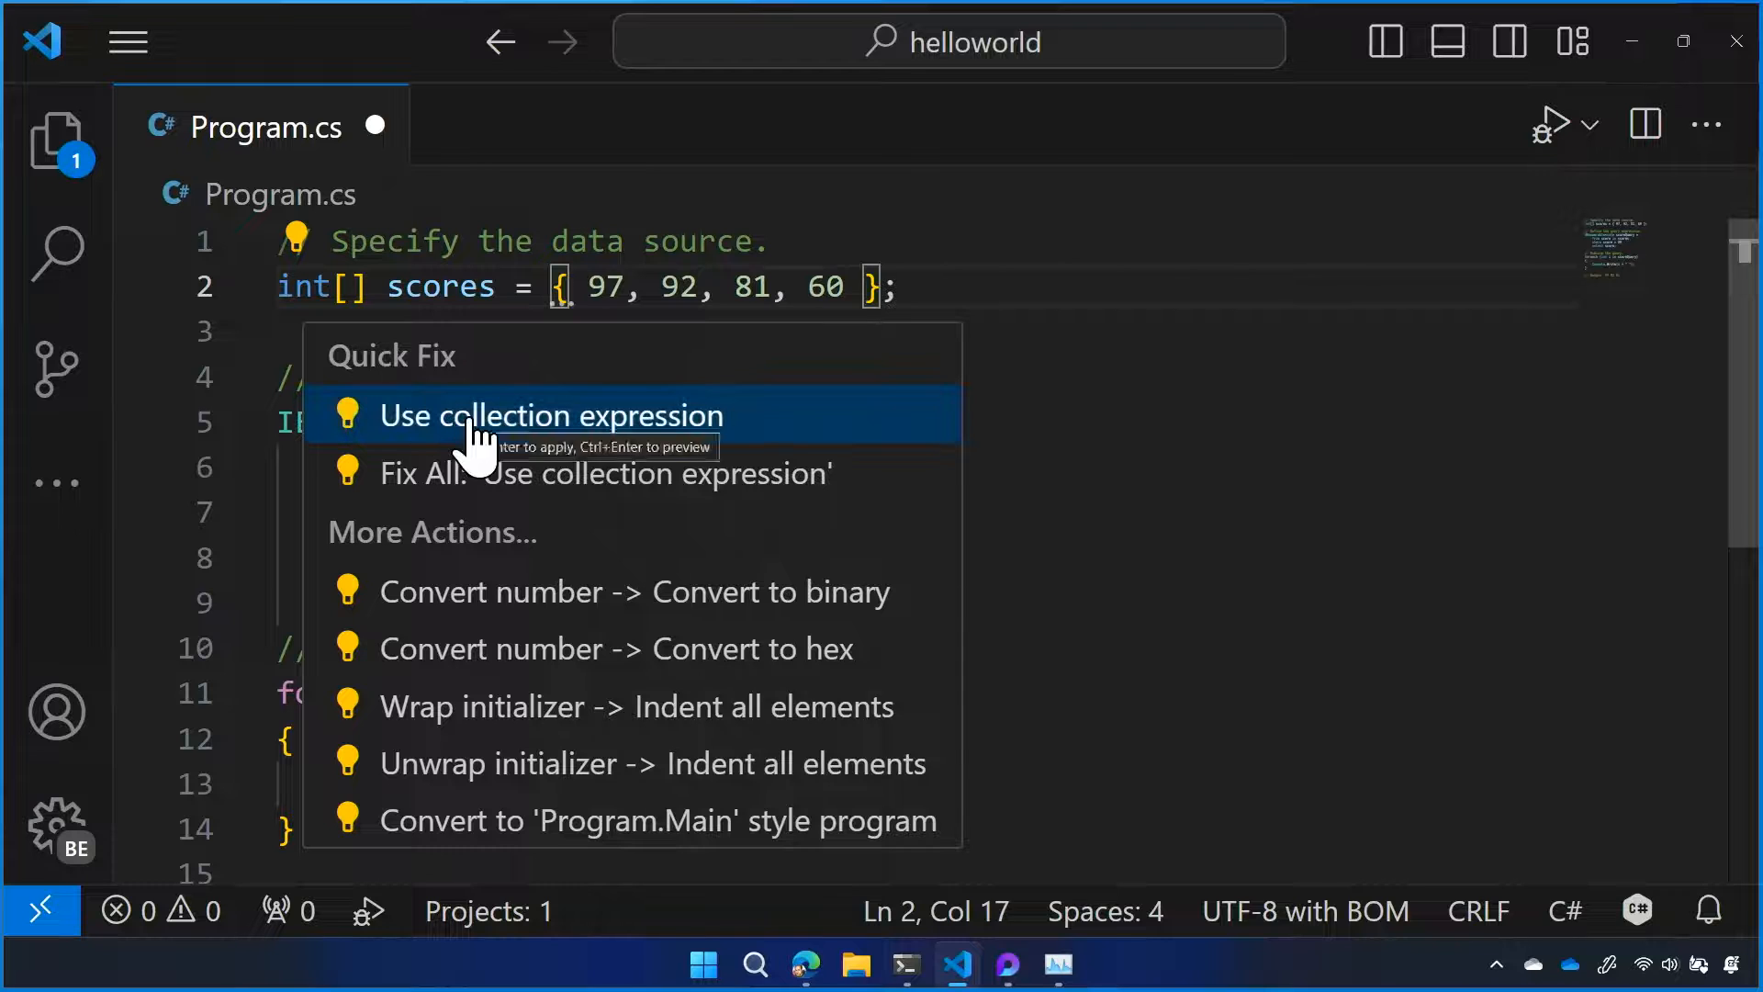
pyautogui.click(551, 415)
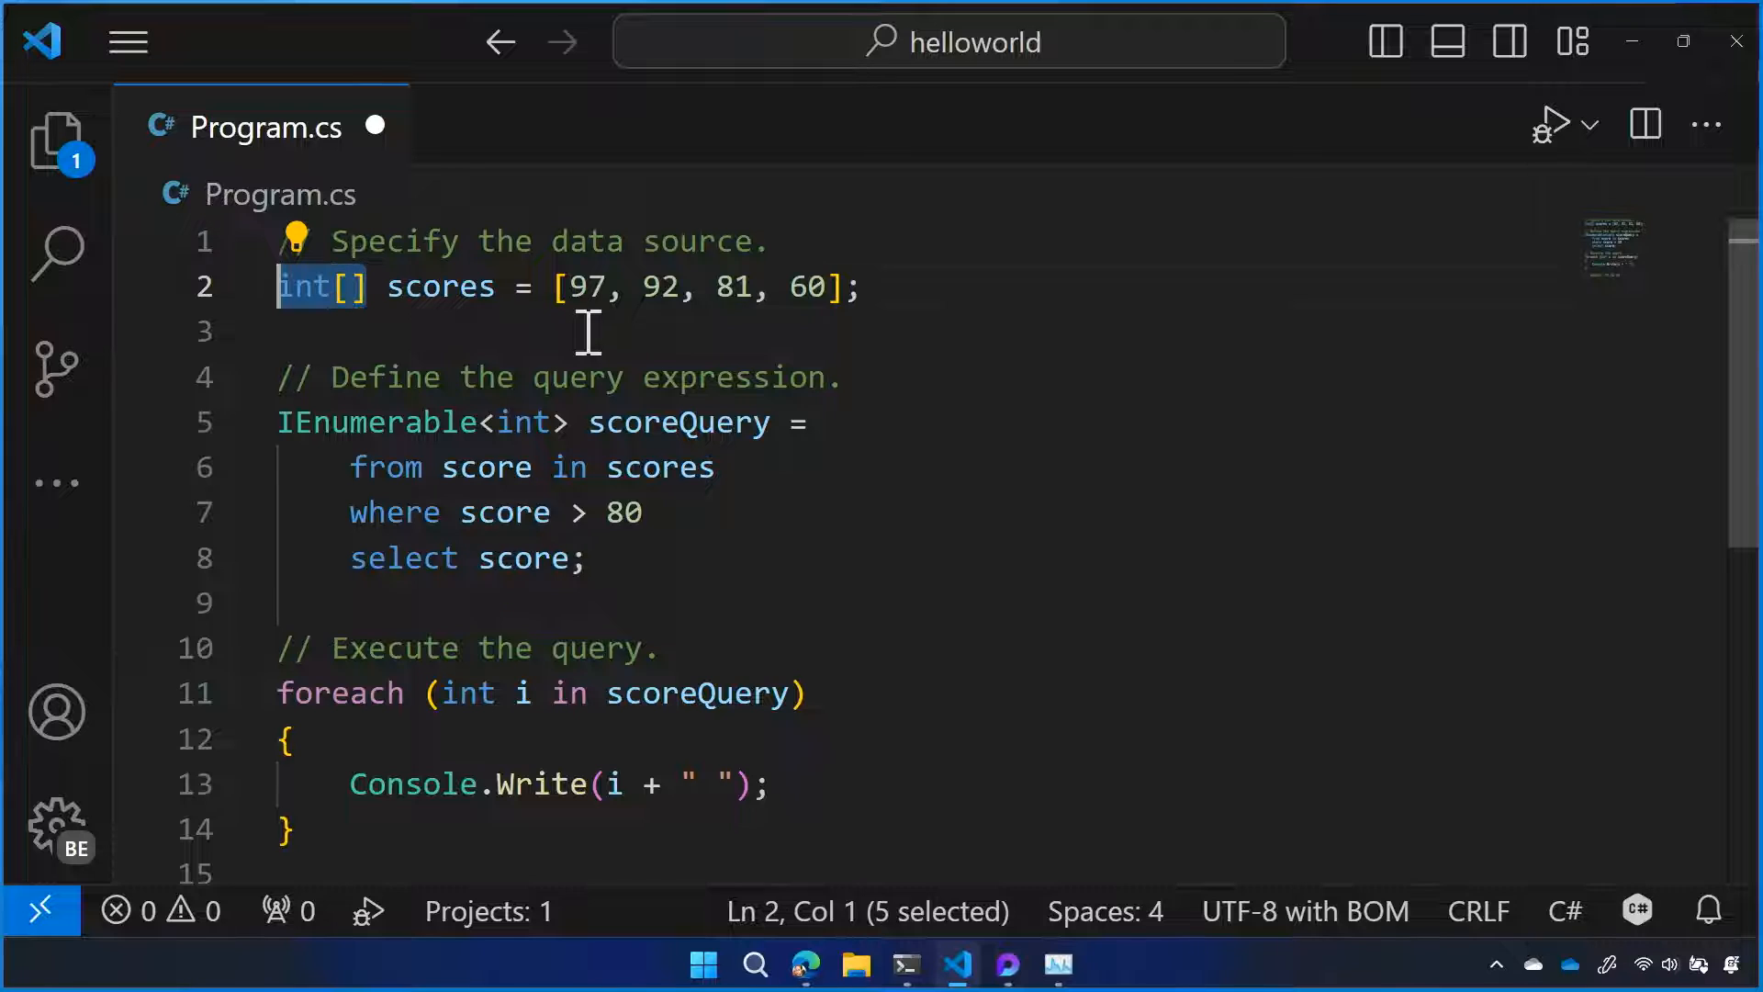
pyautogui.write('var')
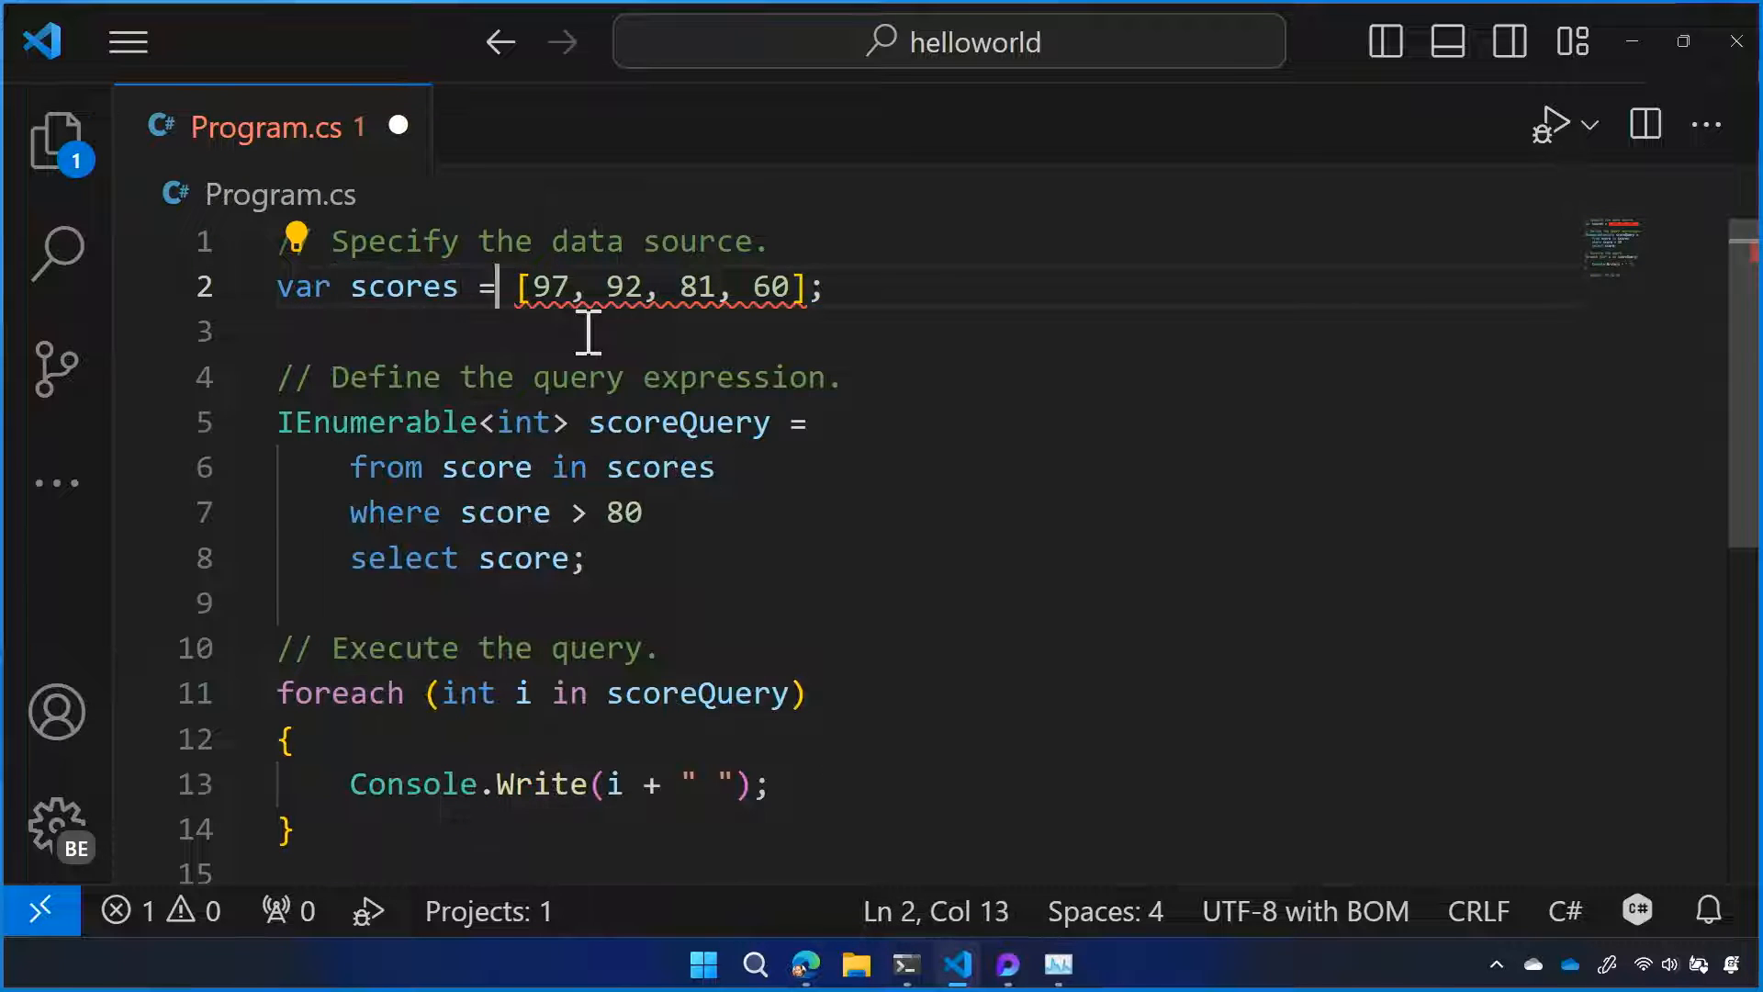
pyautogui.write('new List')
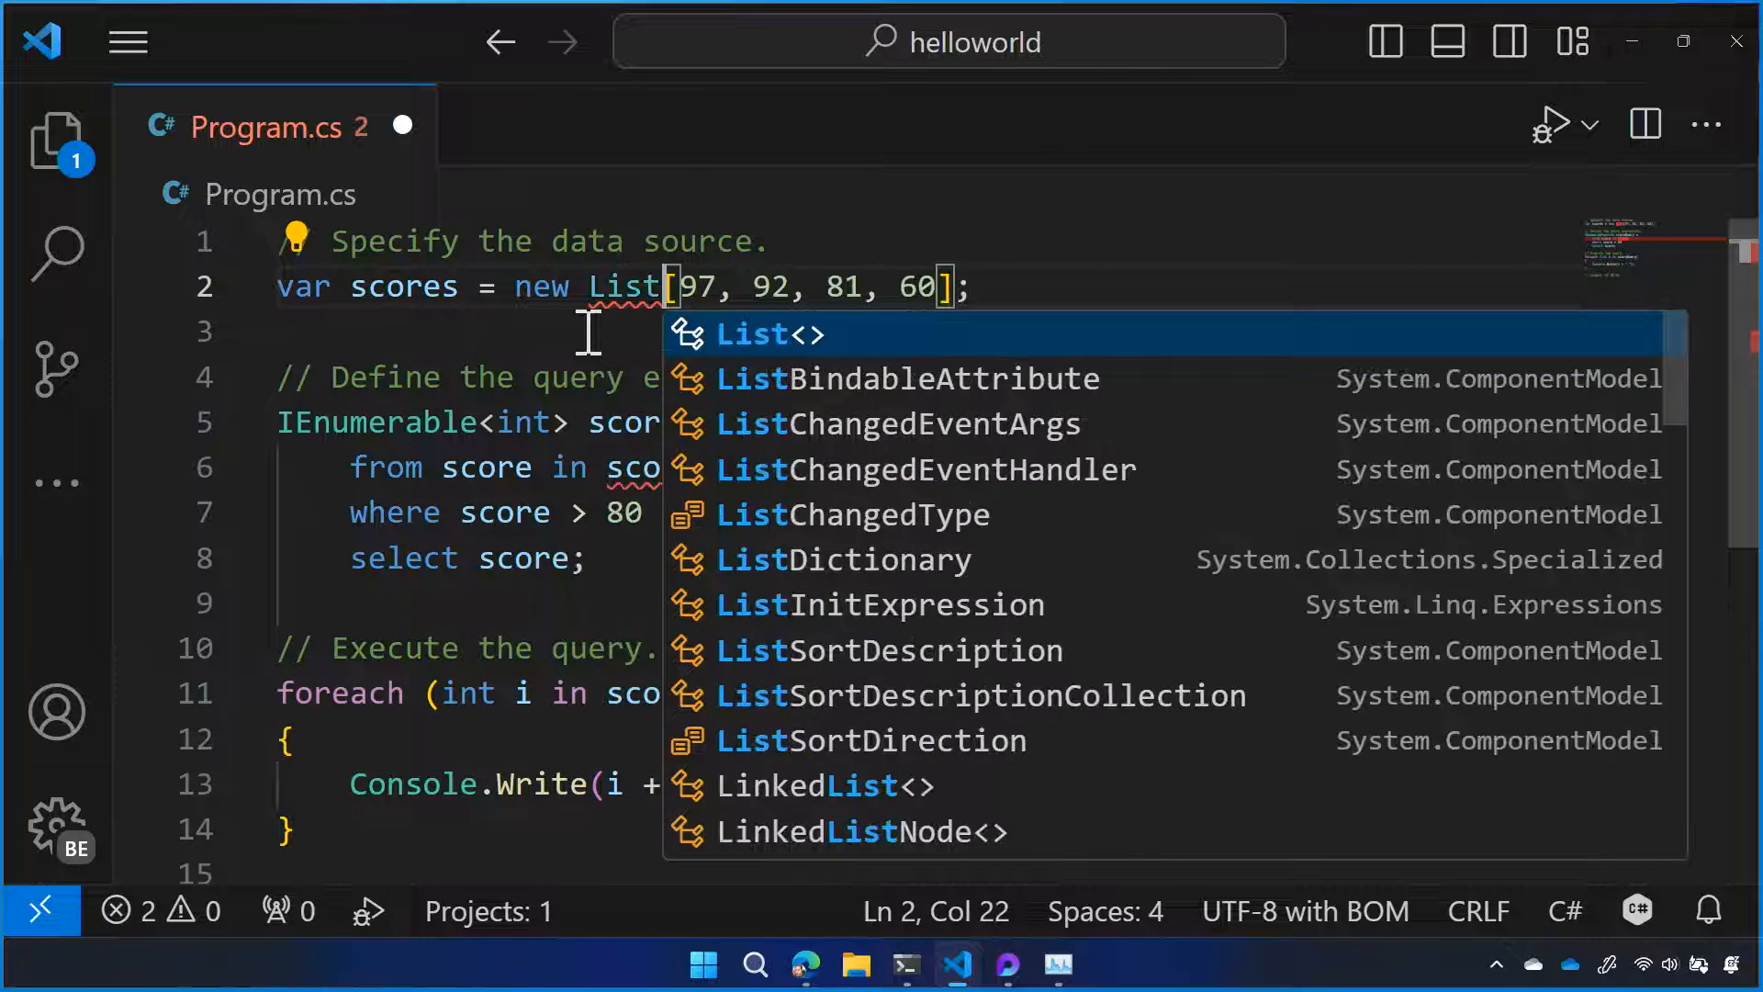
pyautogui.press('Tab')
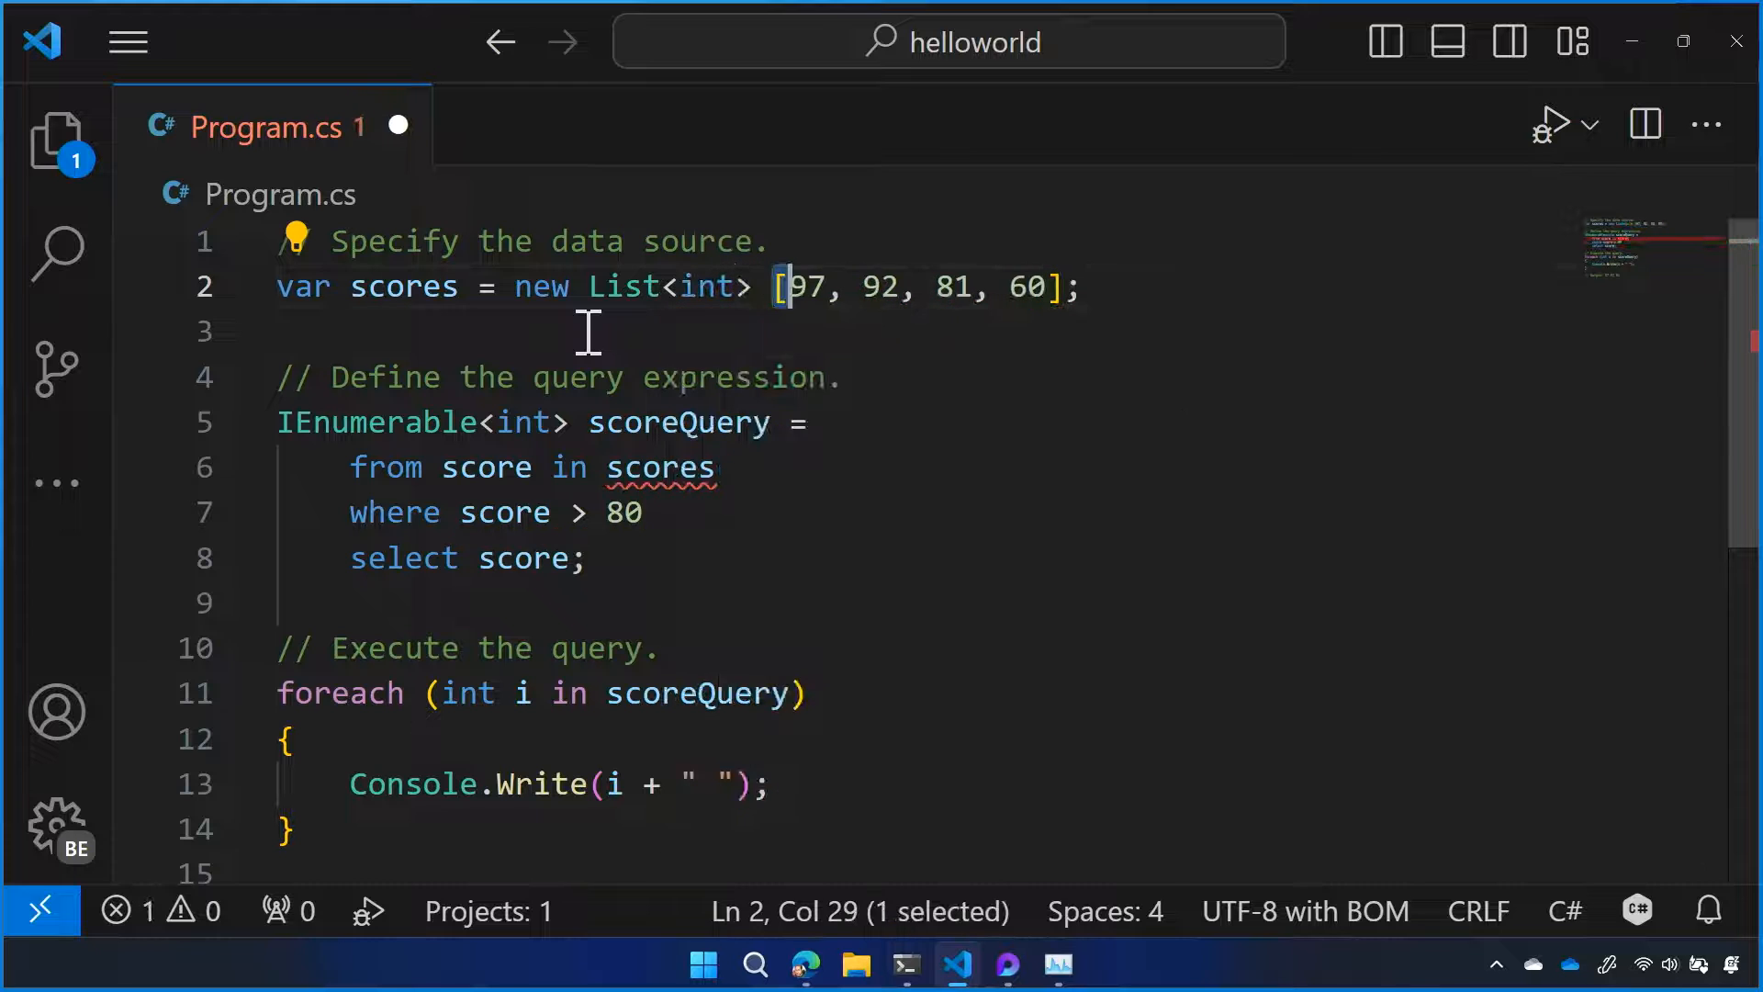
pyautogui.write('{')
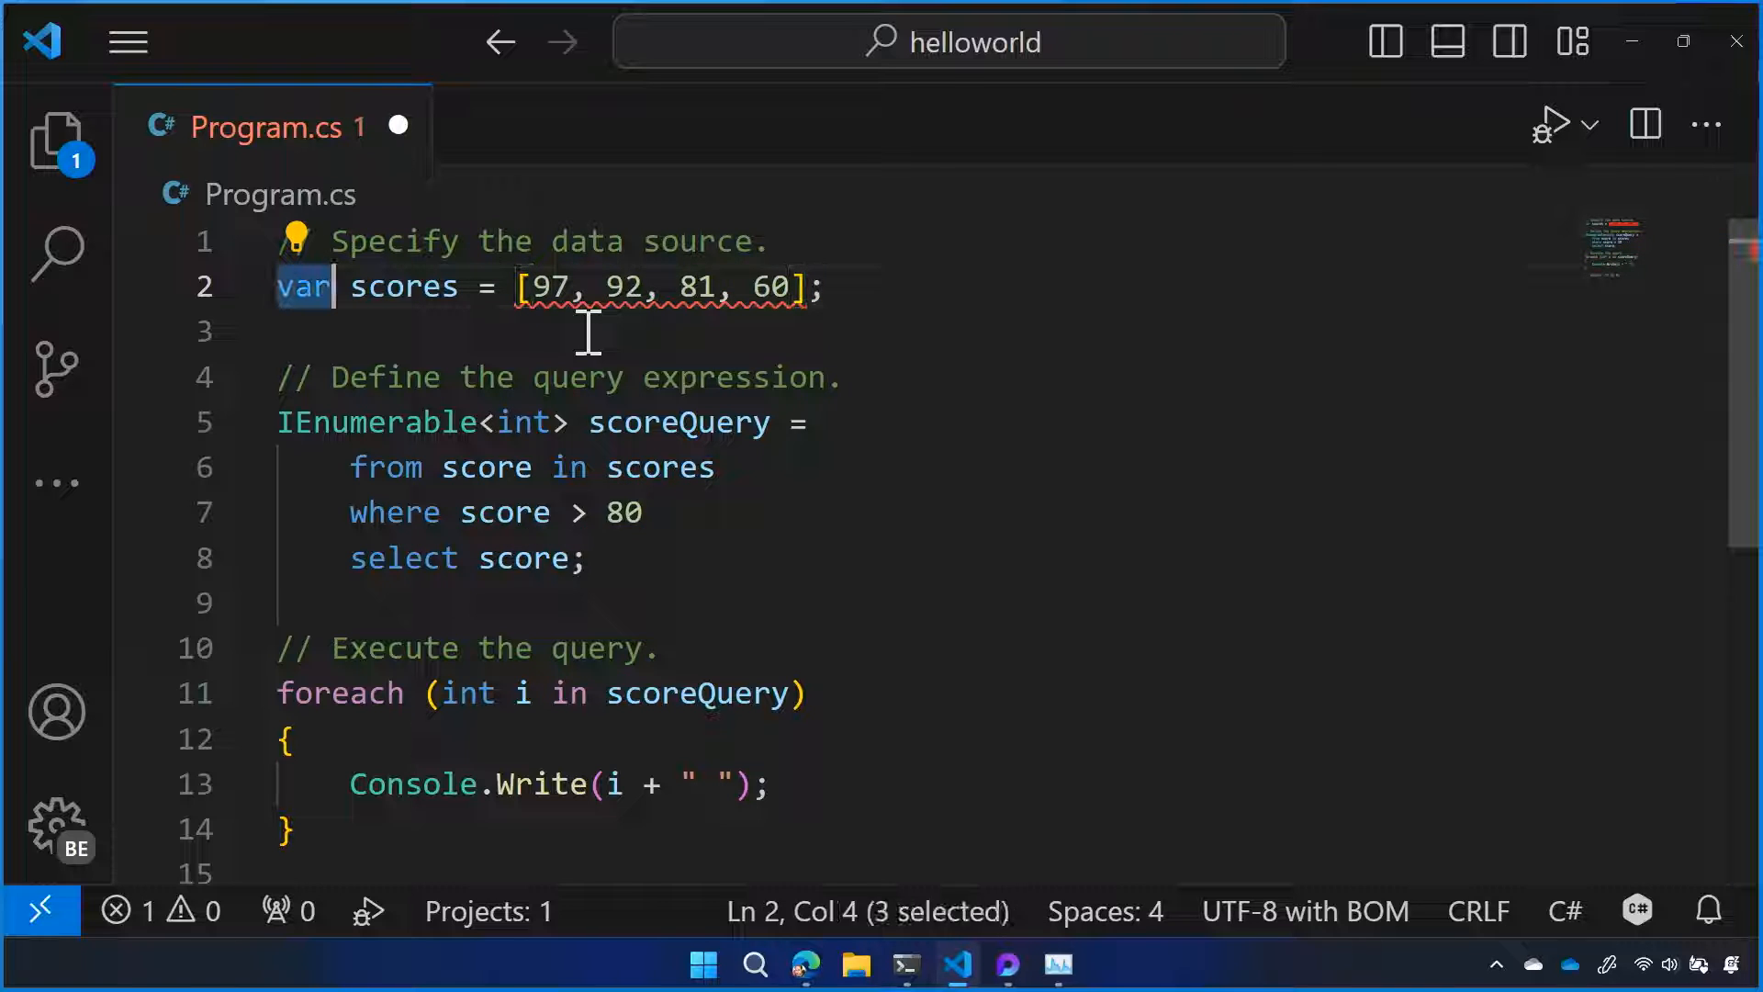
pyautogui.write('List<')
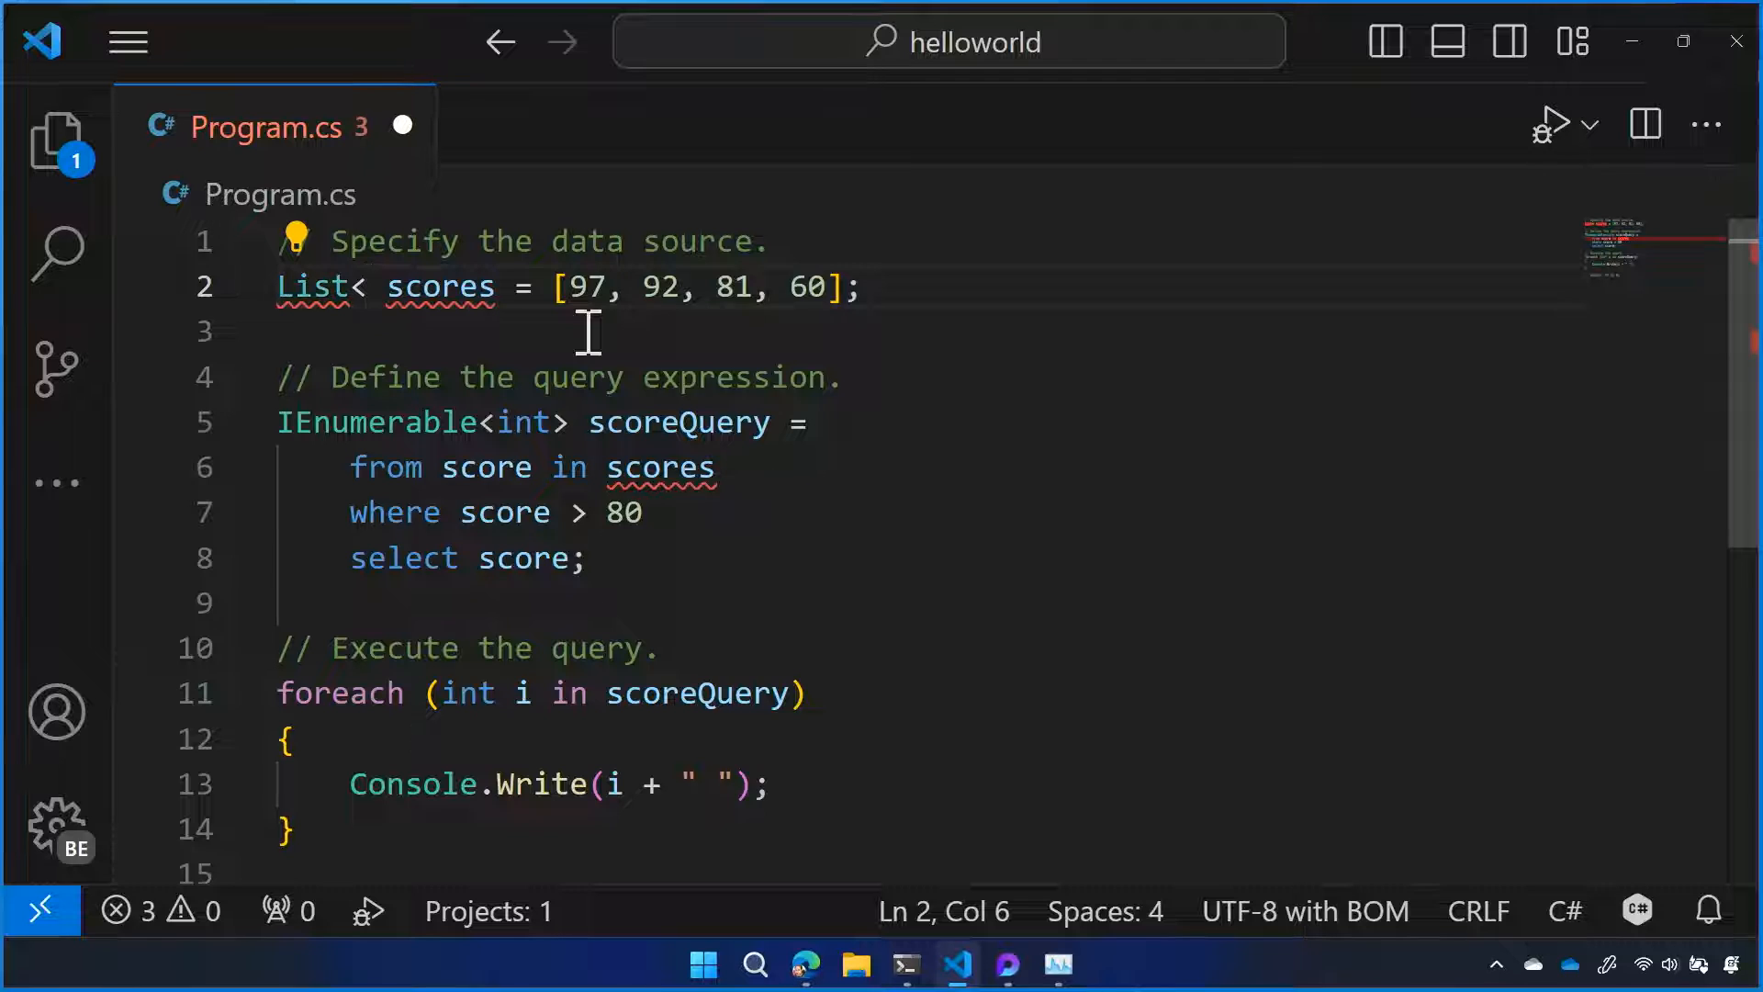
pyautogui.write('int>')
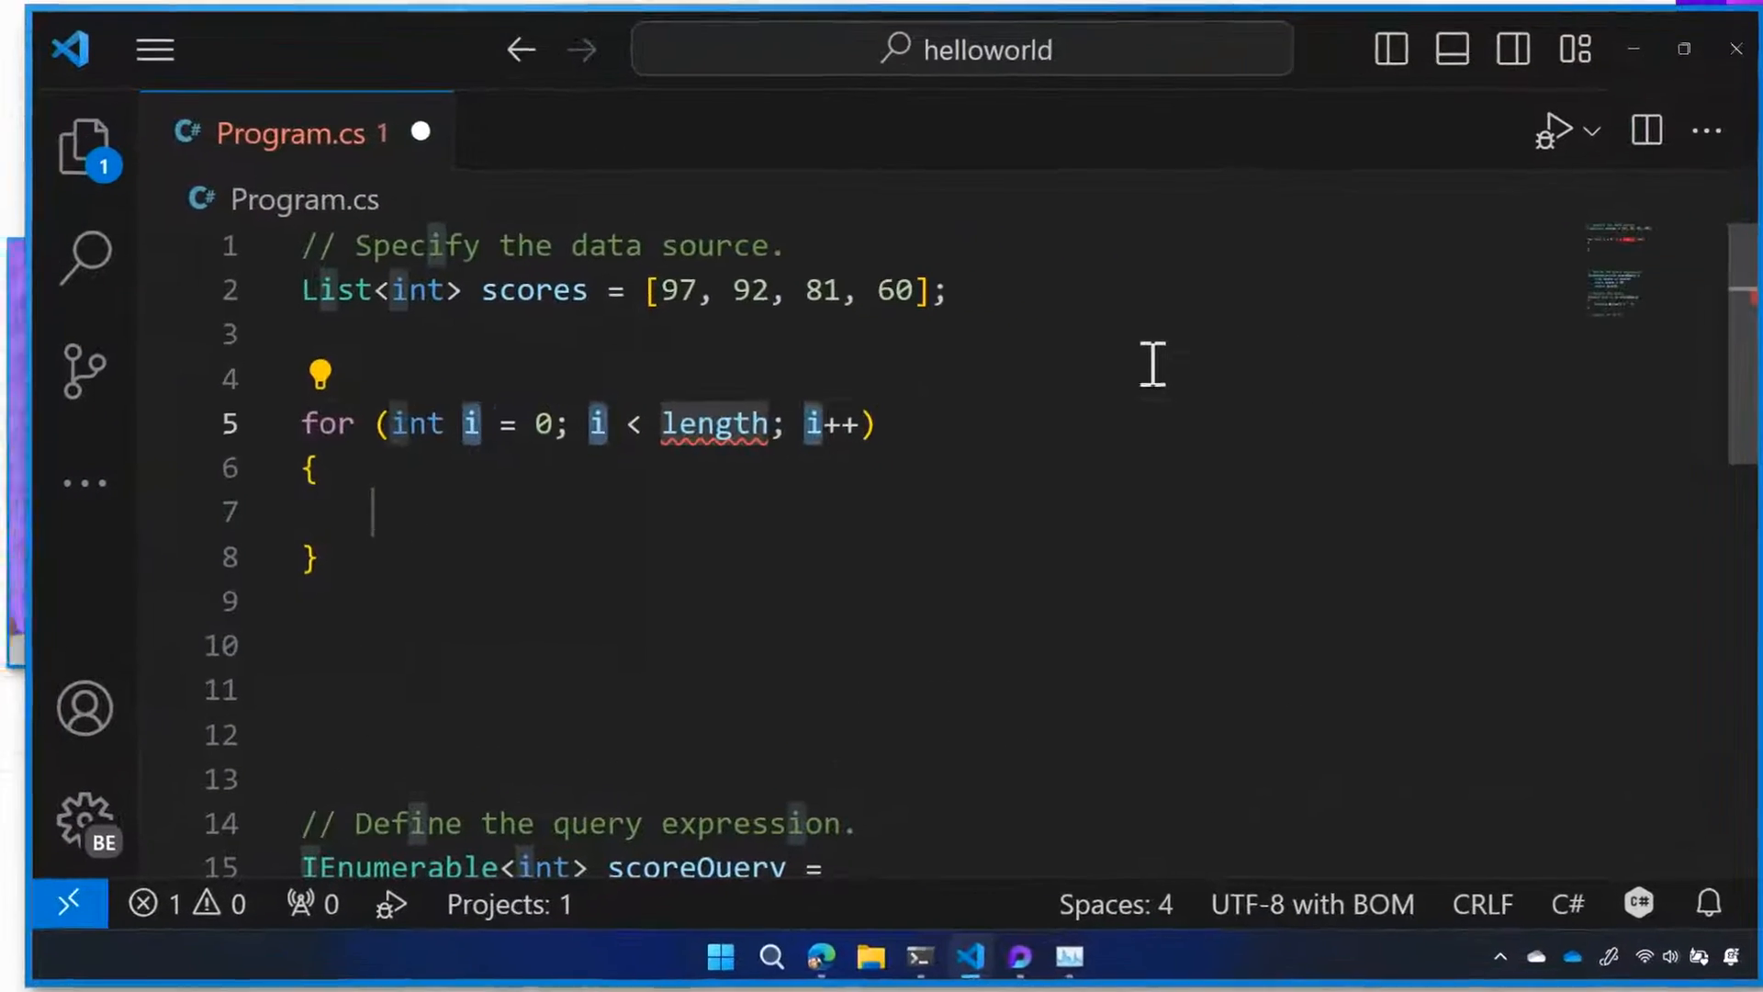
# Step: Make the for loop's end condition use the collection's .Count
pyautogui.click(808, 422)
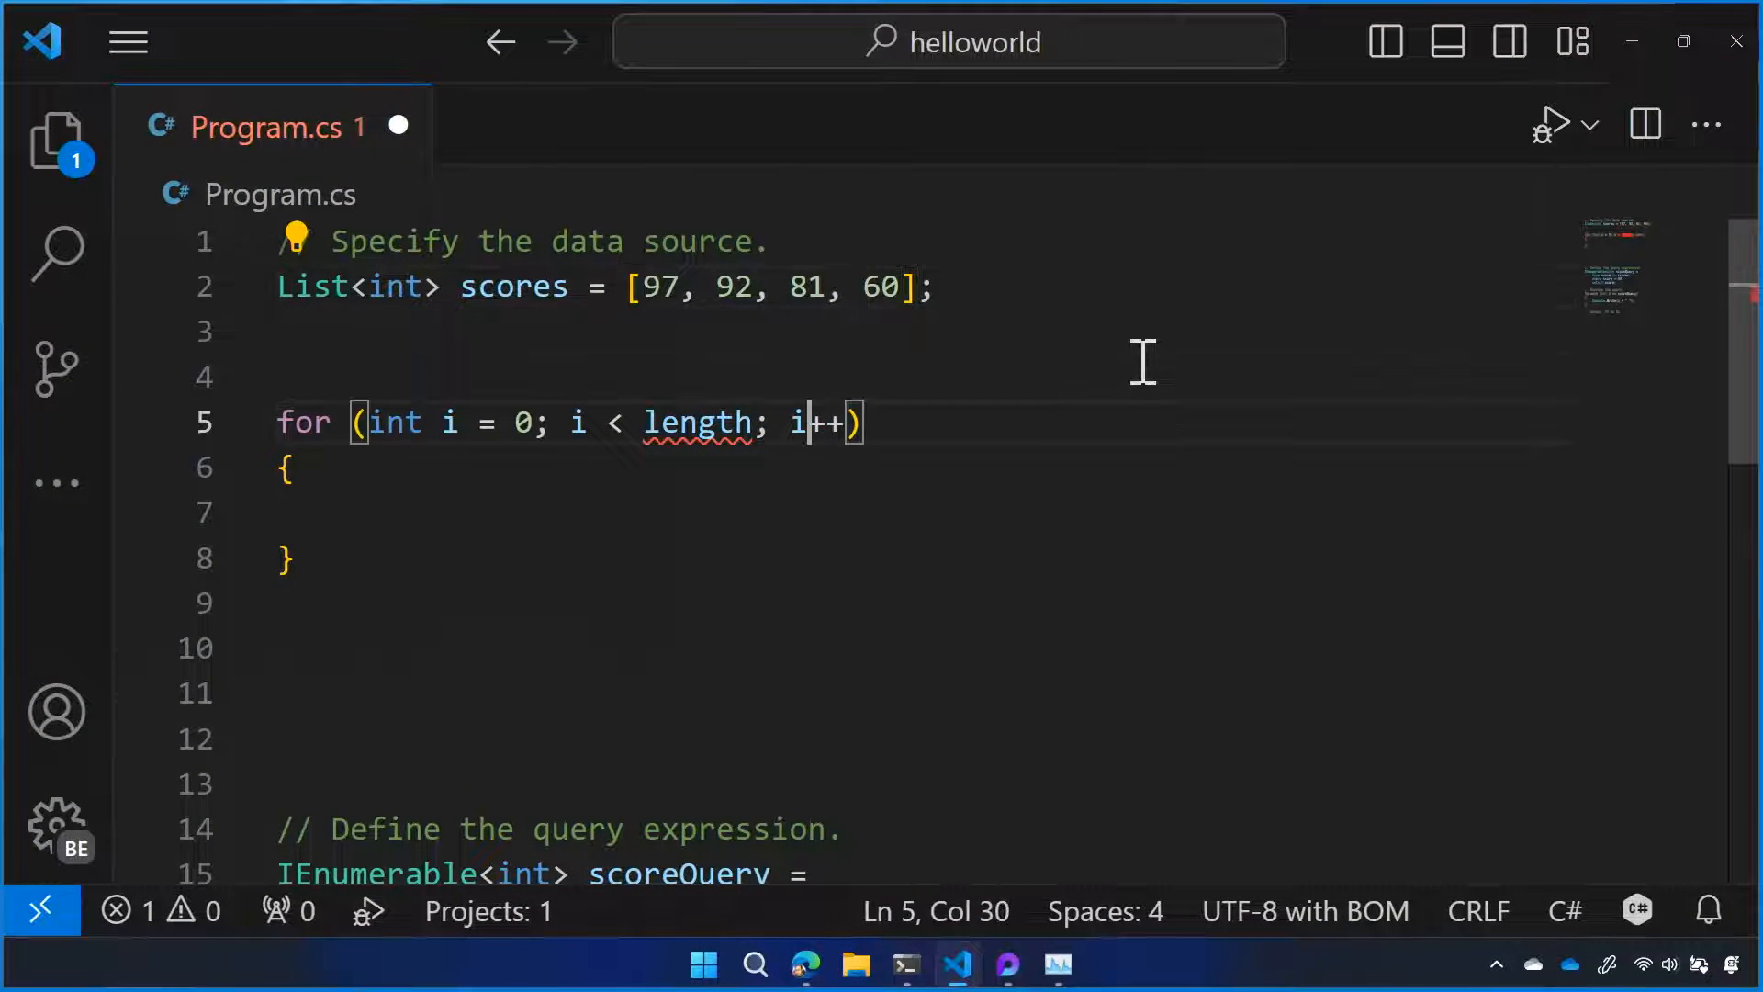
pyautogui.write('s')
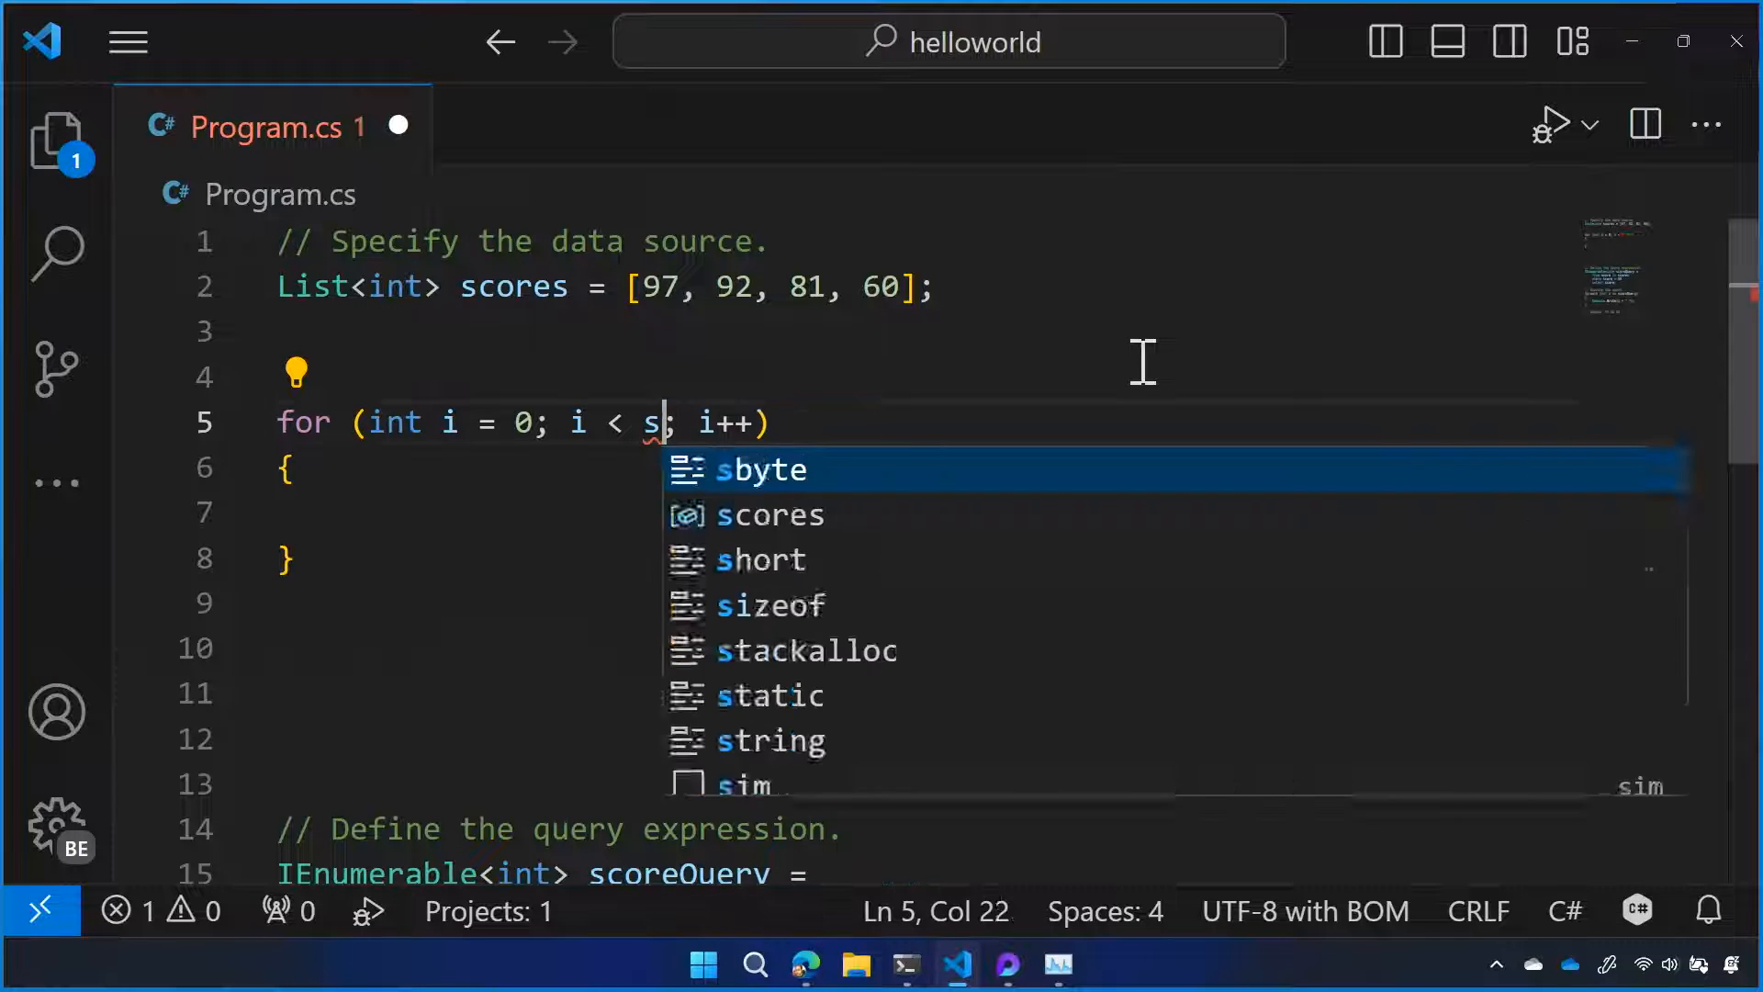
pyautogui.write('ource')
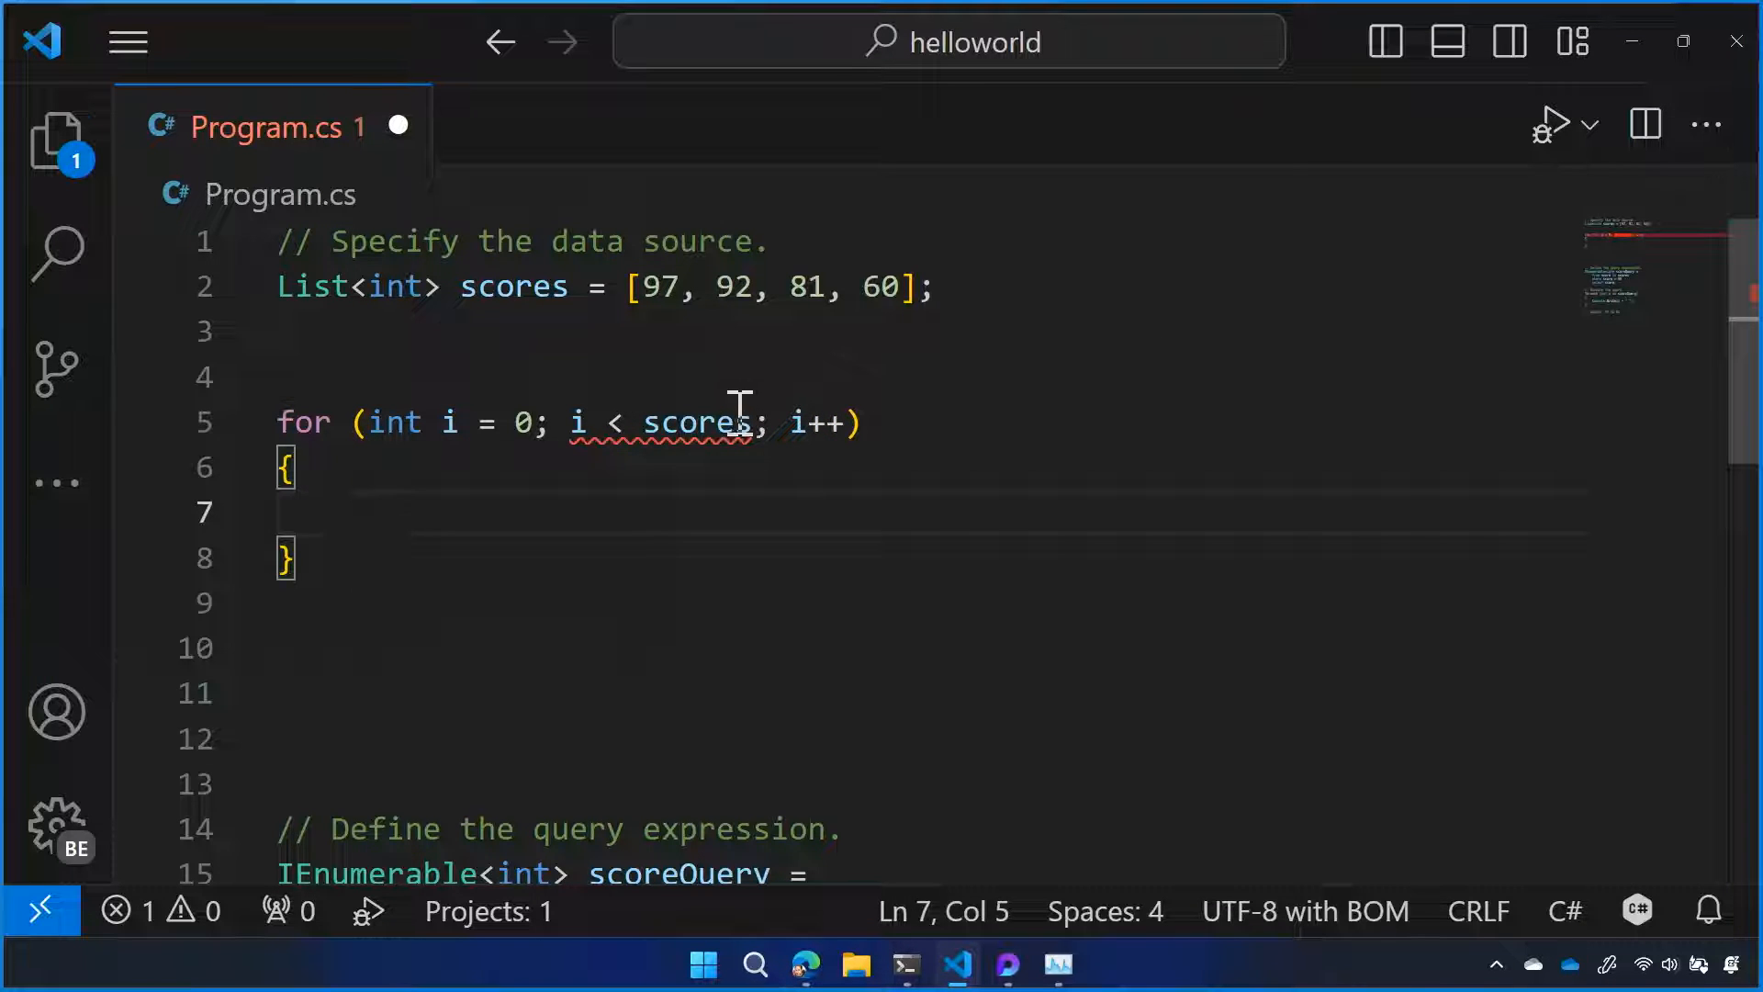
pyautogui.write('.Count')
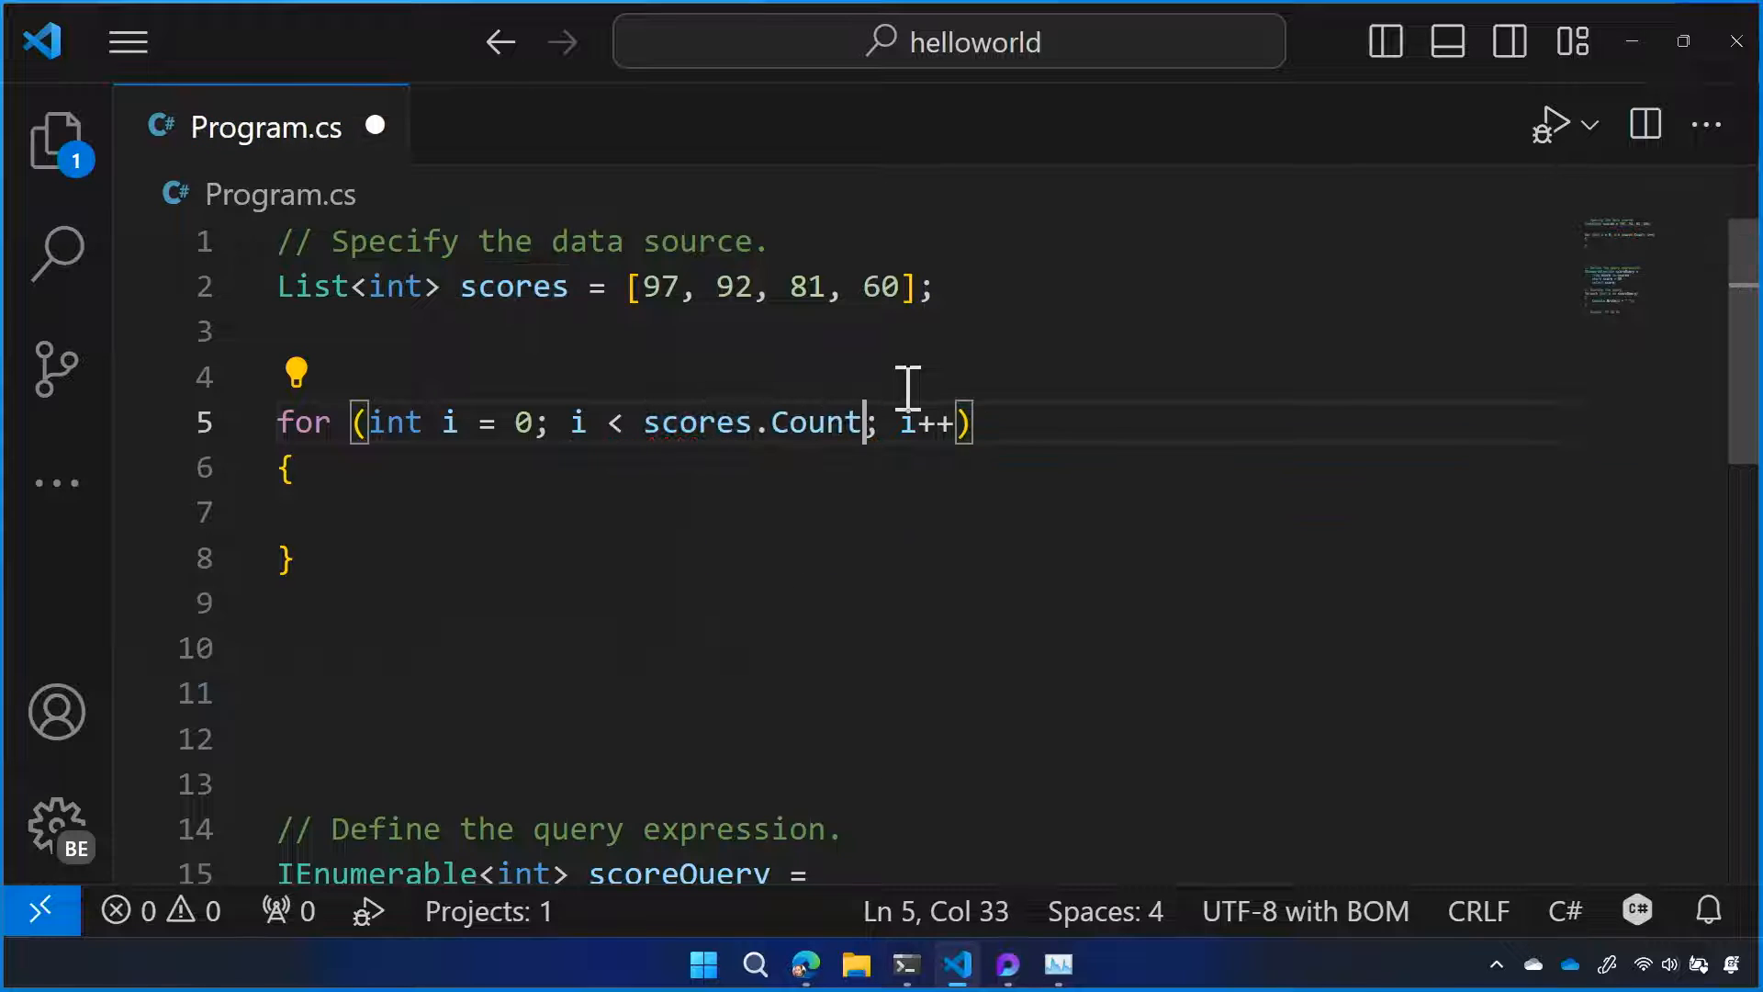
# Step: Inside the loop body, add an if checking the score is > 80 with a Console.WriteLine
pyautogui.click(584, 501)
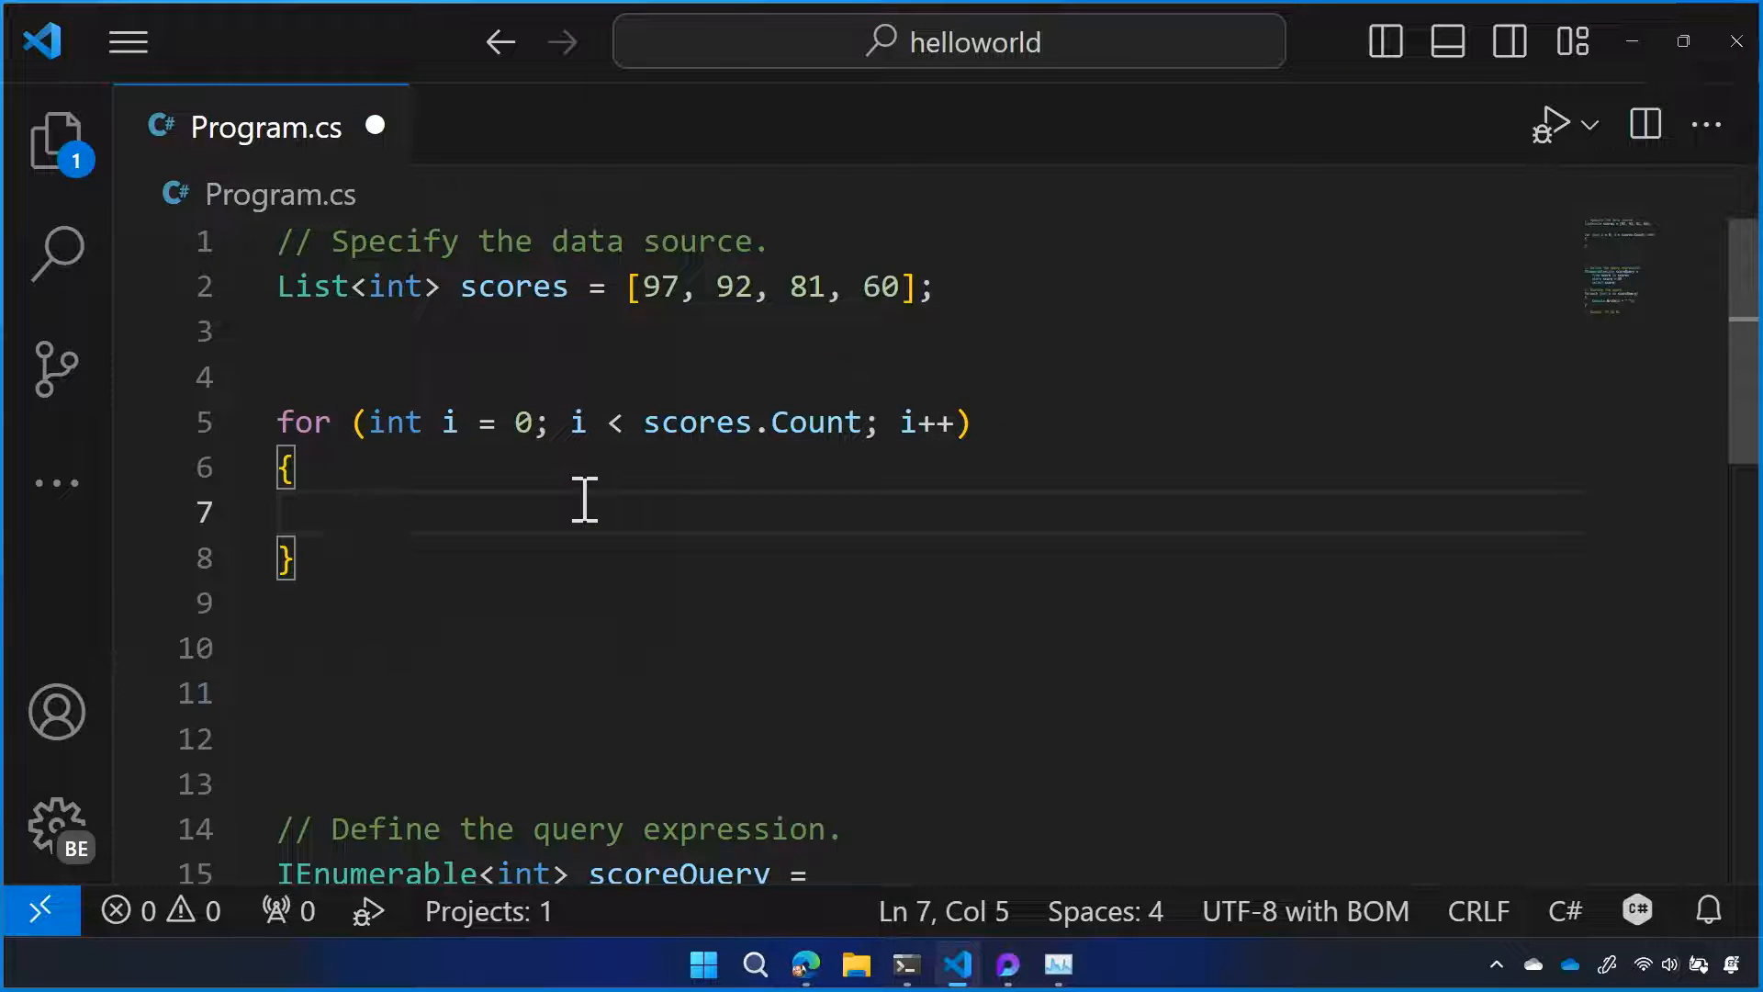
pyautogui.write('Console.WriteLine')
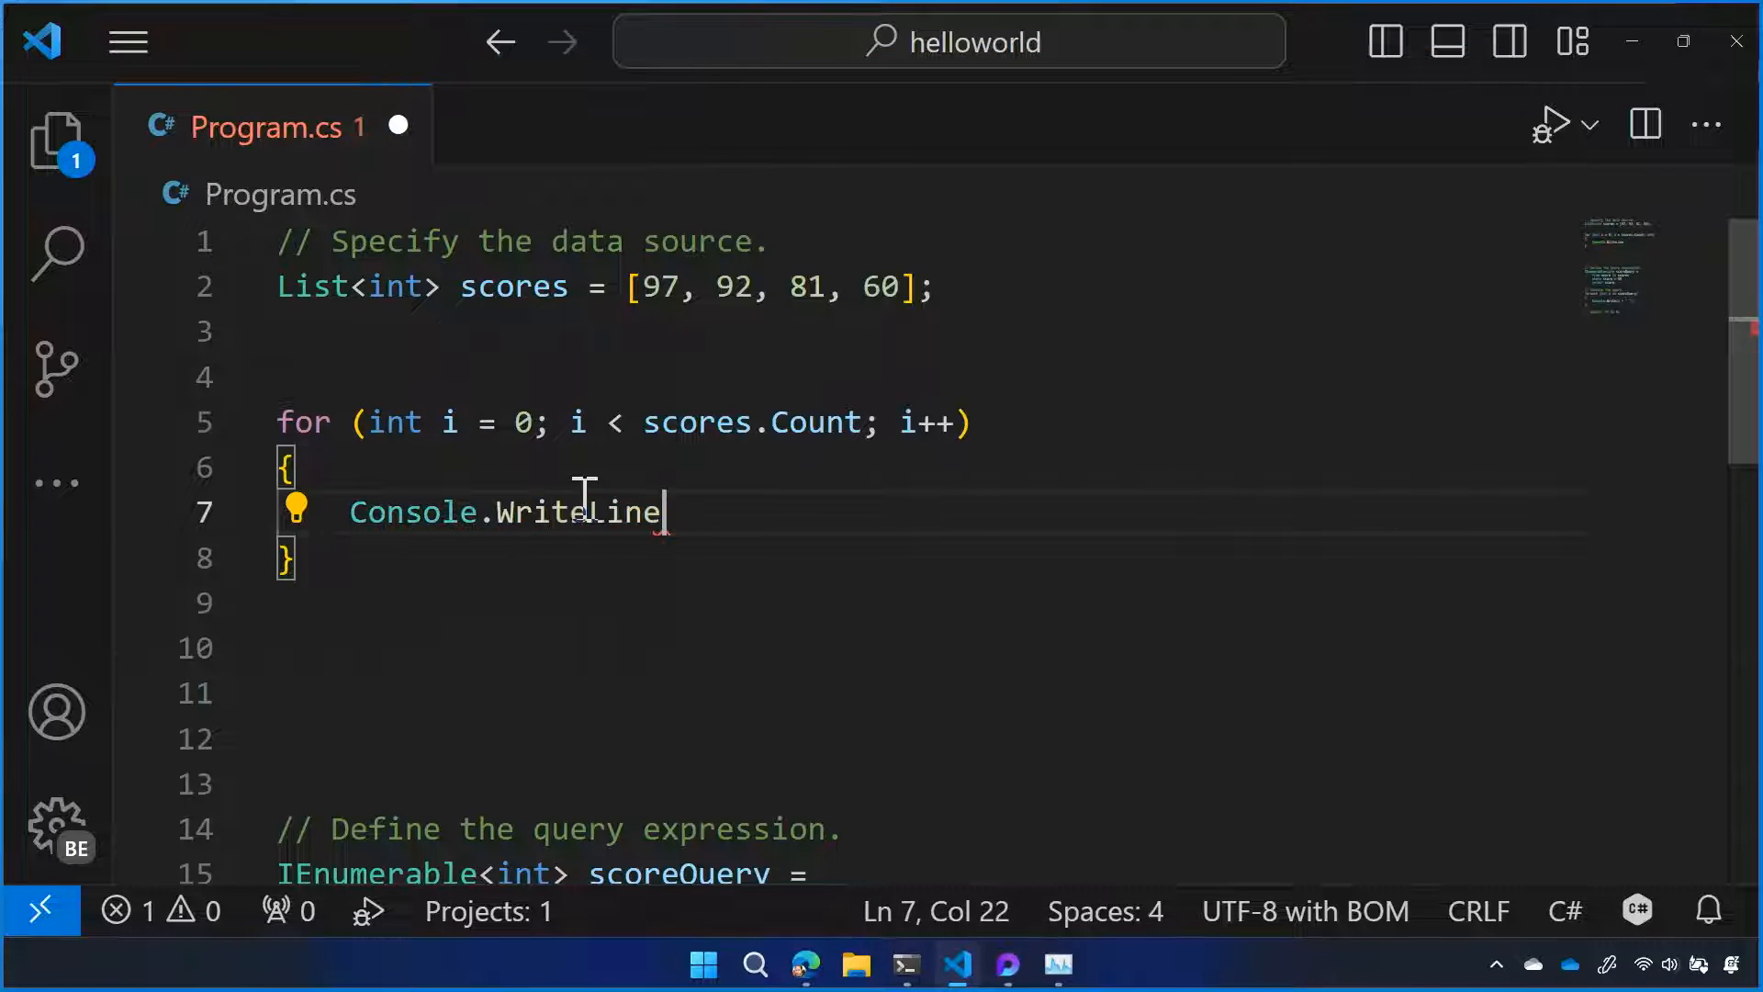
pyautogui.write('(')
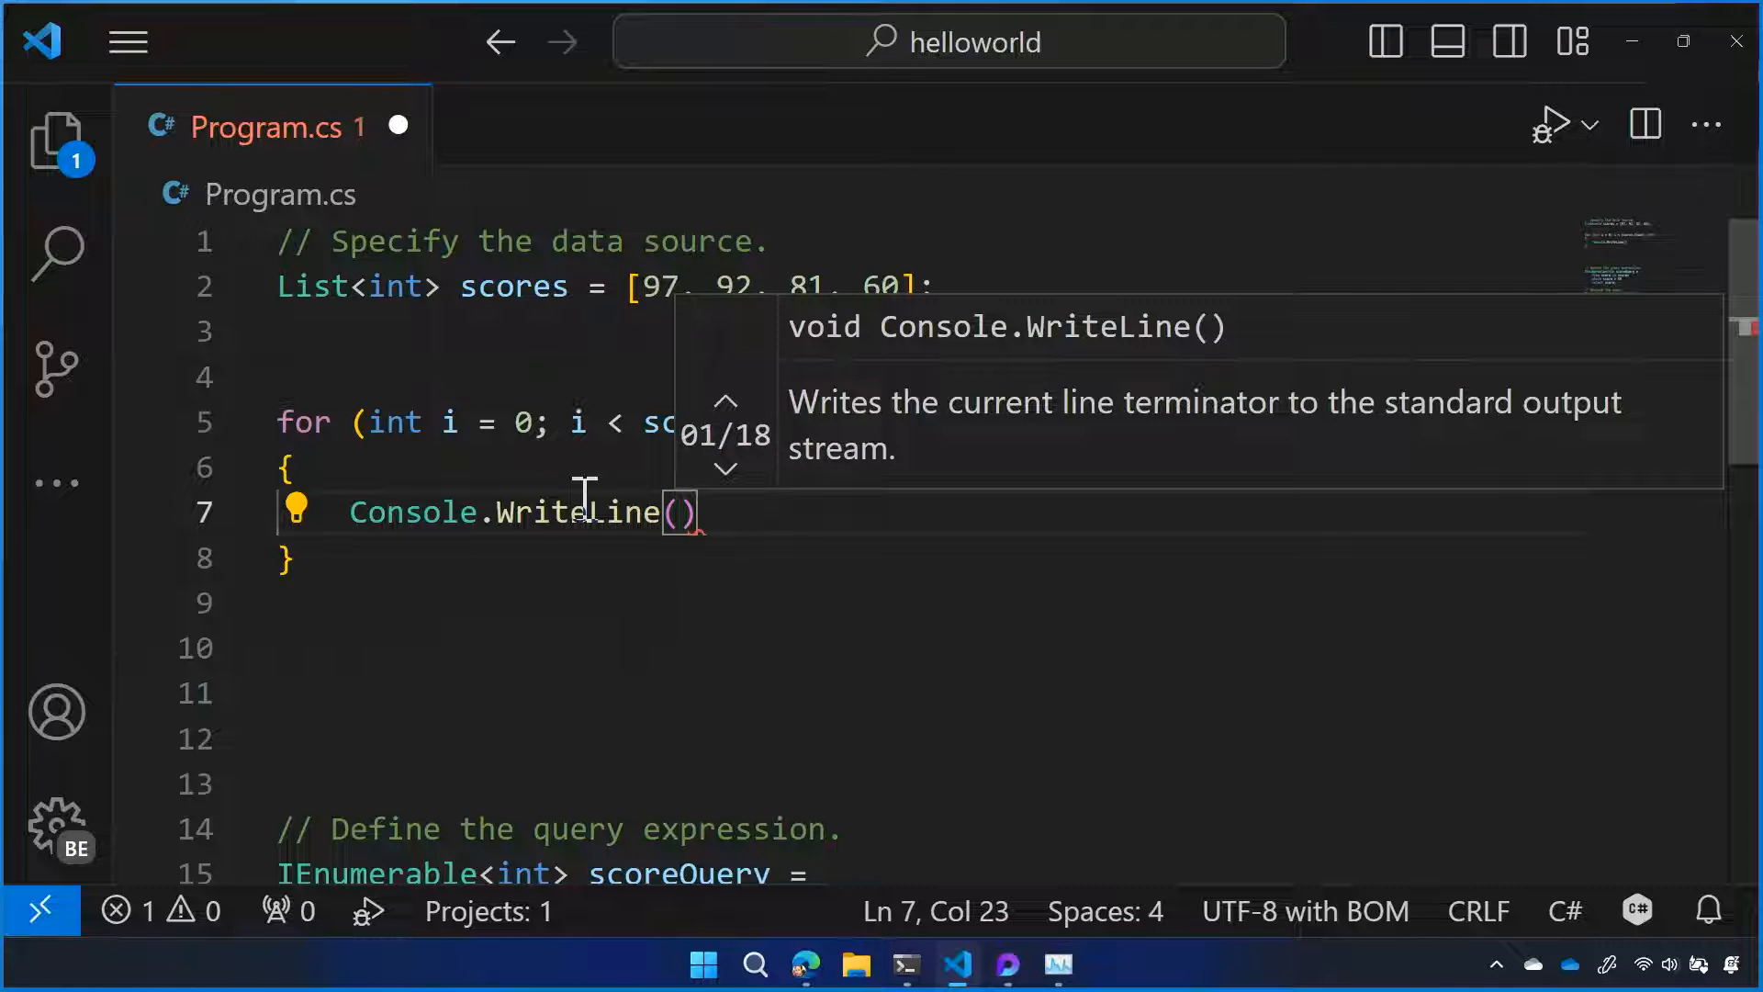
pyautogui.write('if(i')
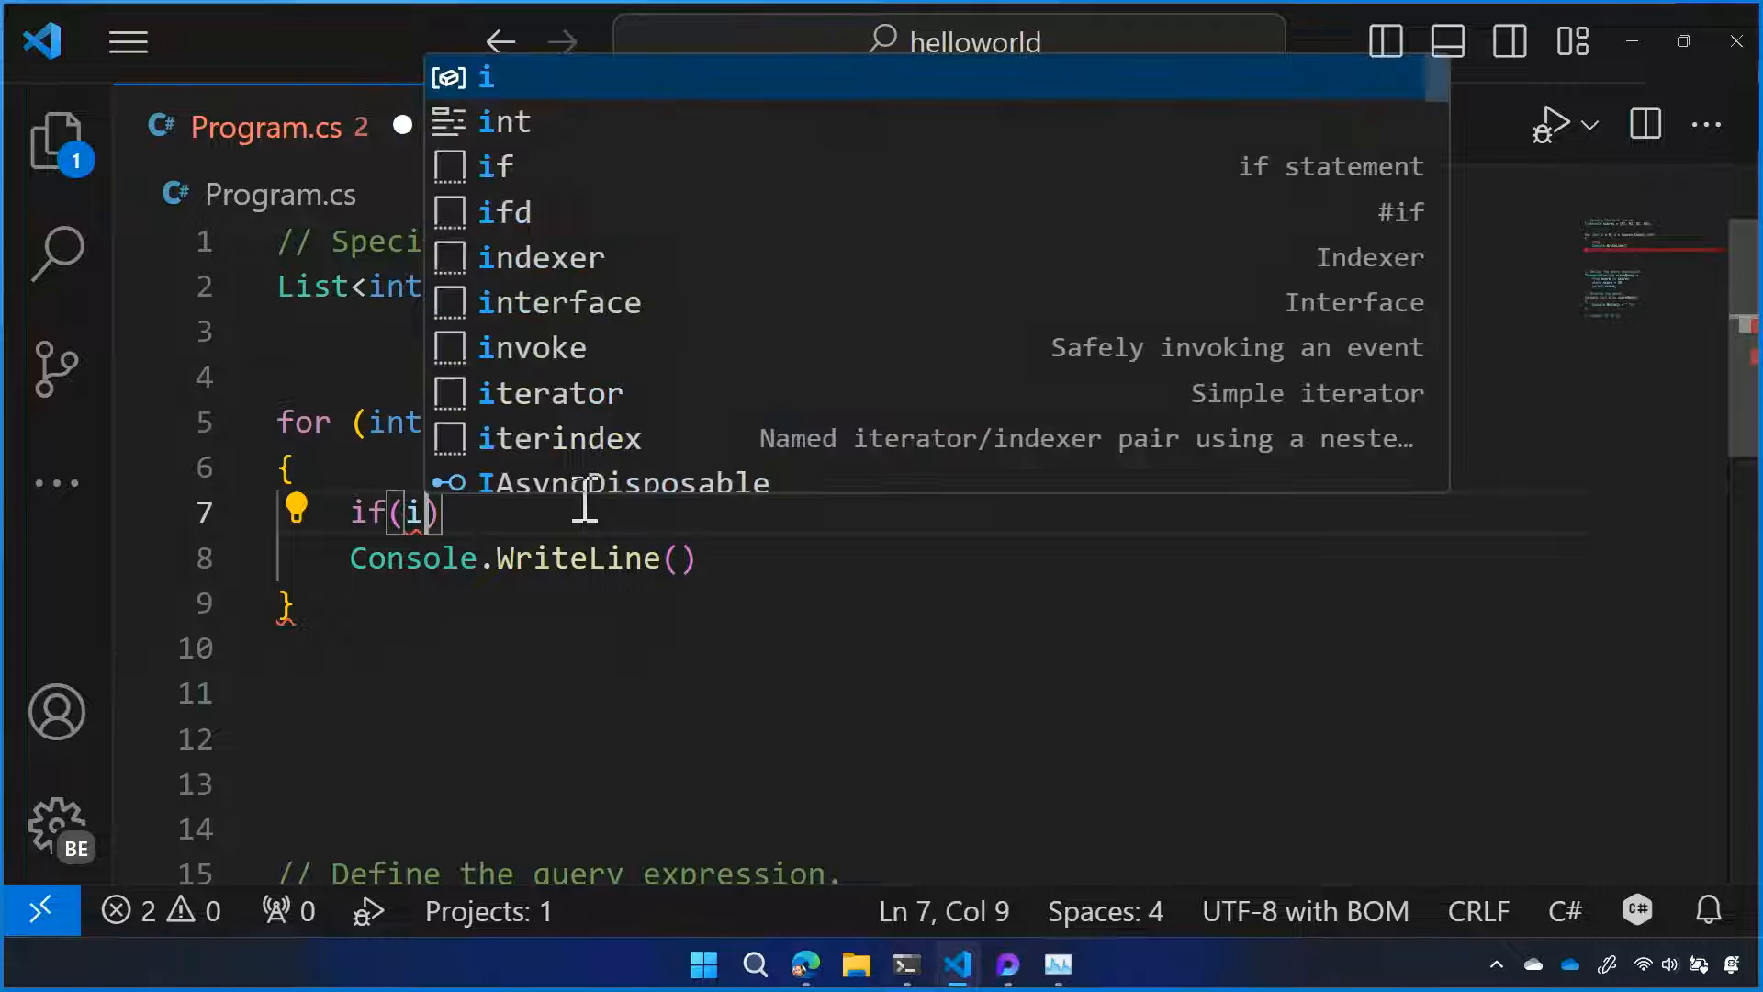
pyautogui.write('scores[i')
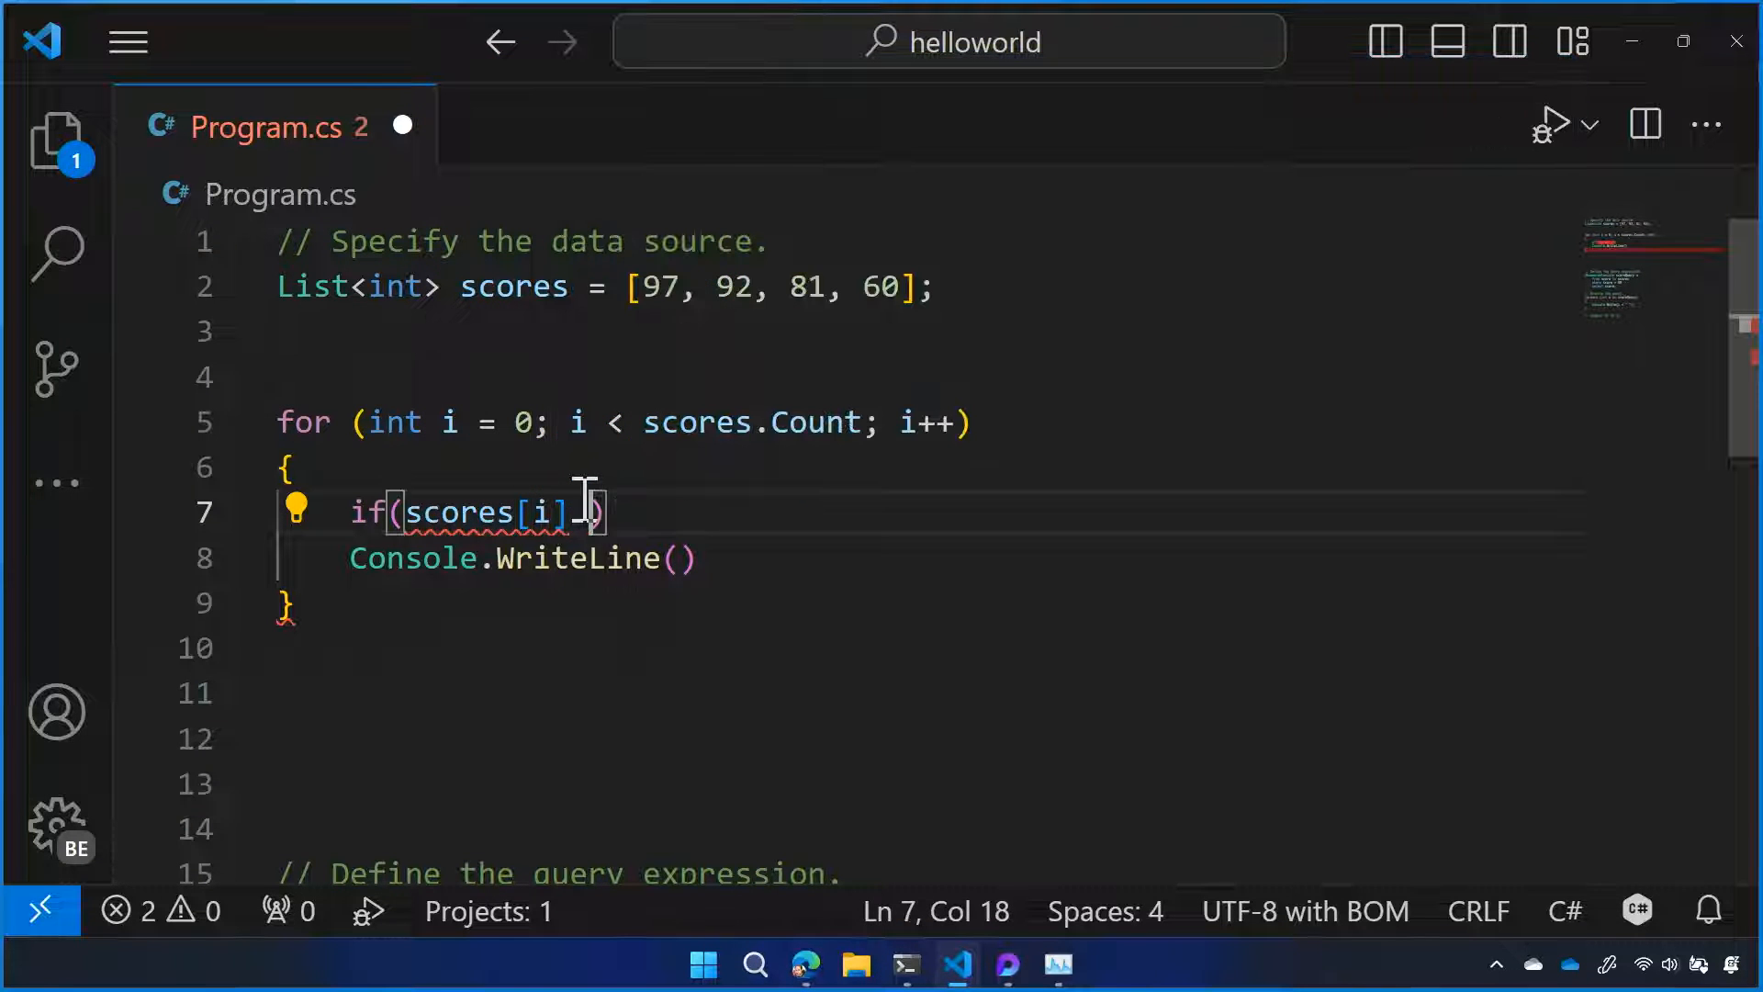
pyautogui.write('> 80')
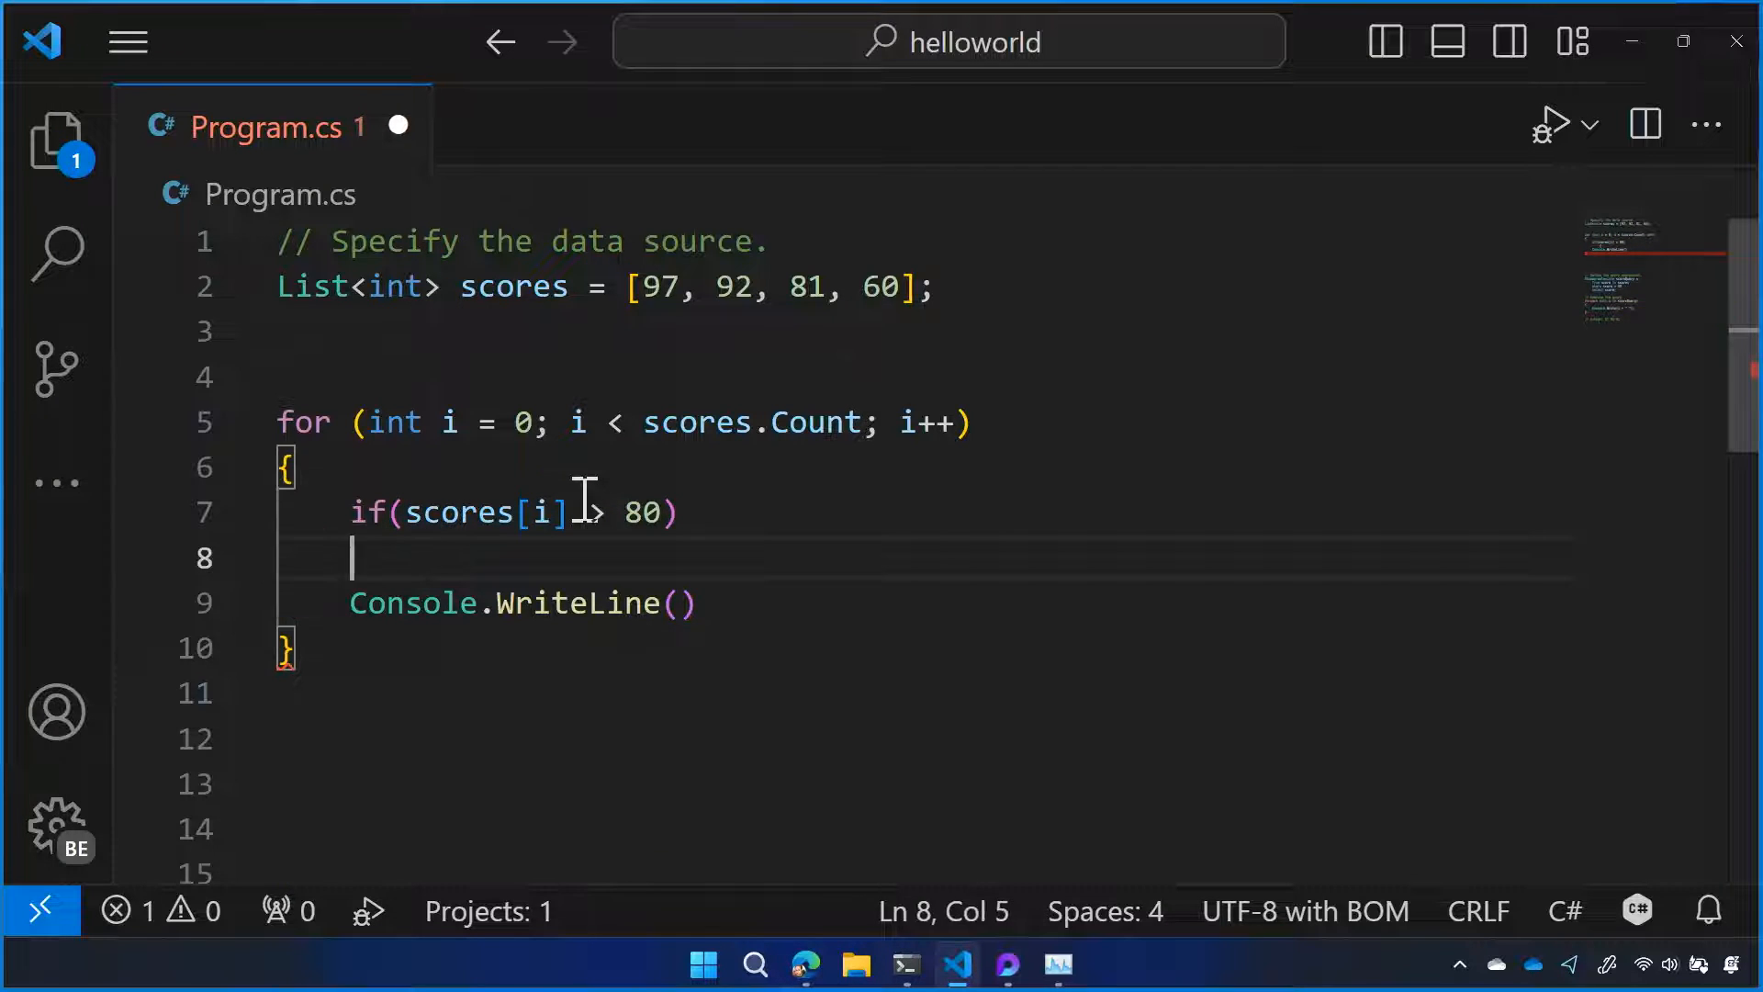
pyautogui.write('{')
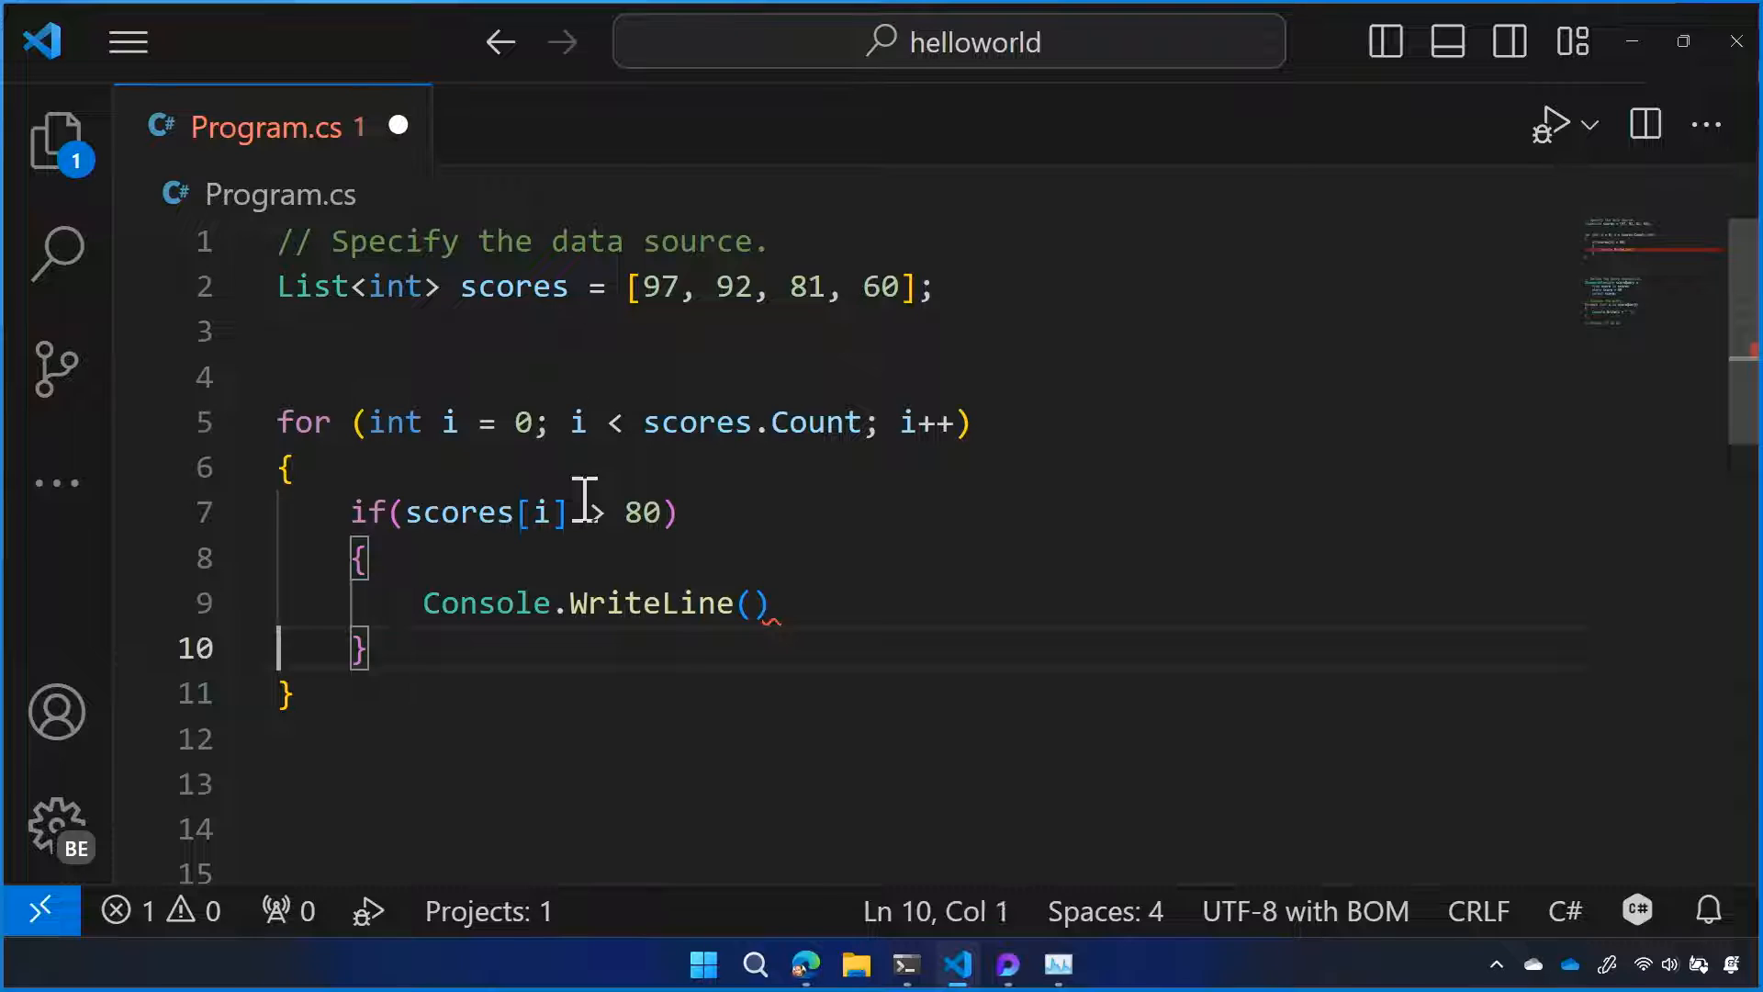
# Step: Write the interpolated message $"Found a score over 80 {scores[i]}" and add return; after the loop
pyautogui.write('"Found a "')
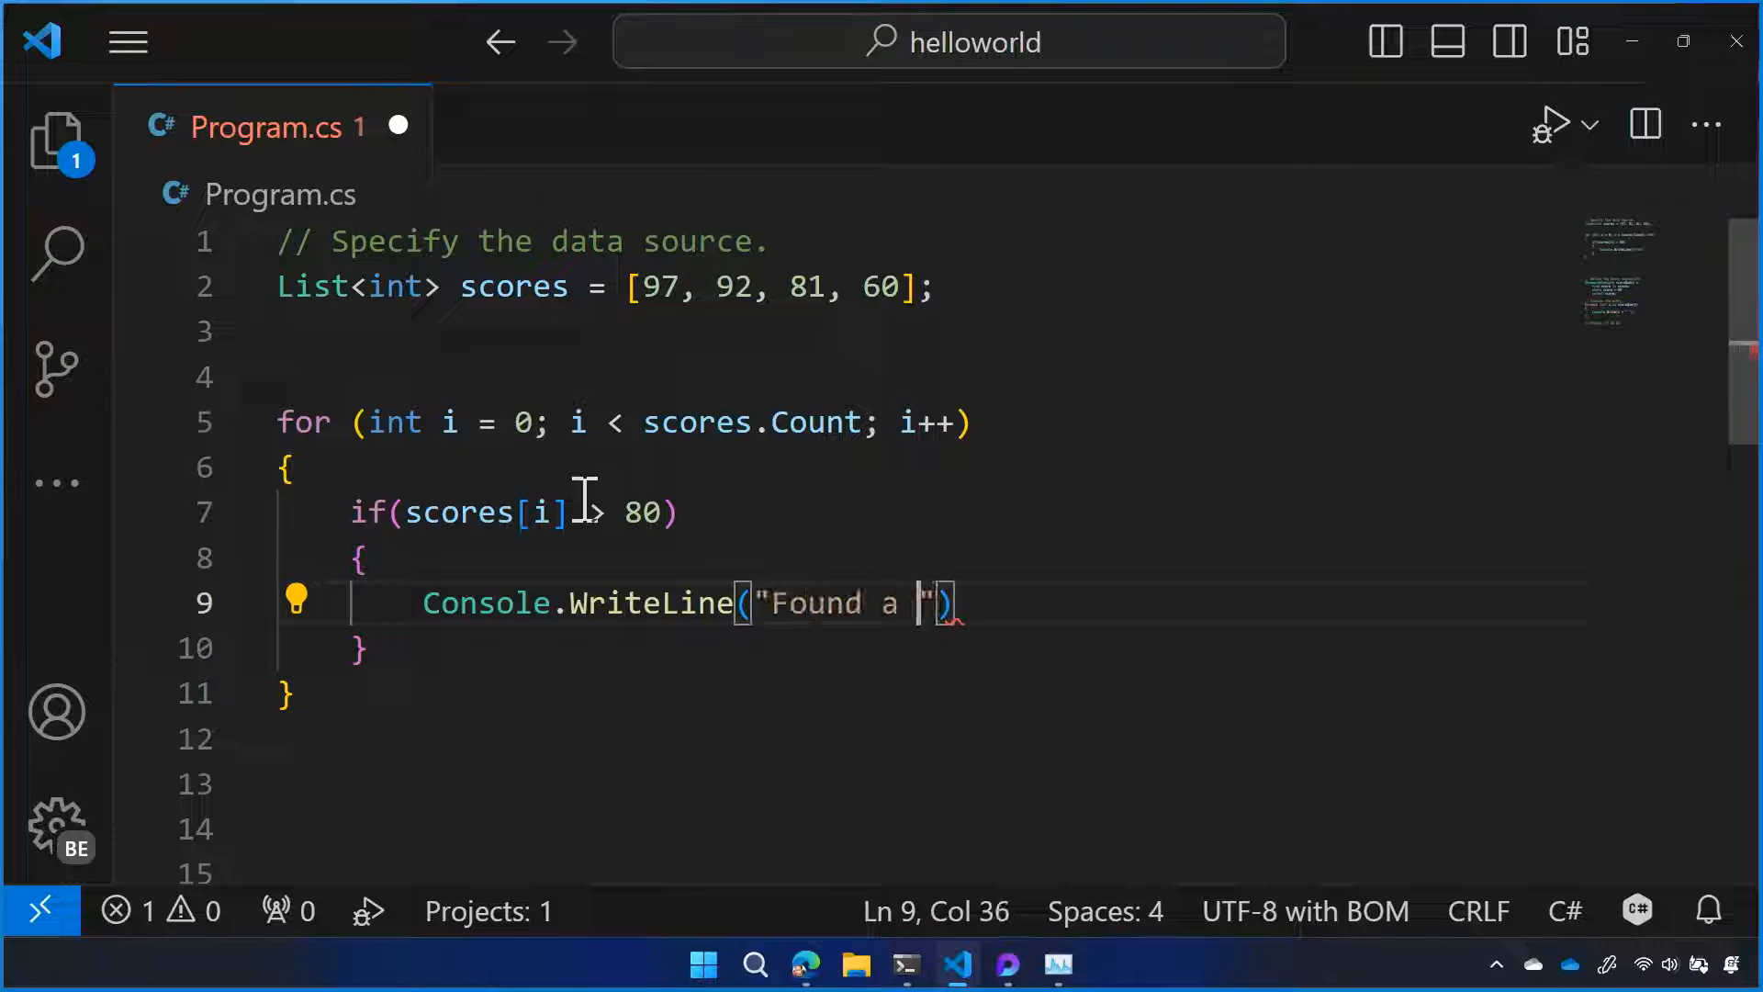
pyautogui.write('score pover 80')
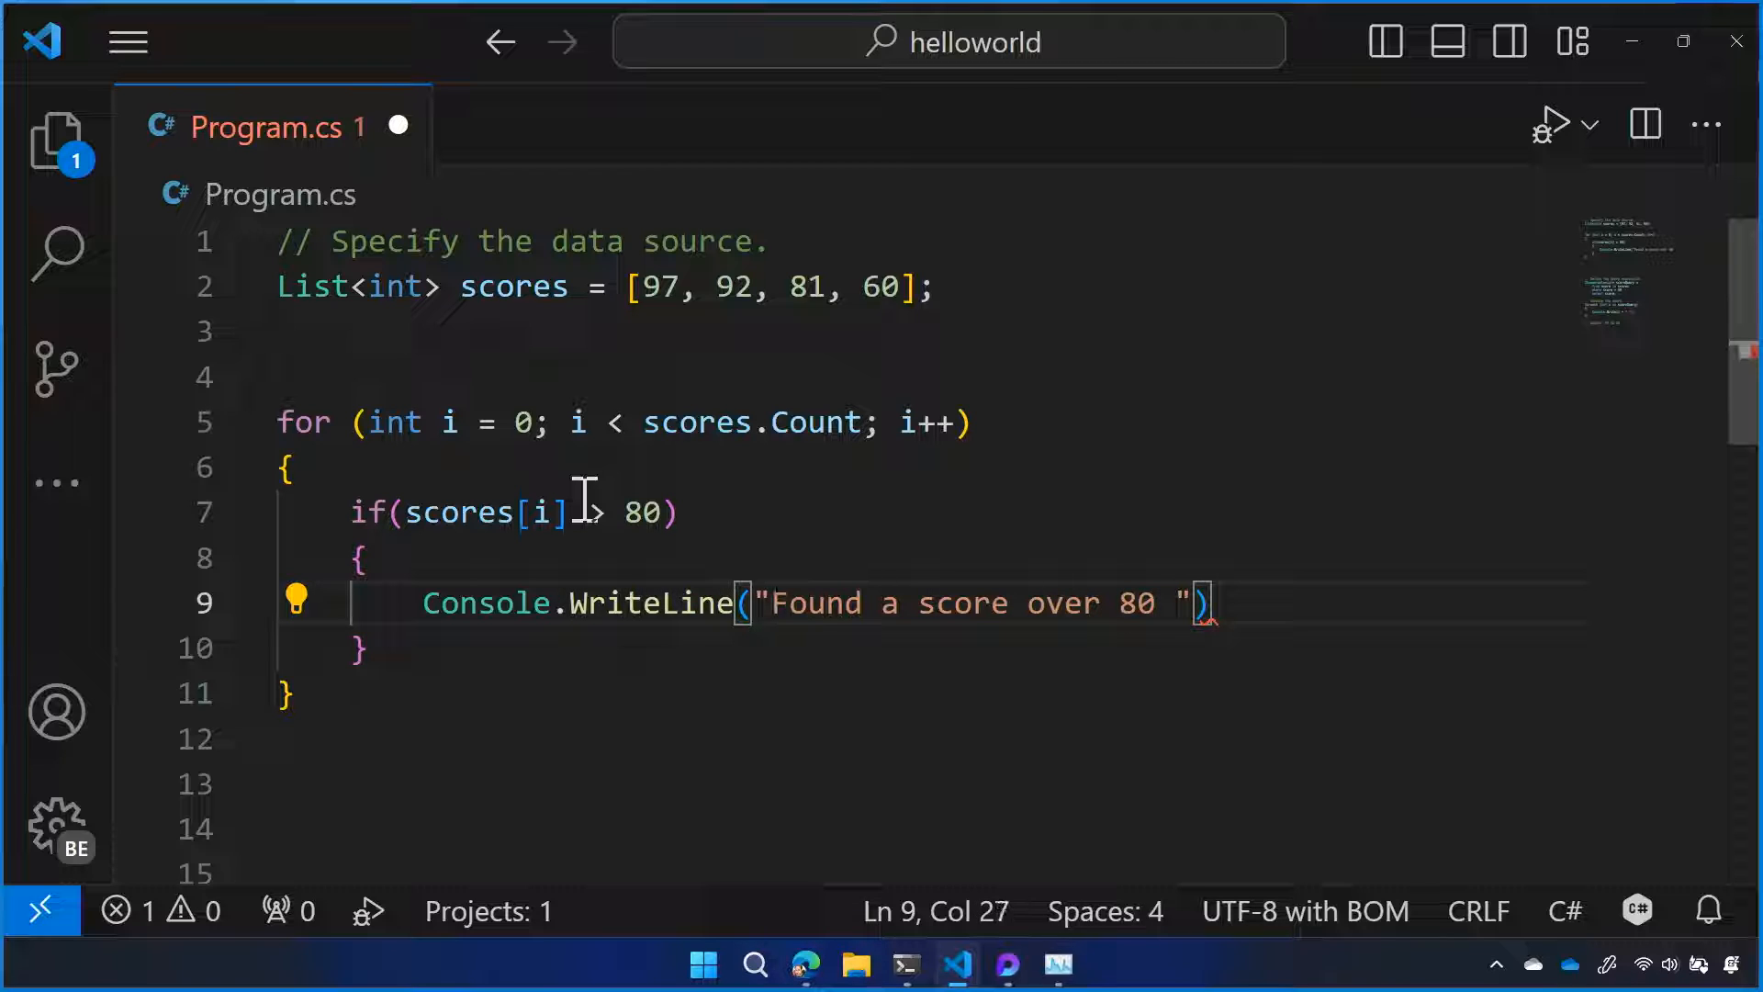
pyautogui.write('$')
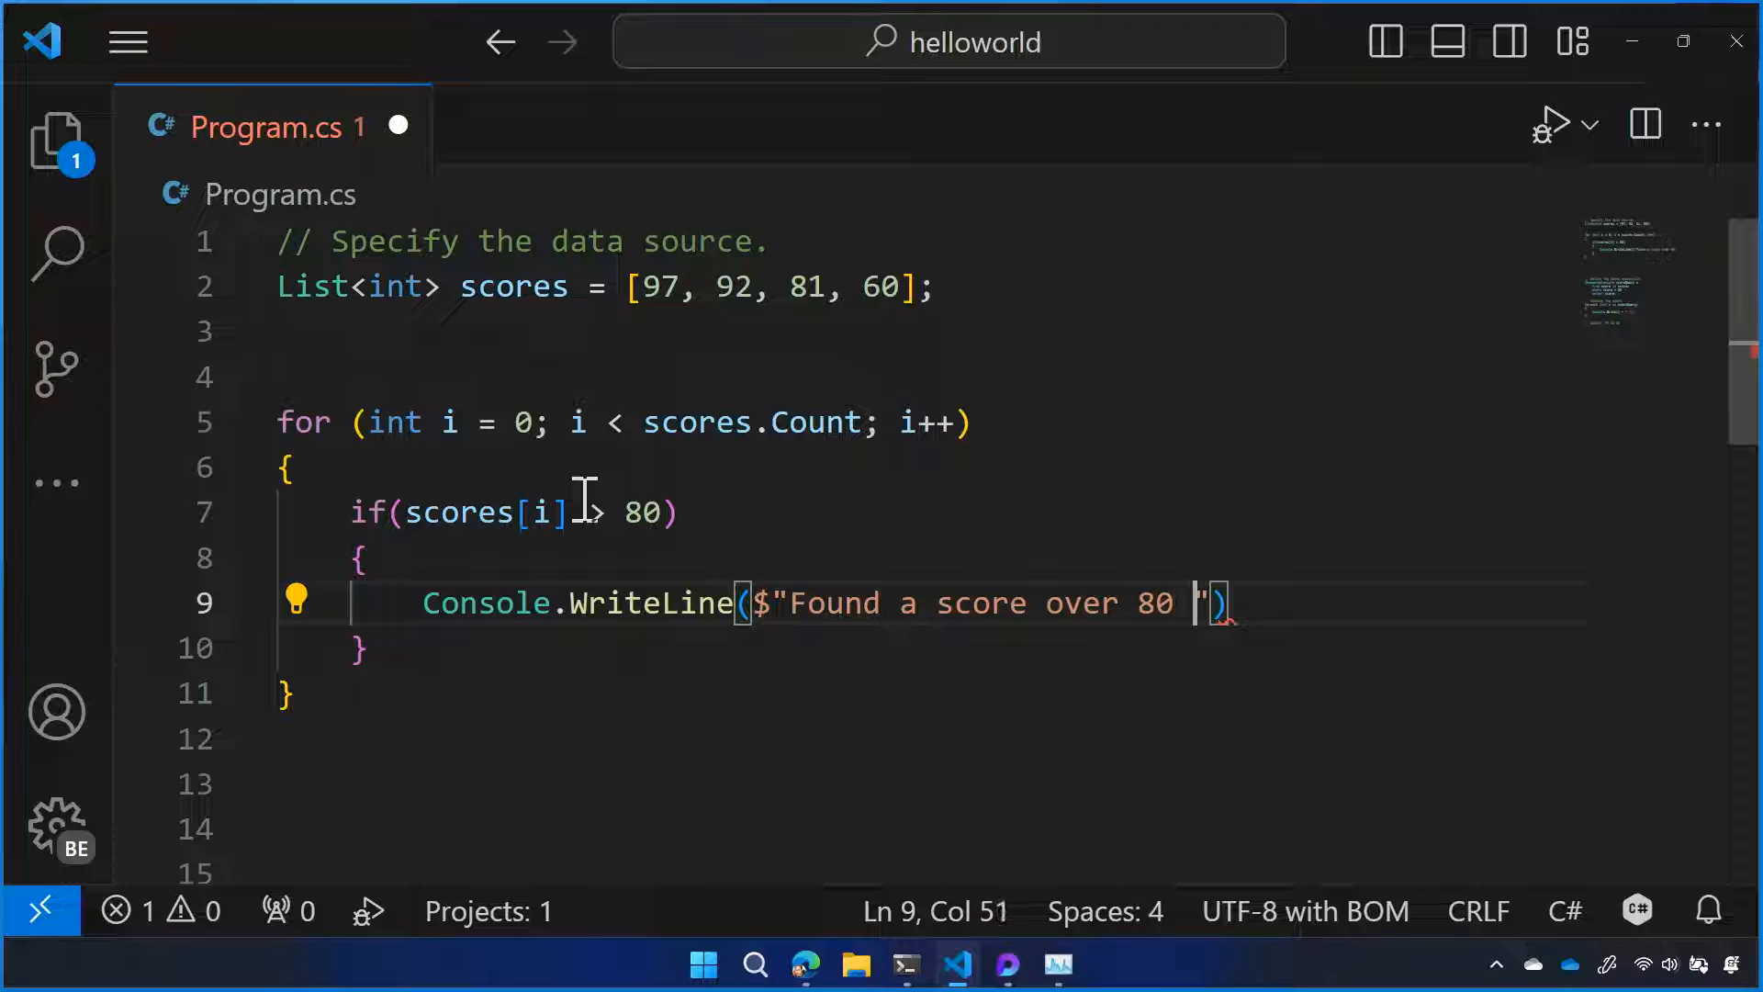
pyautogui.write('{scores[]}')
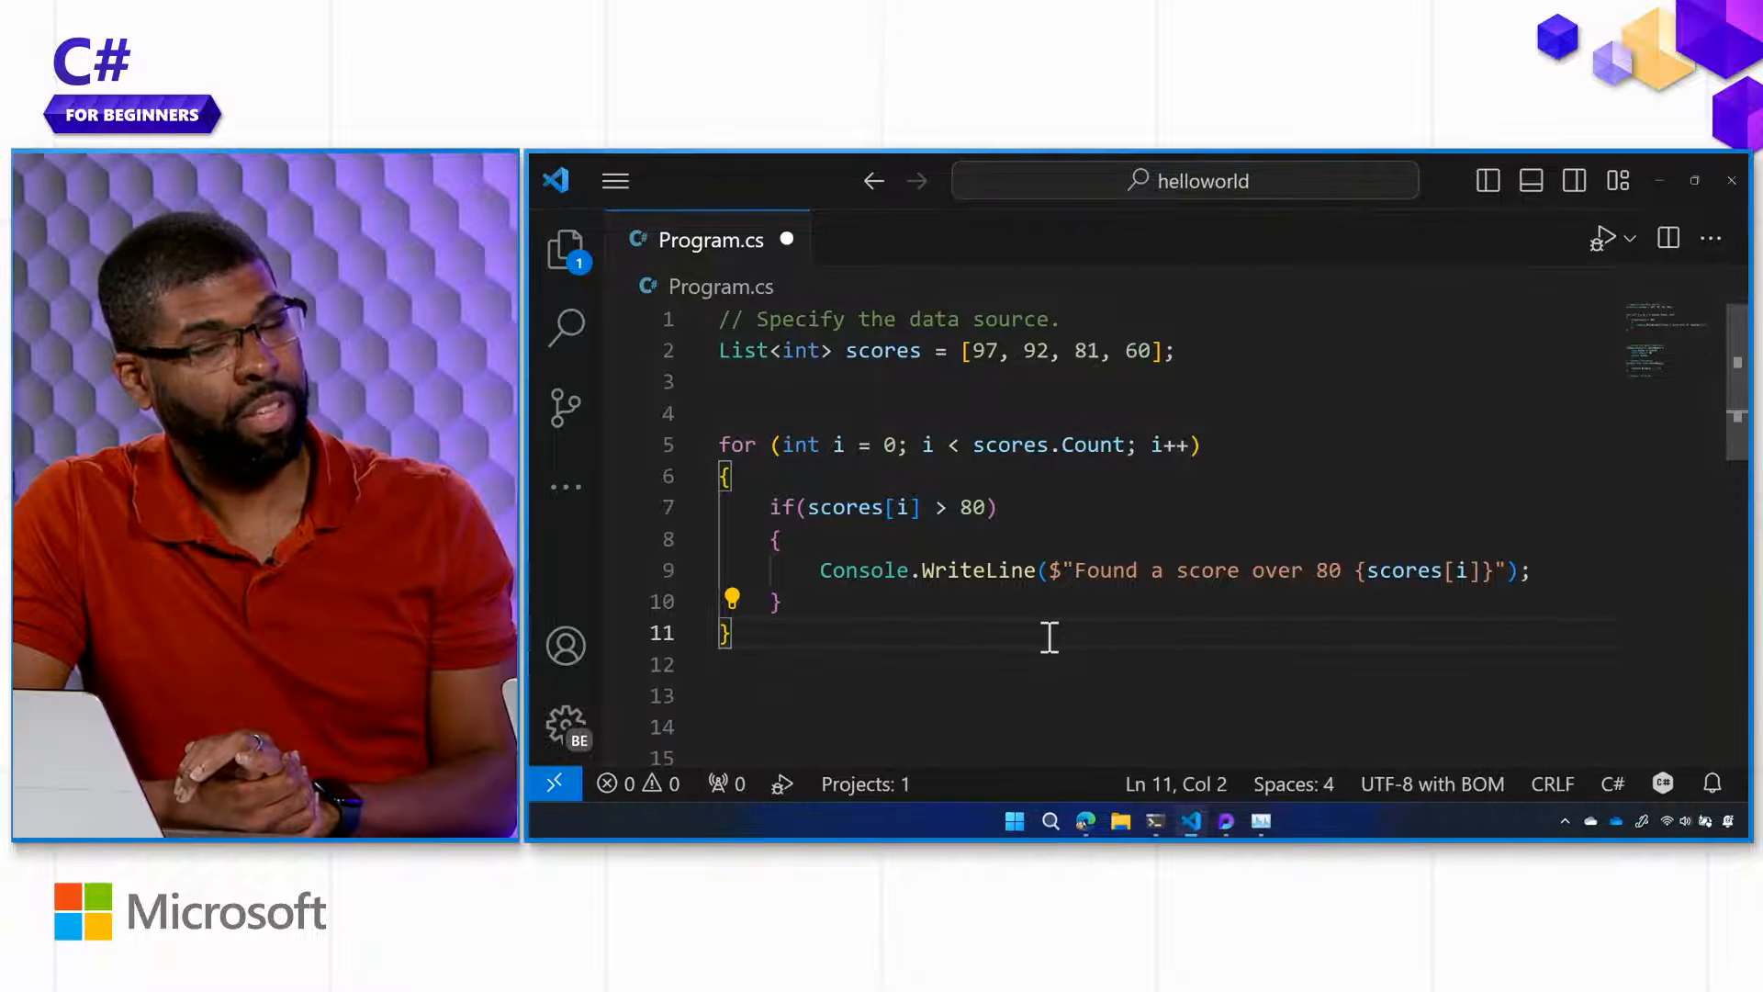
pyautogui.scroll(-3)
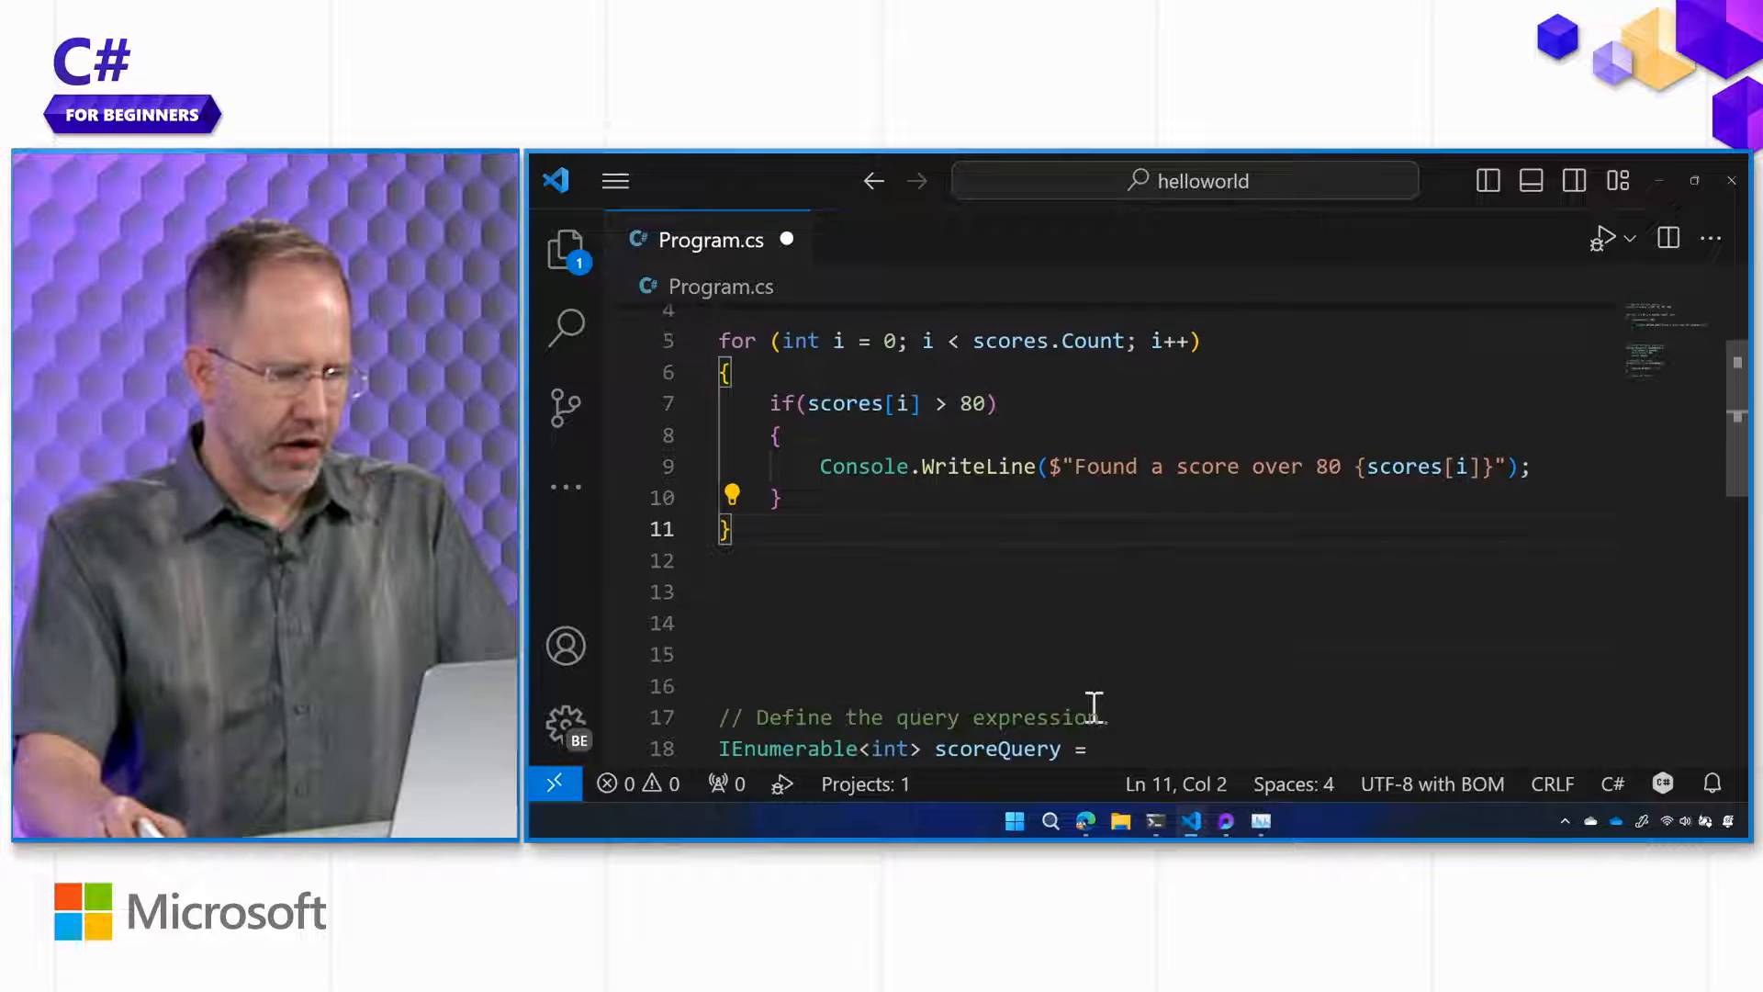
pyautogui.scroll(-3)
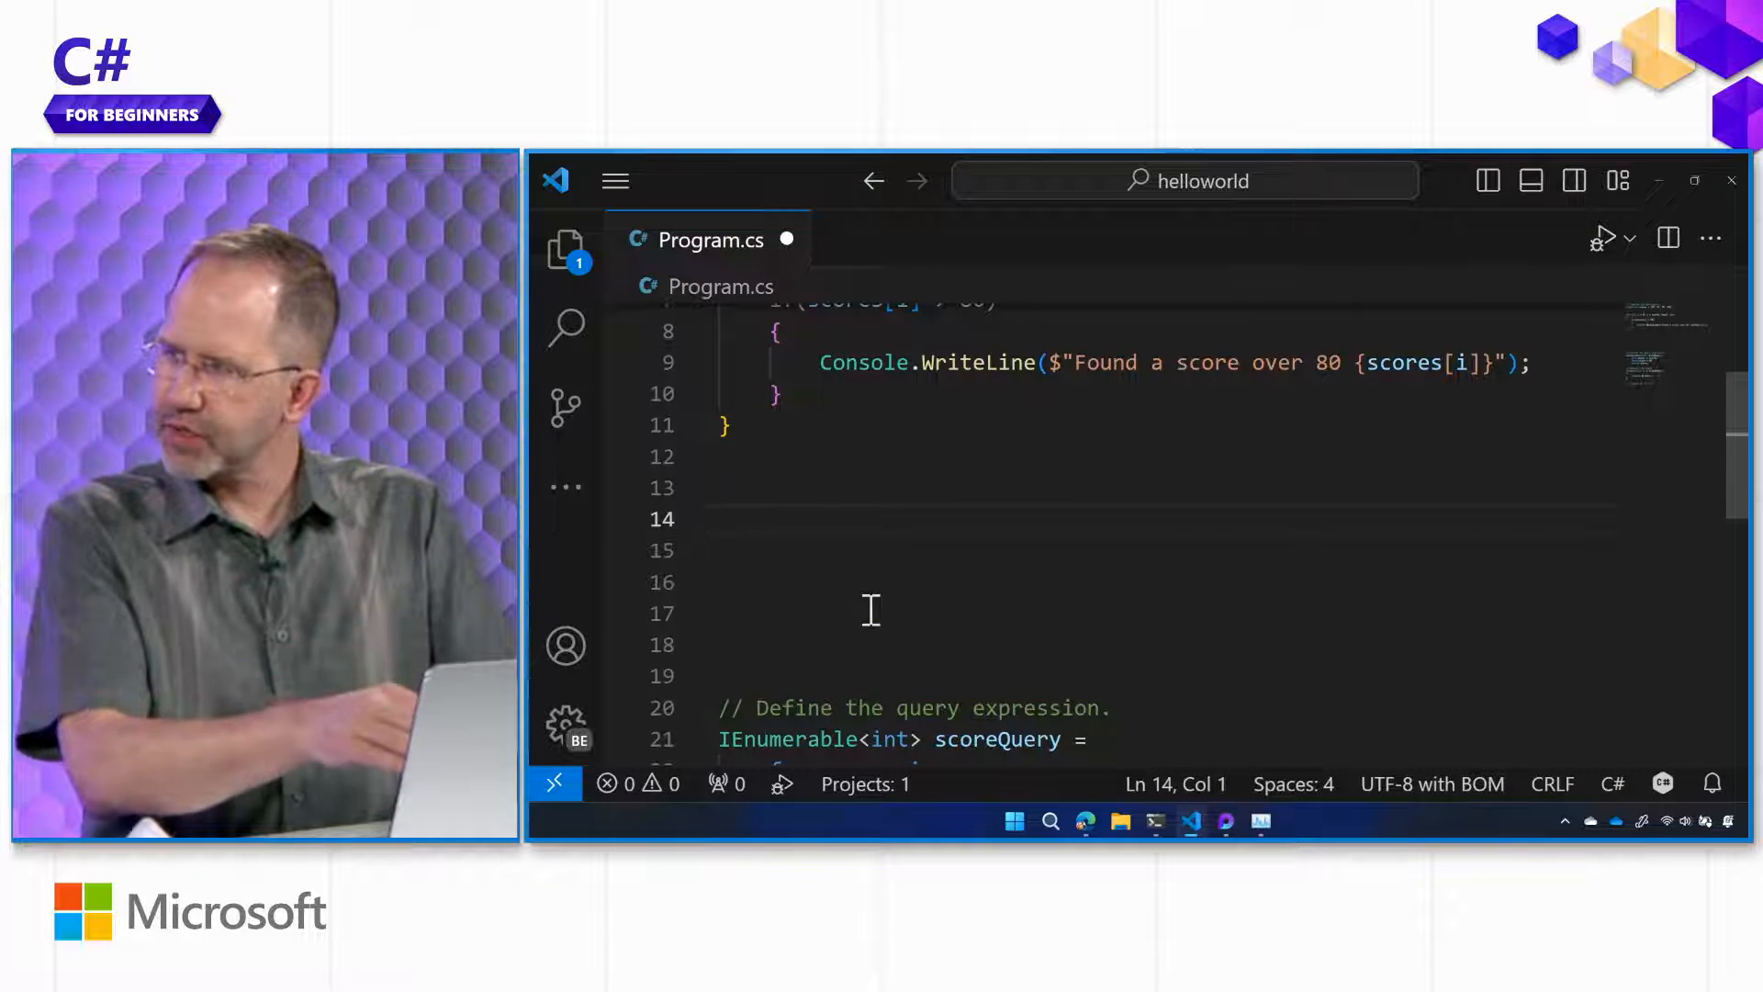
pyautogui.write('return;')
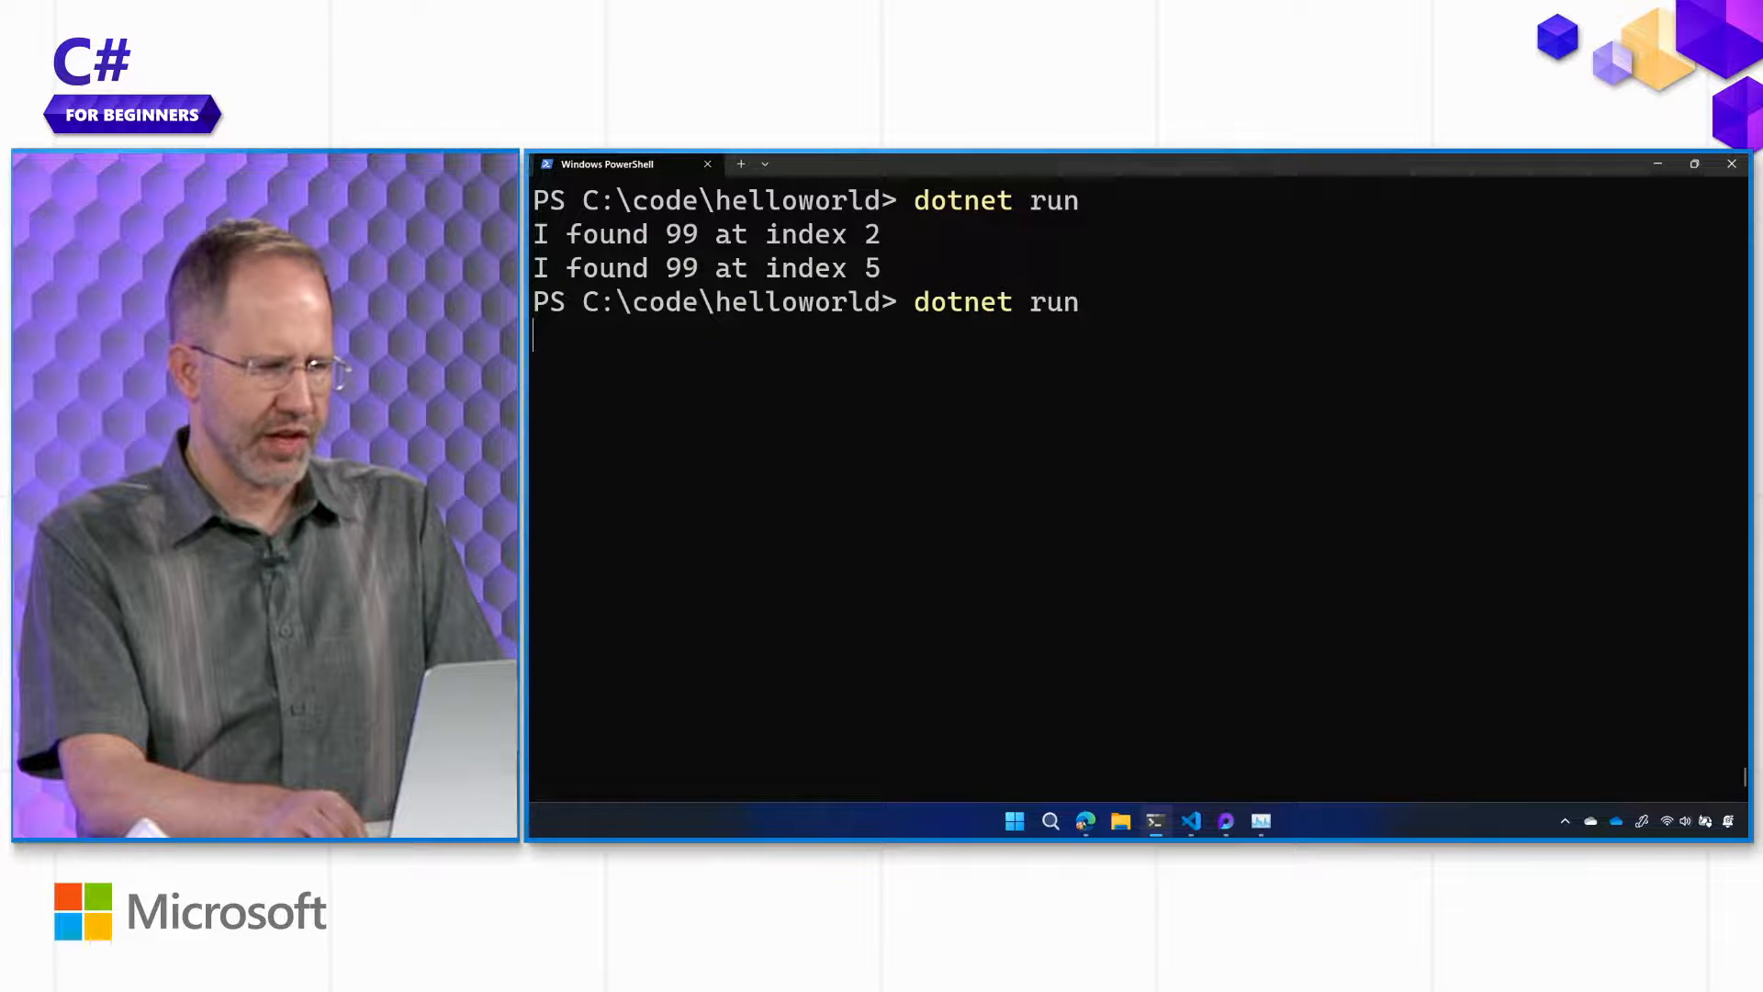
# Step: Run dotnet run to see 97, 92 and 81 reported over 80, then select the for loop block for replacement
pyautogui.press('Enter')
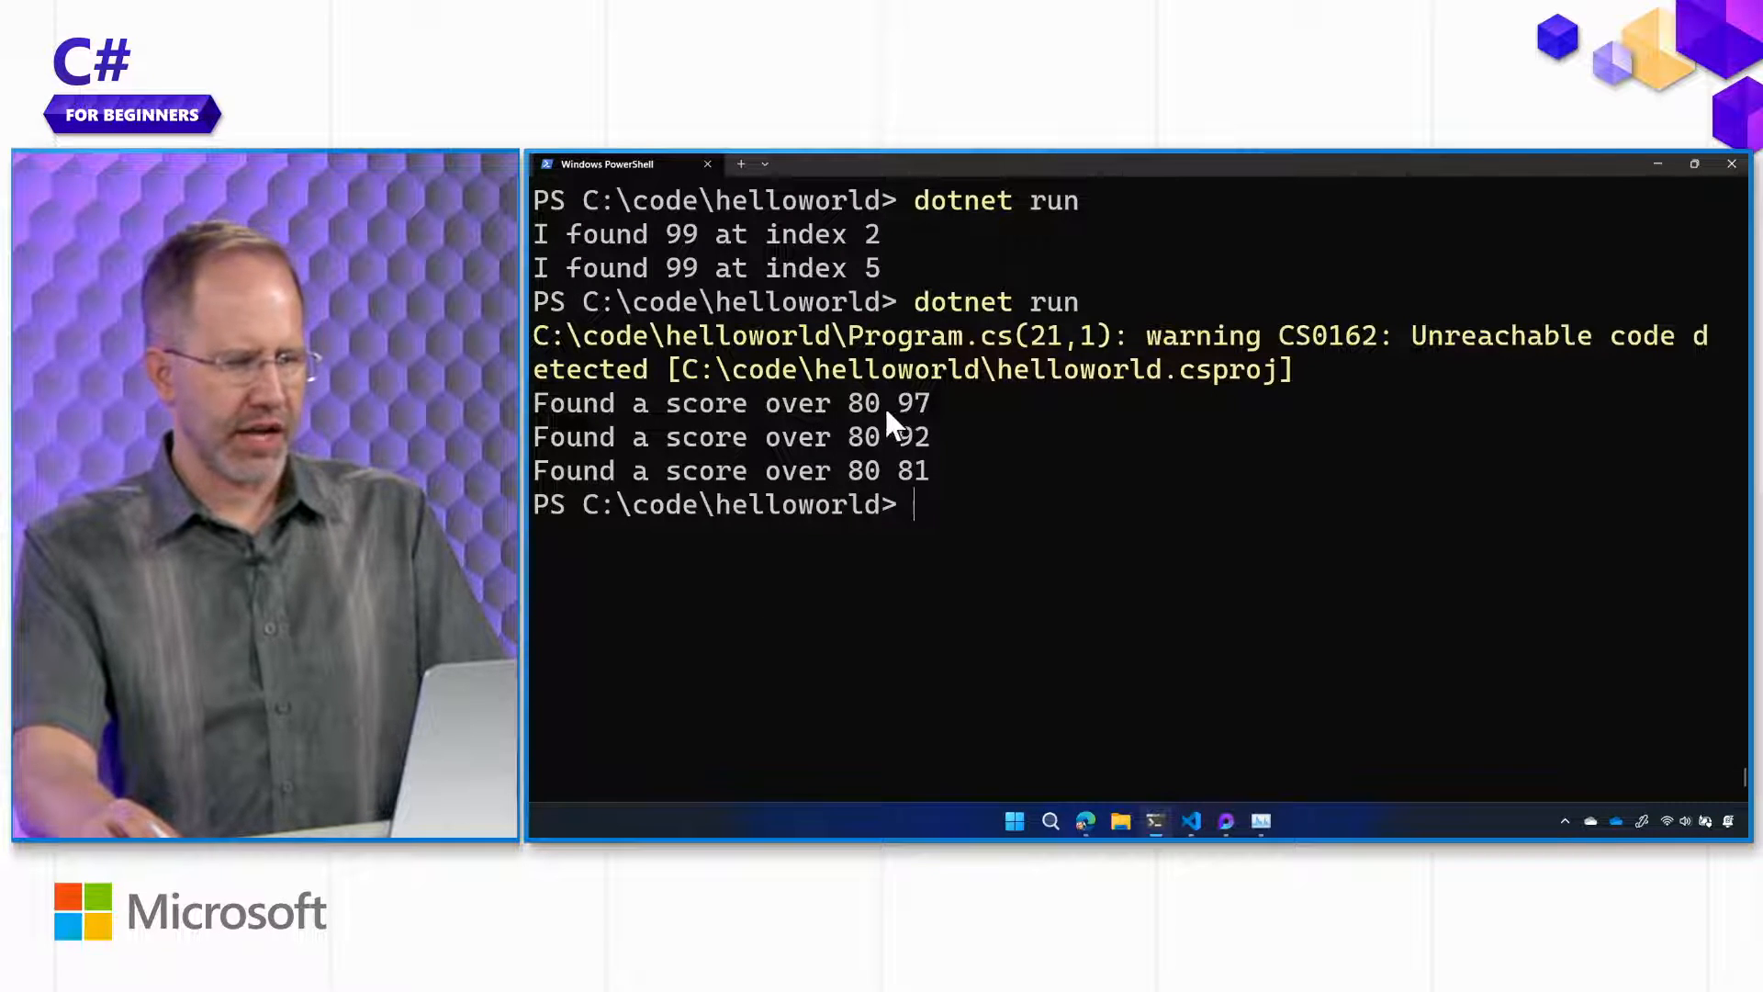
pyautogui.doubleClick(911, 470)
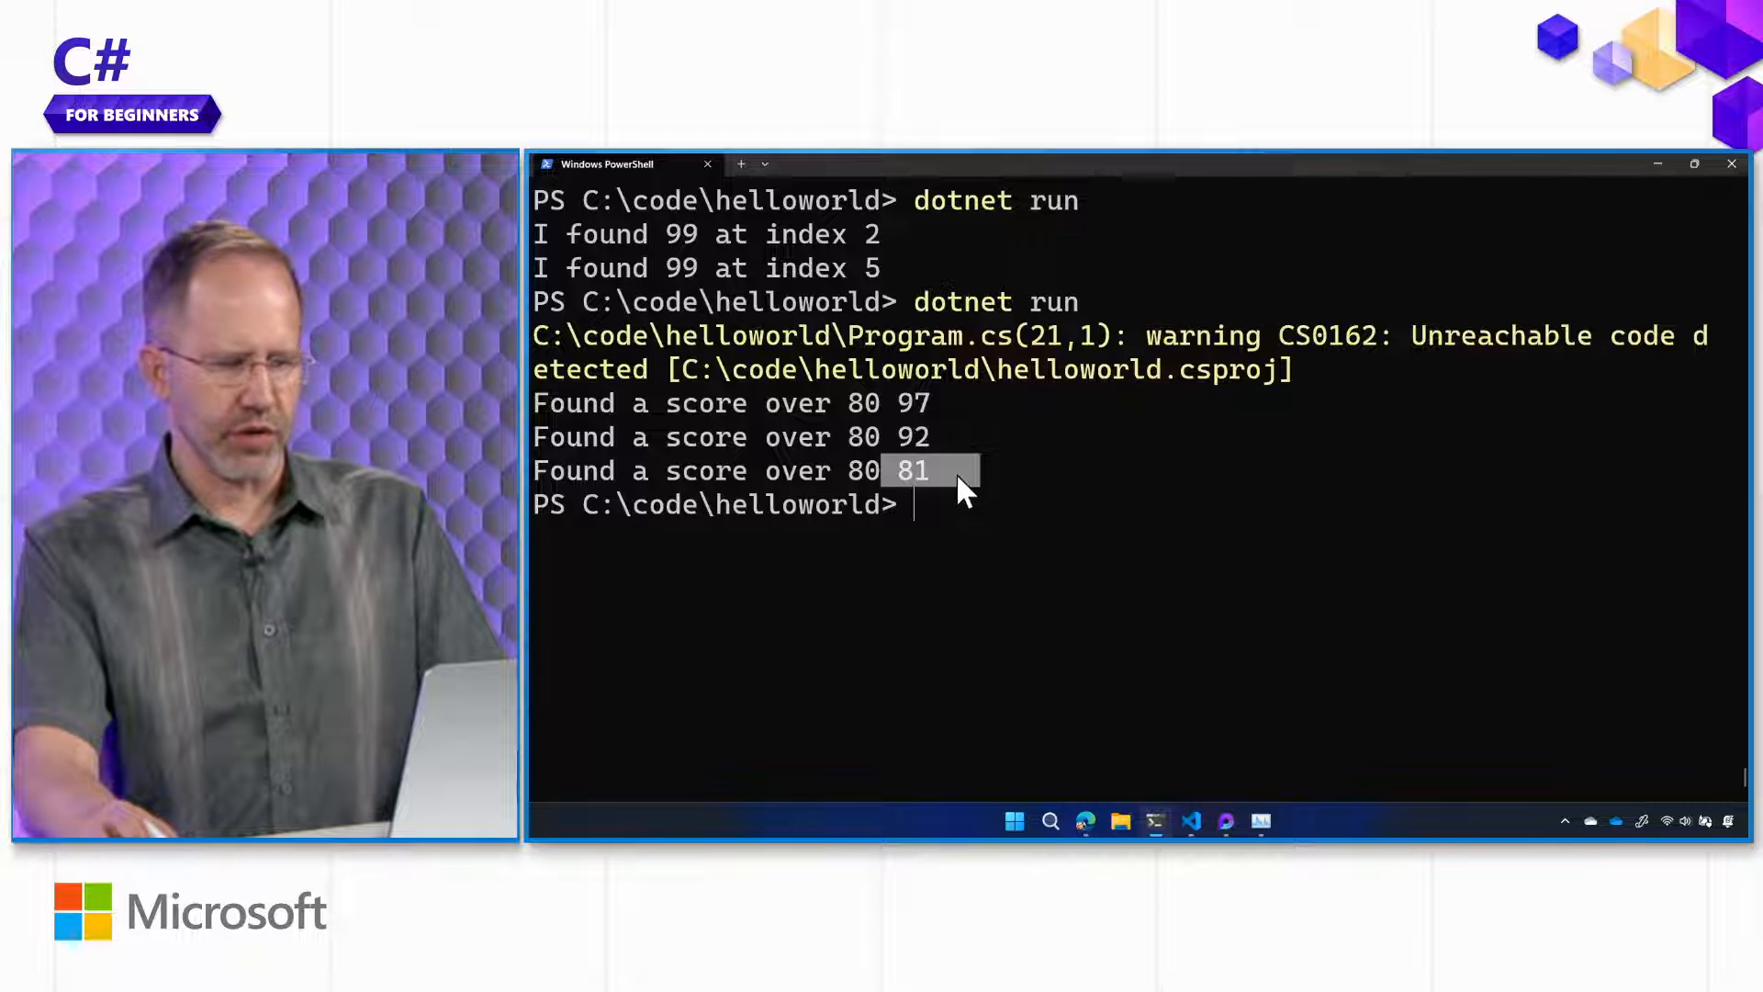
pyautogui.click(1190, 821)
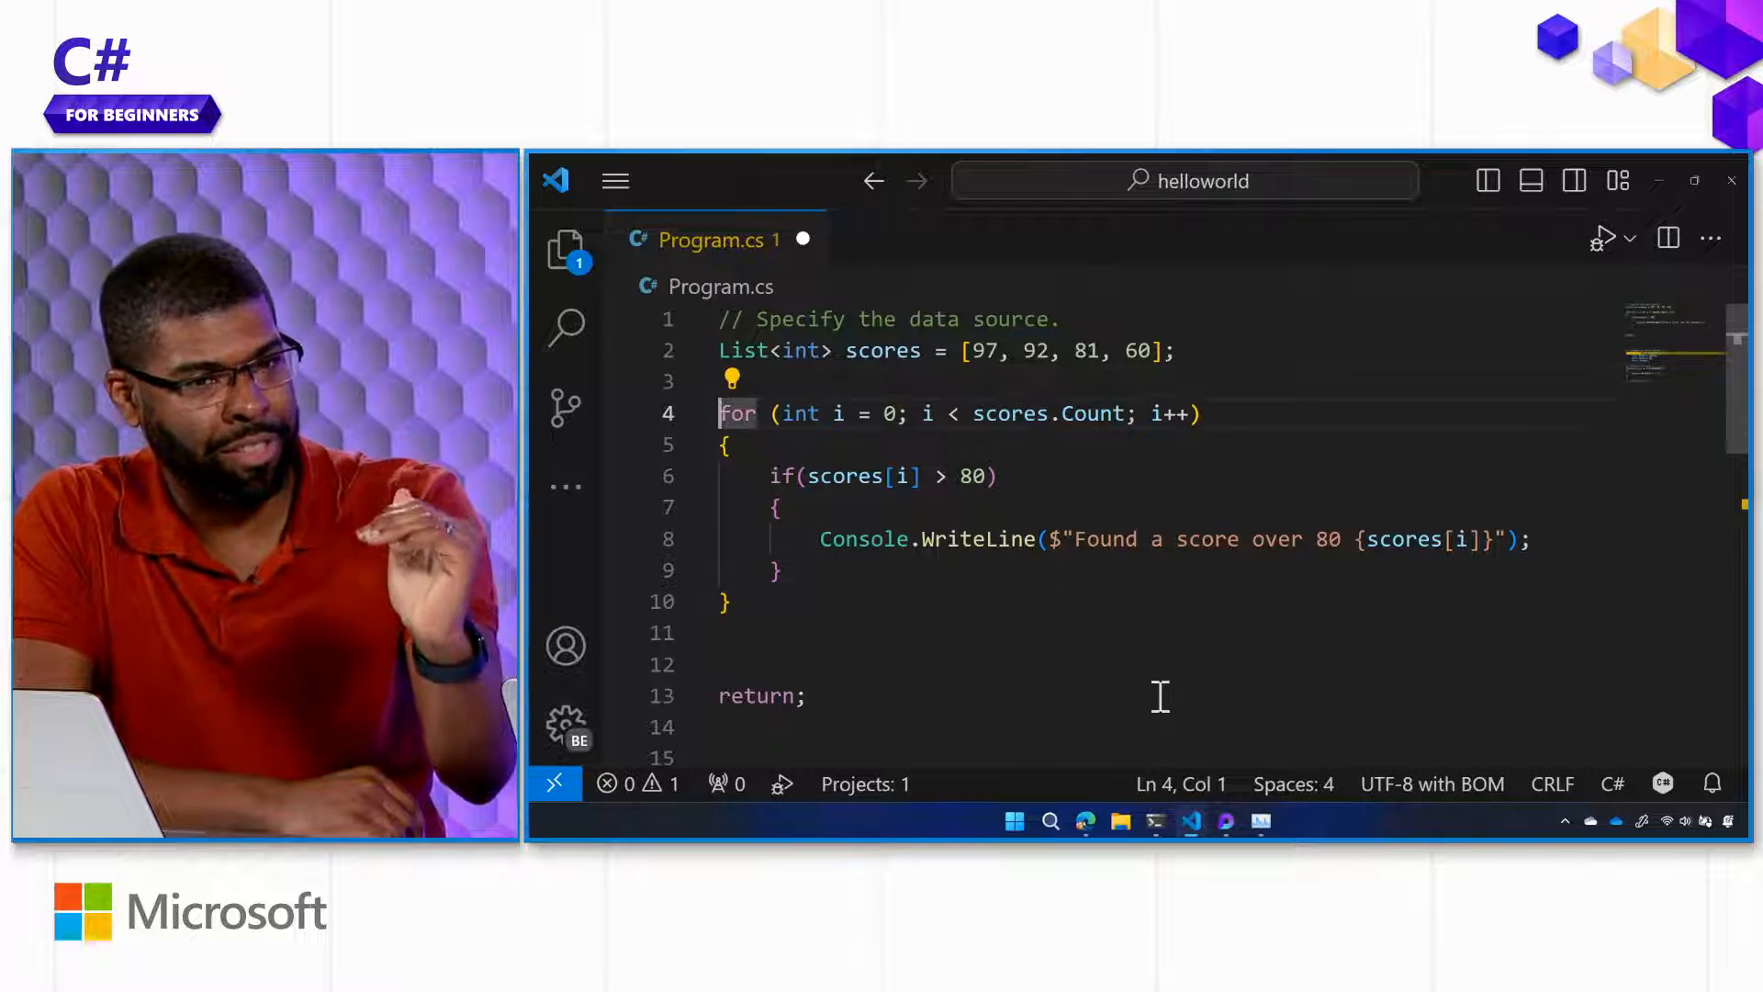
pyautogui.moveTo(718, 413); pyautogui.dragTo(718, 631)
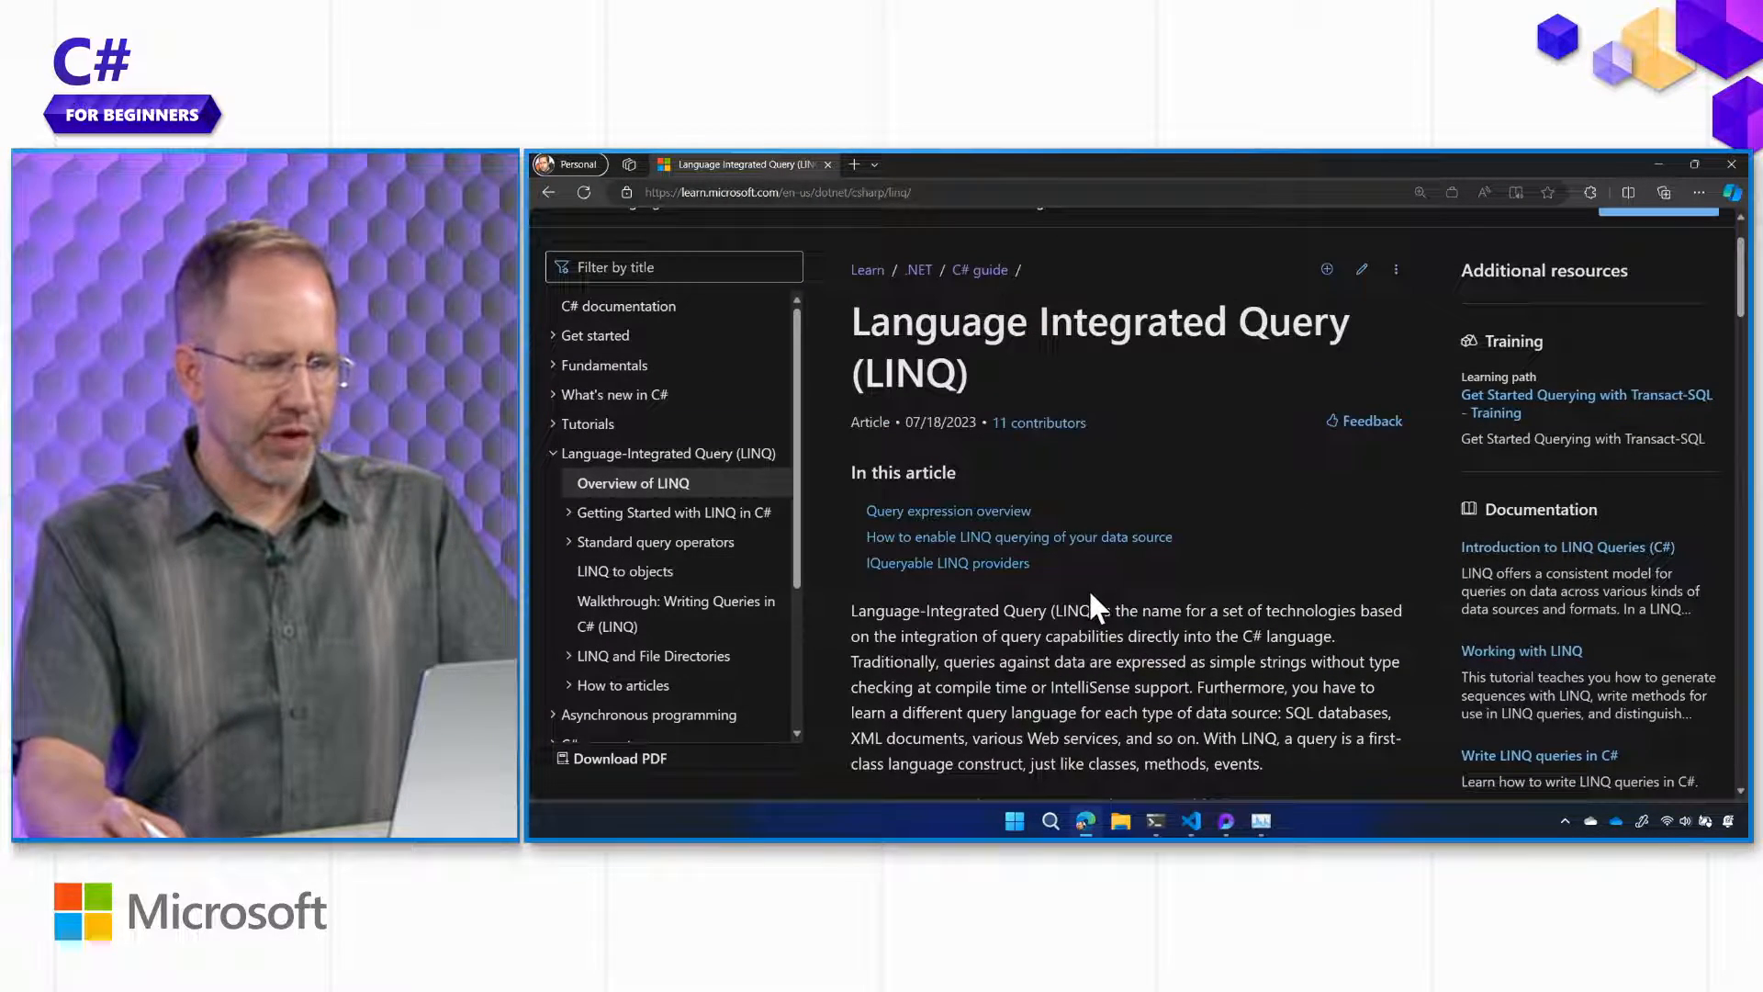
# Step: Scroll the LINQ article down to the scoreQuery from/where/select sample with its foreach
pyautogui.scroll(-3)
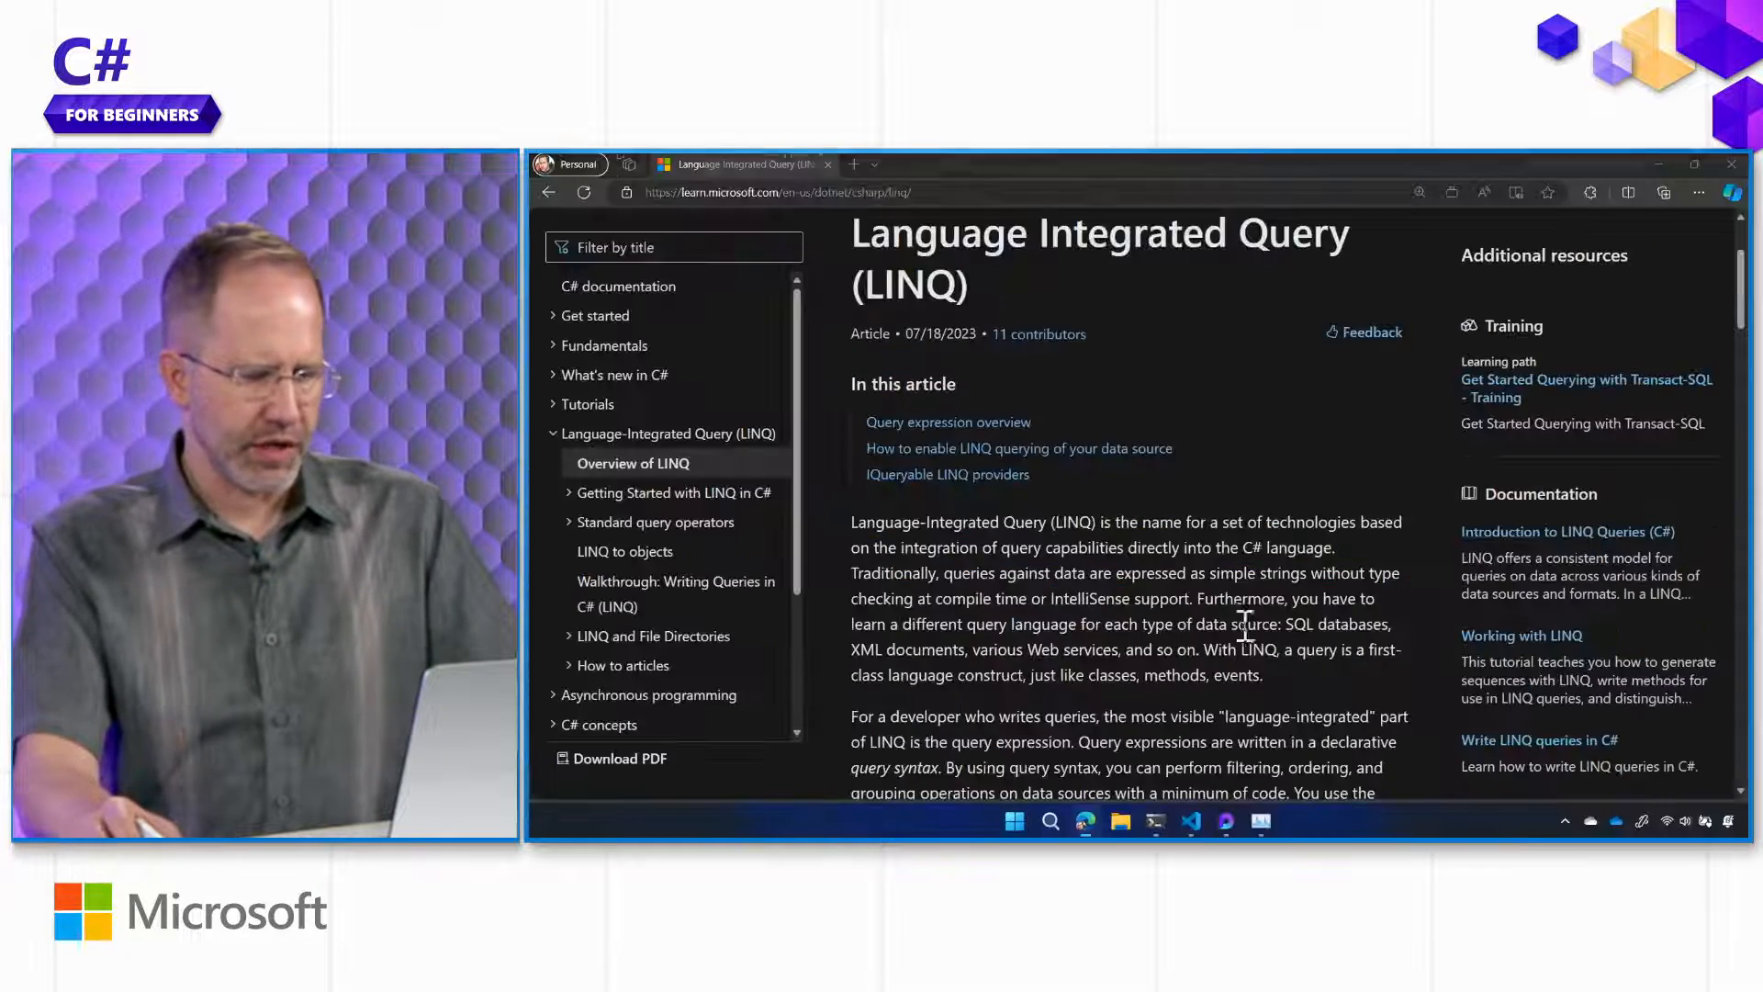
pyautogui.scroll(-3)
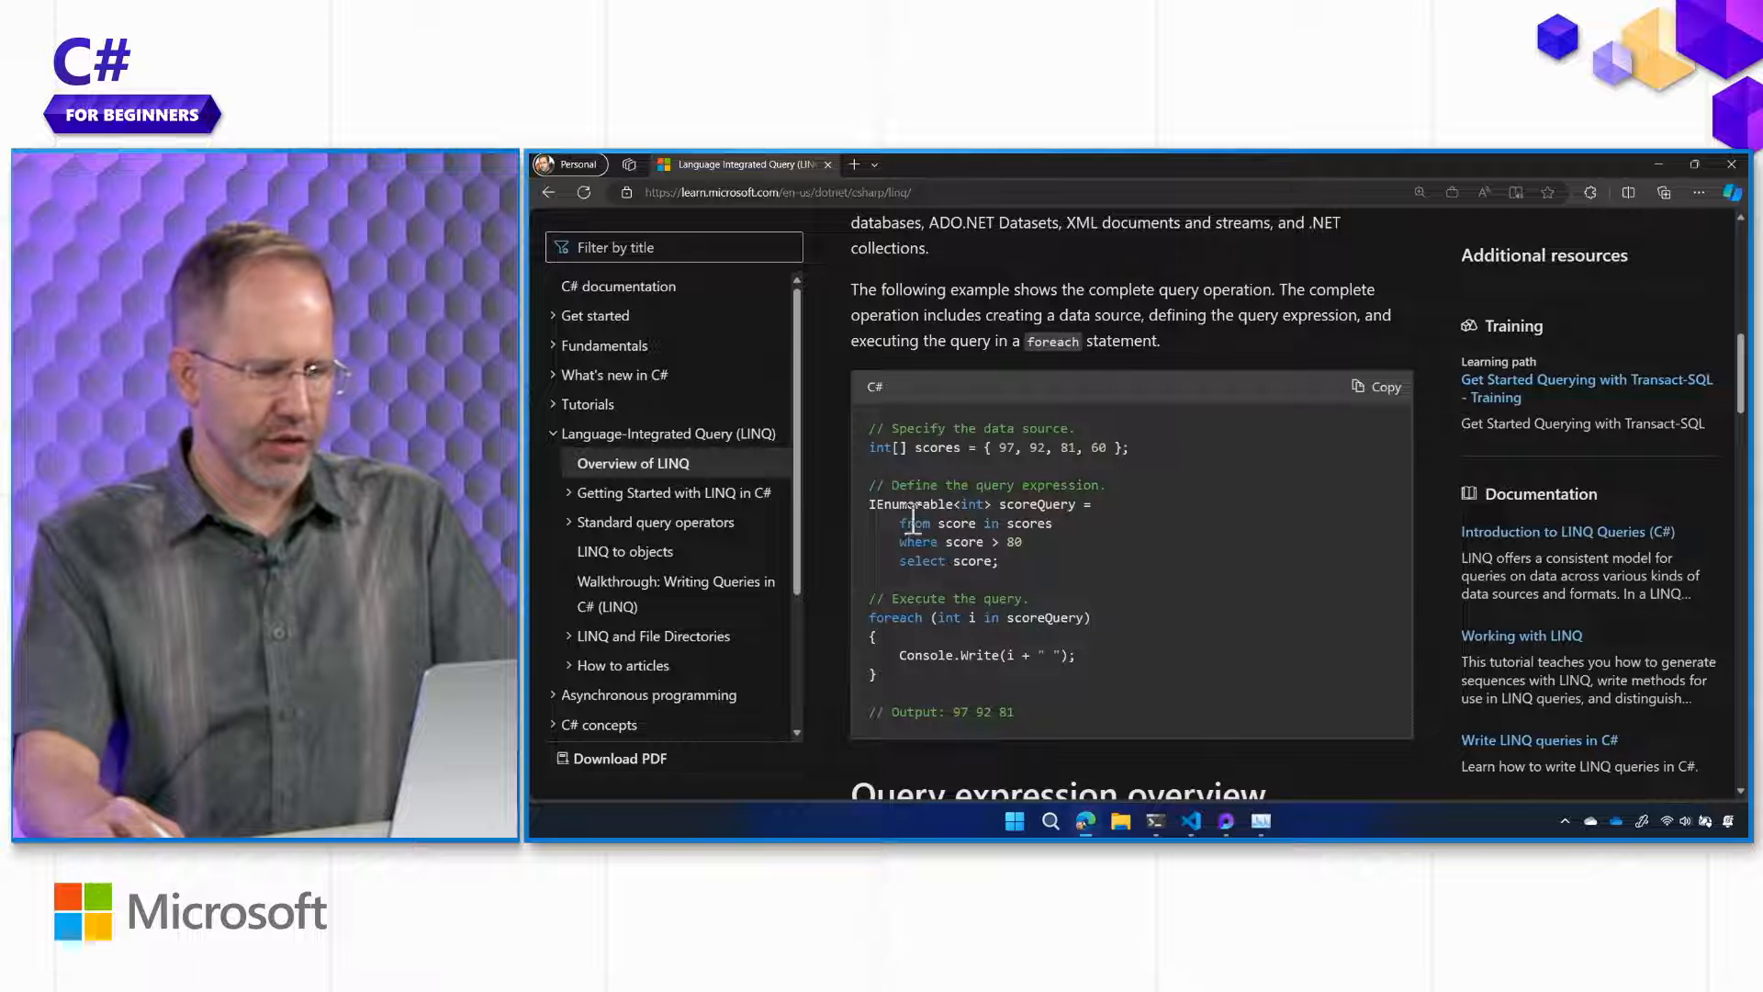
# Step: Put the scoreQuery from/where/select query and foreach in place of the loop and run it with dotnet run
pyautogui.click(1190, 821)
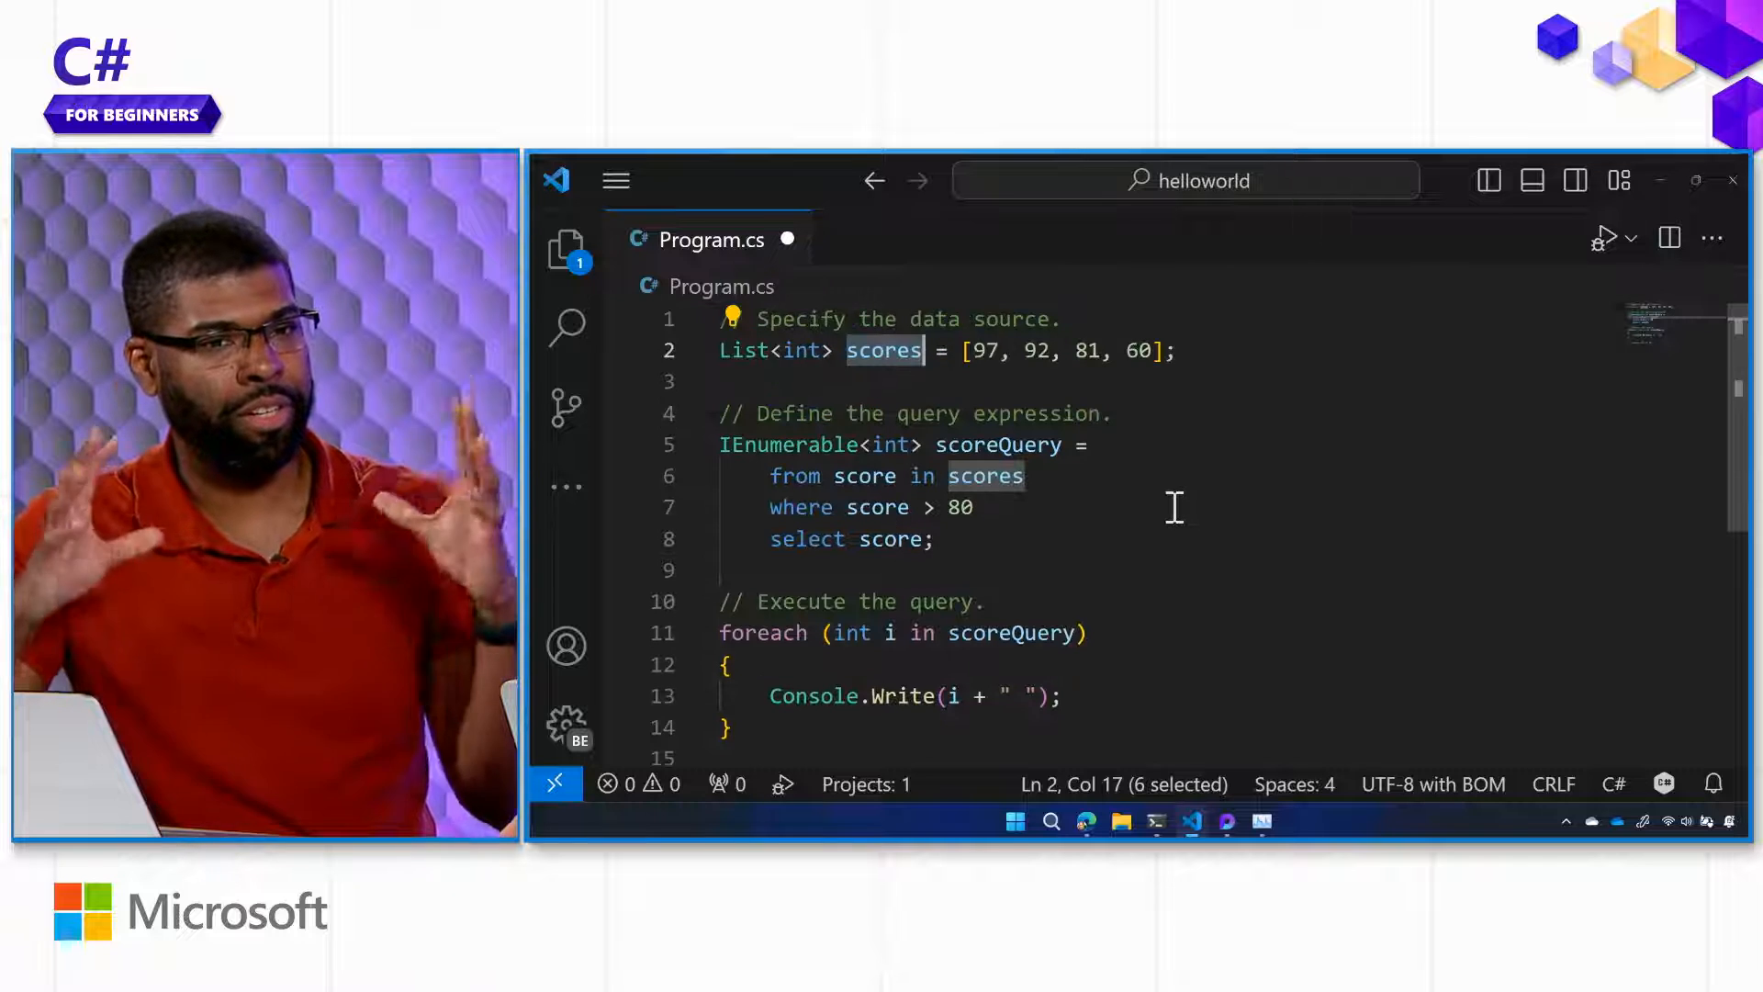
pyautogui.scroll(-3)
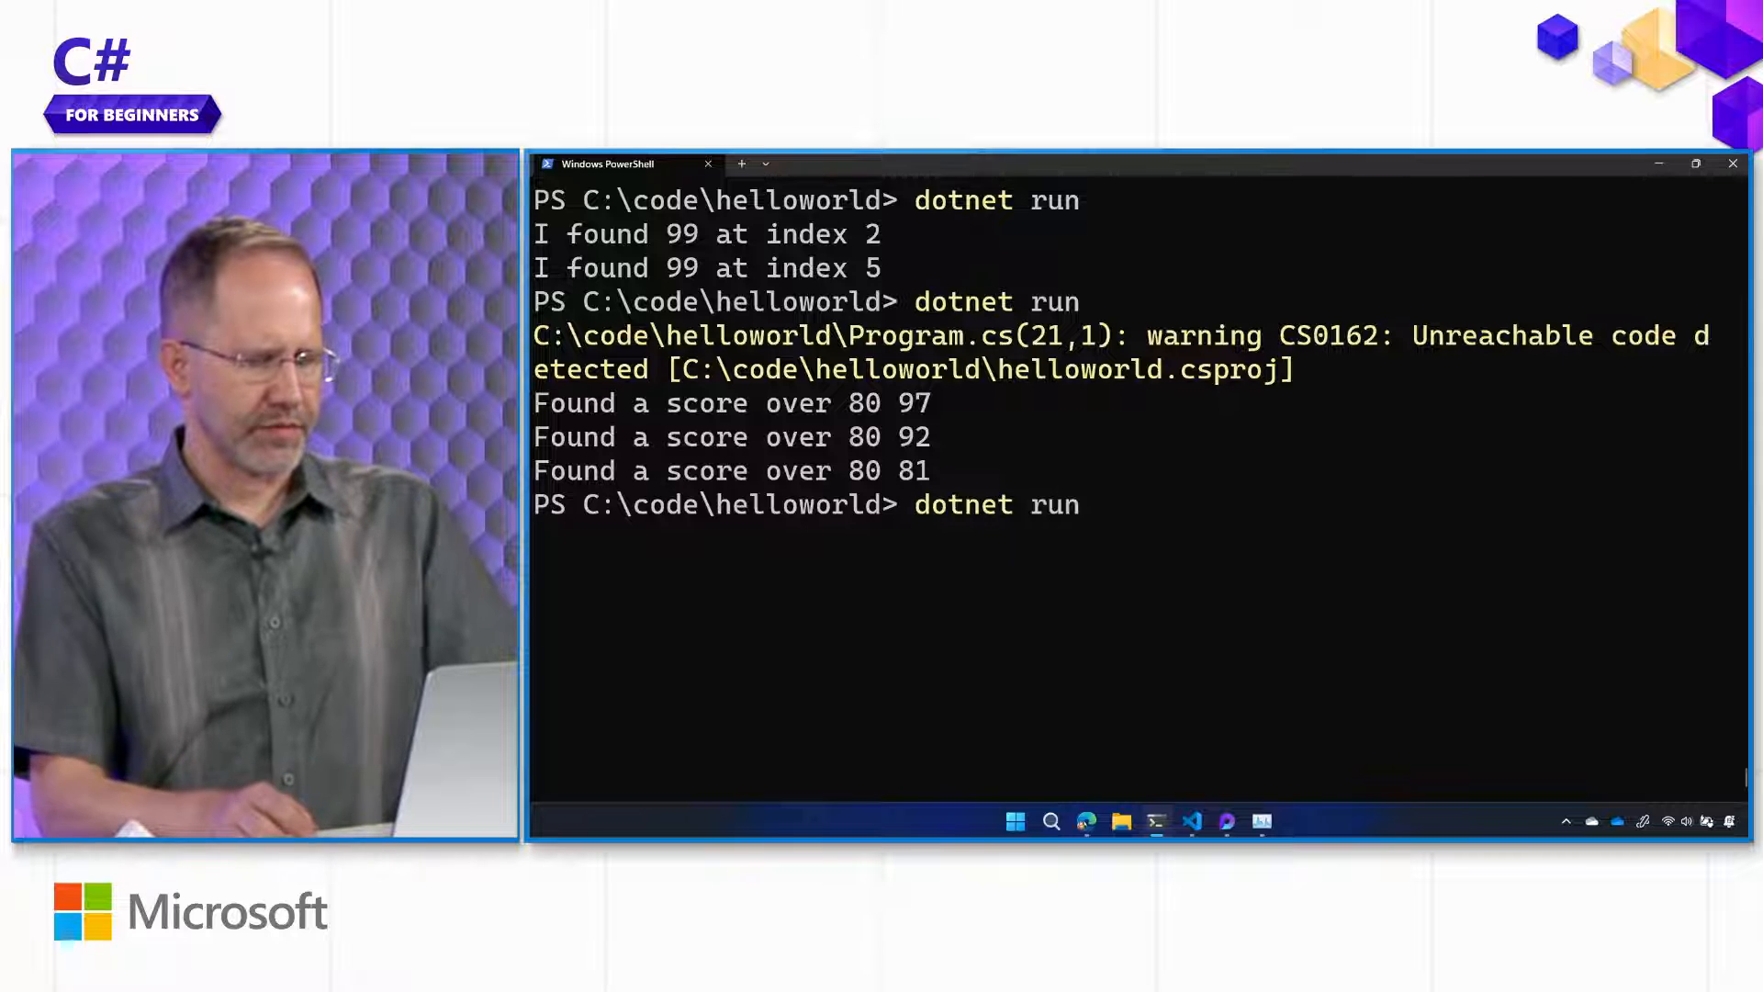
pyautogui.press('Enter')
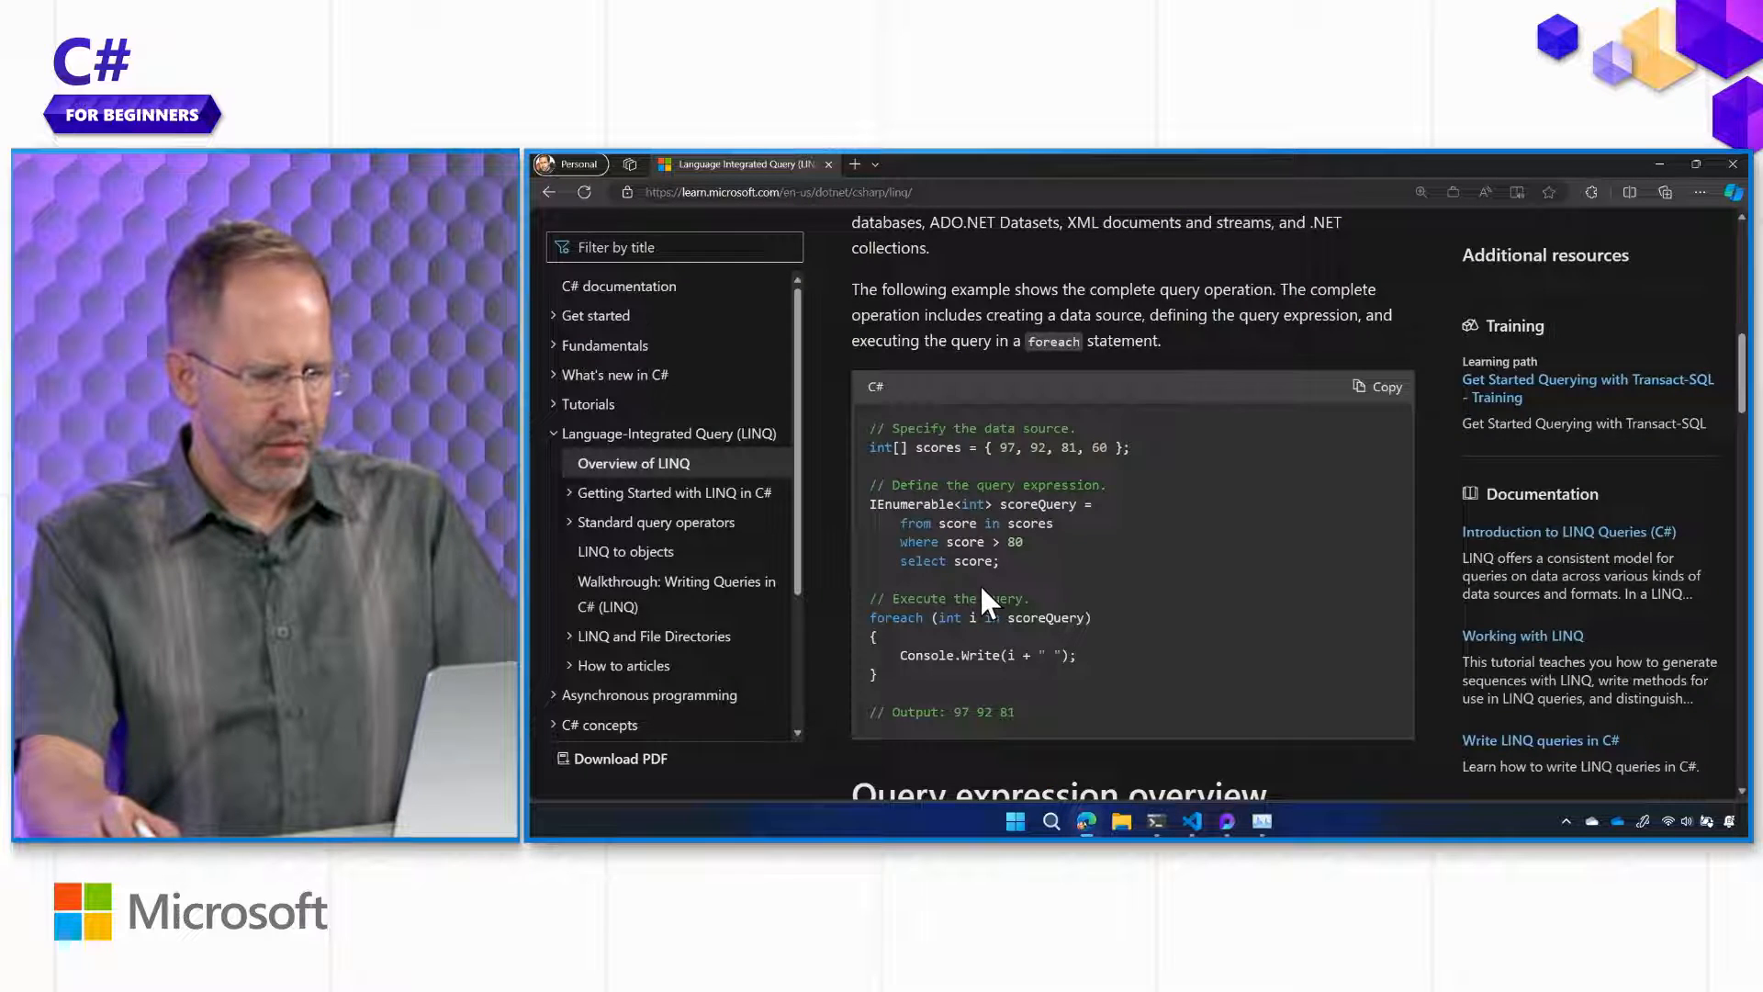
pyautogui.click(1190, 821)
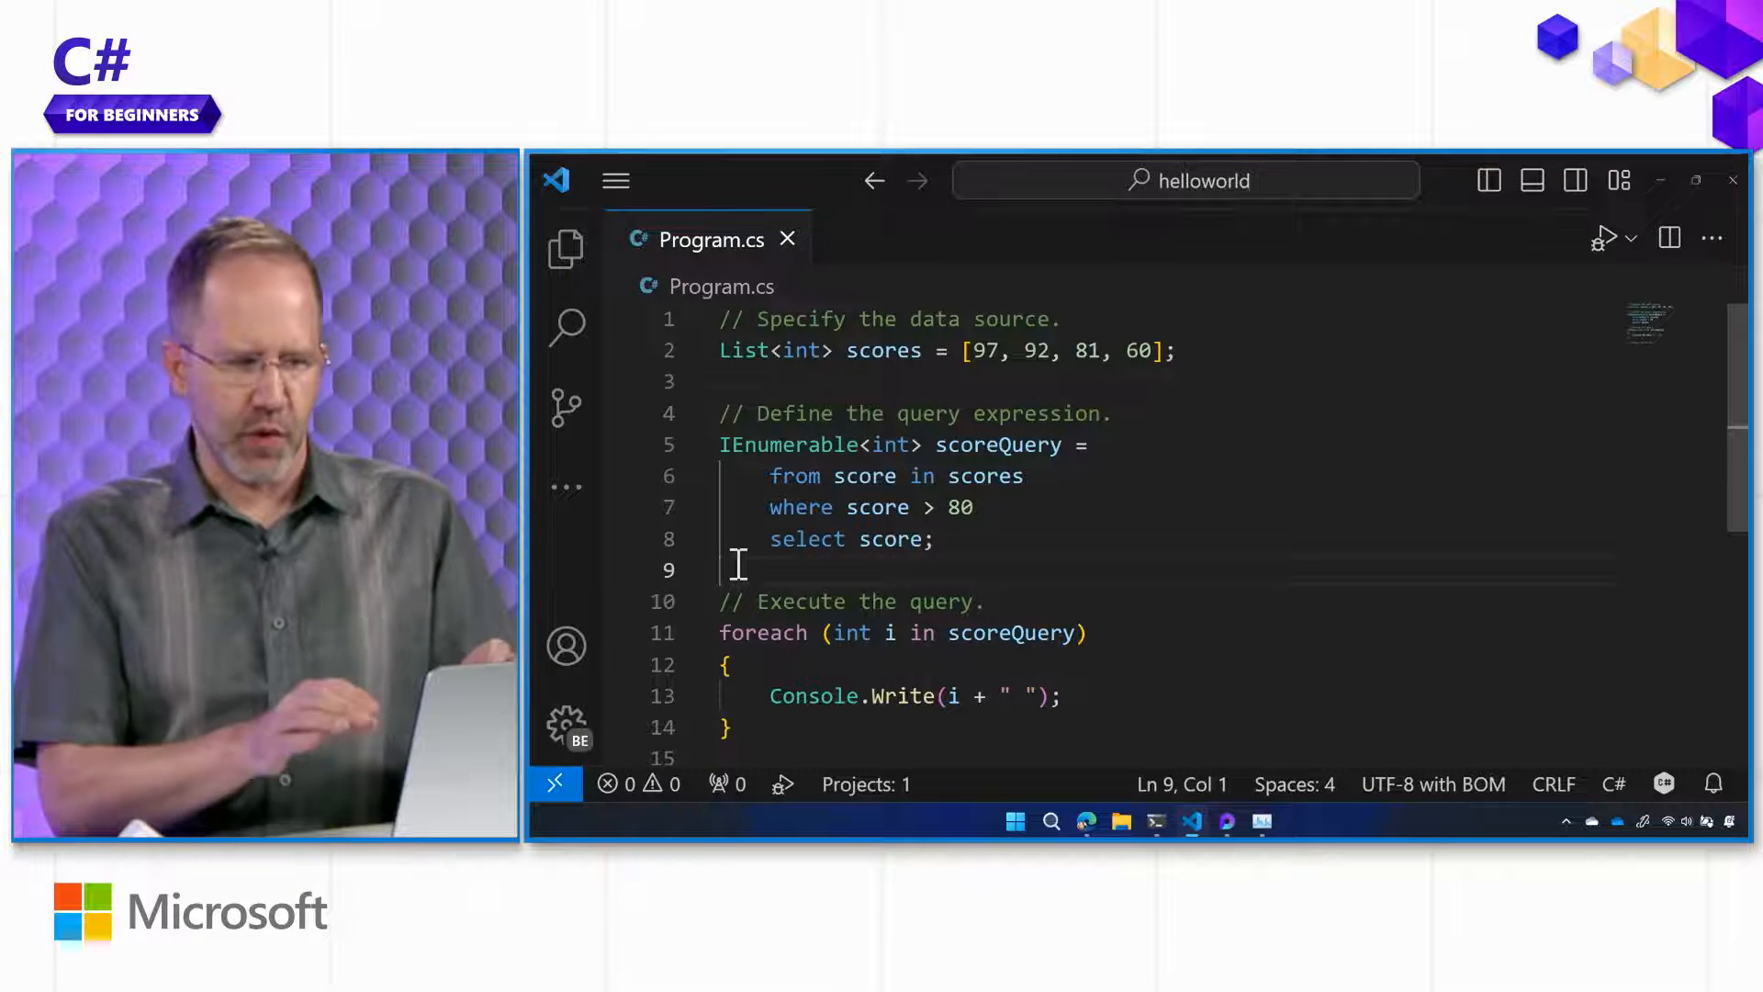
pyautogui.write('"SE"')
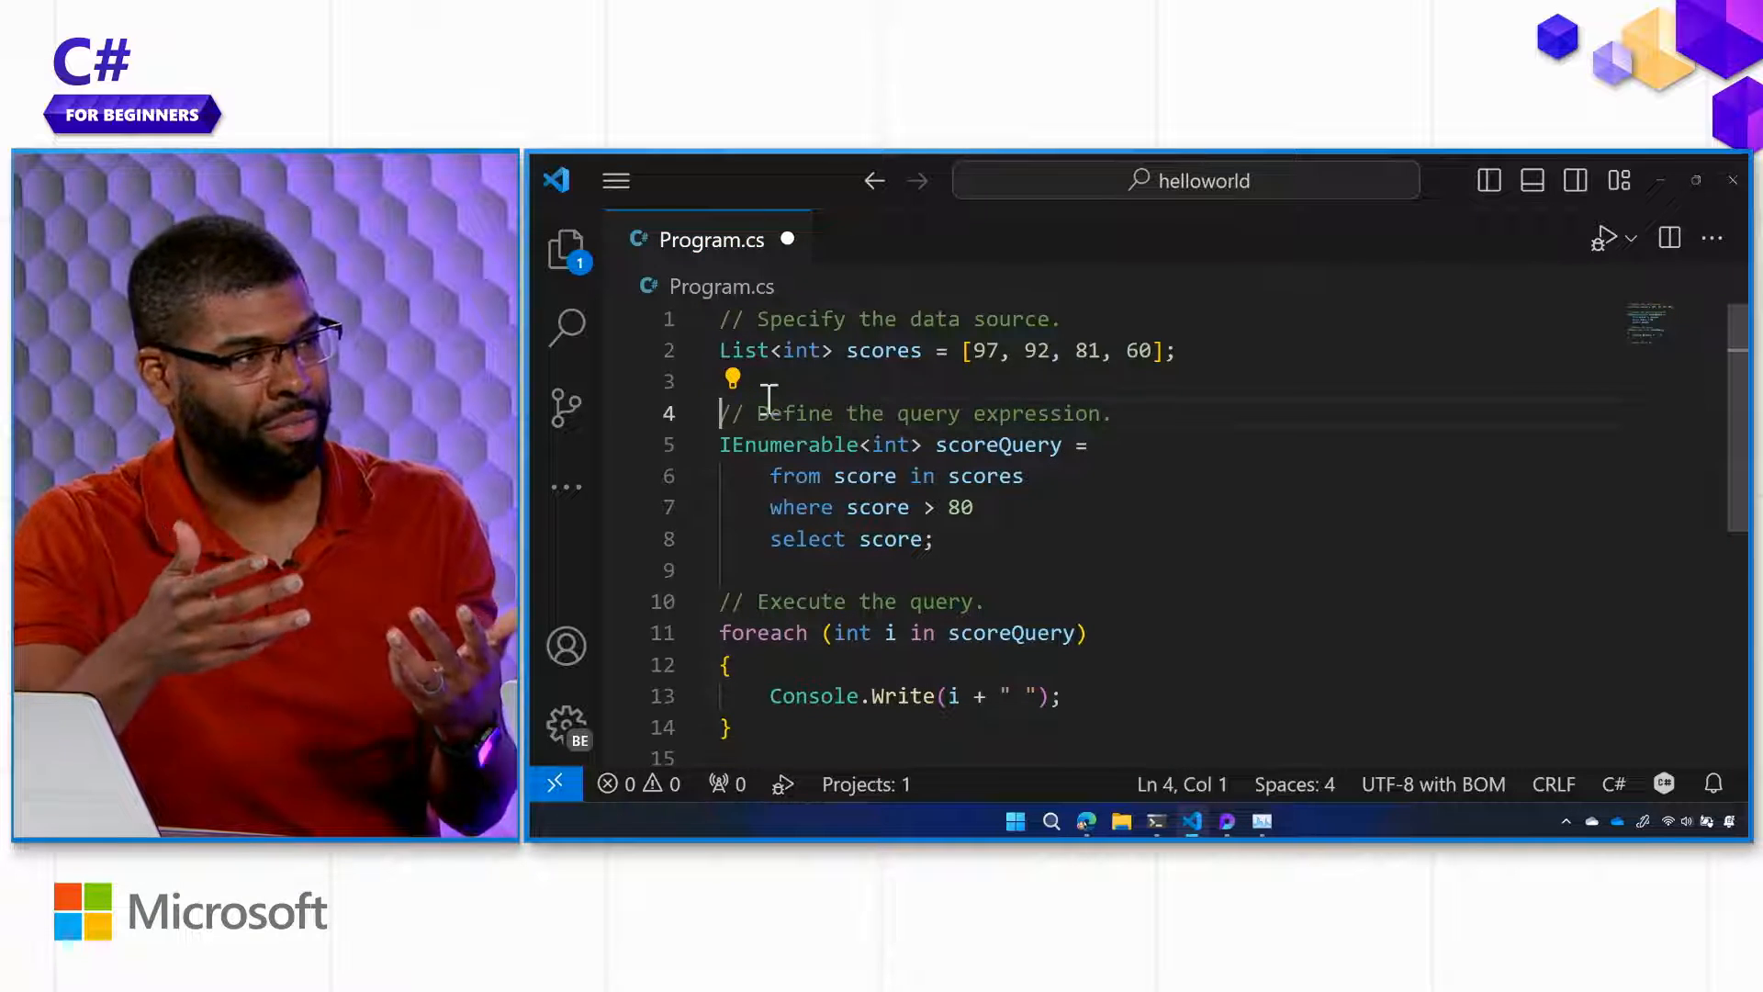
pyautogui.click(1023, 573)
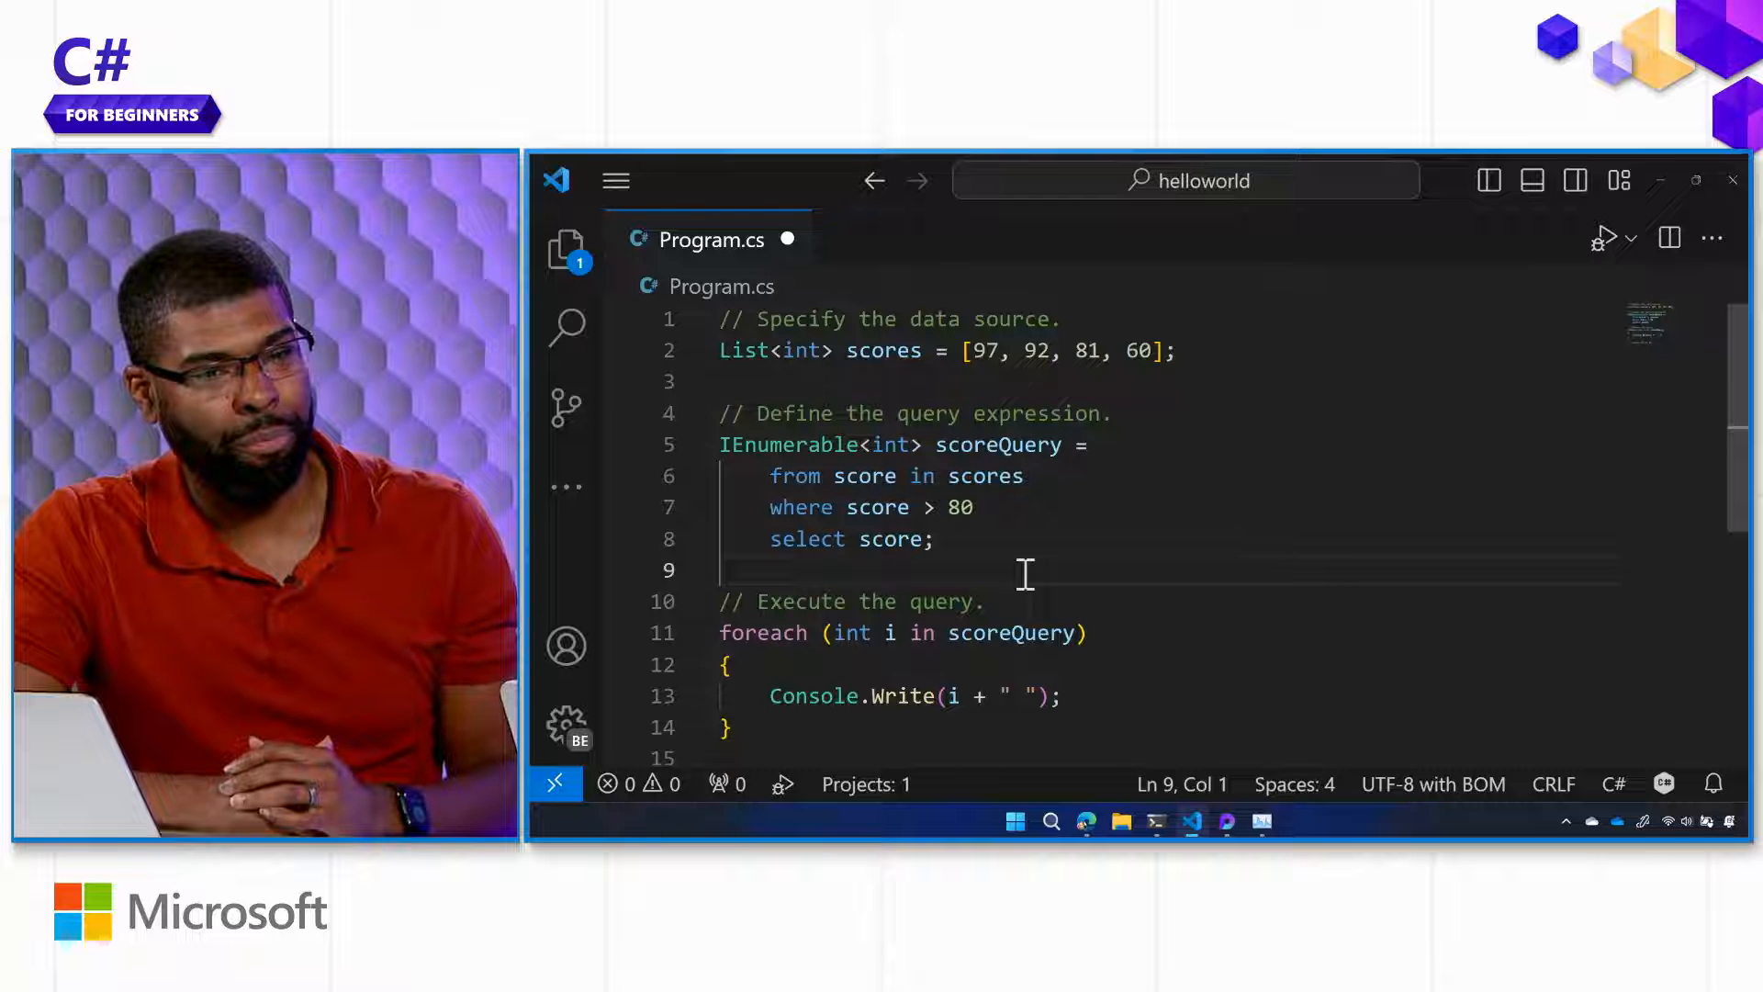